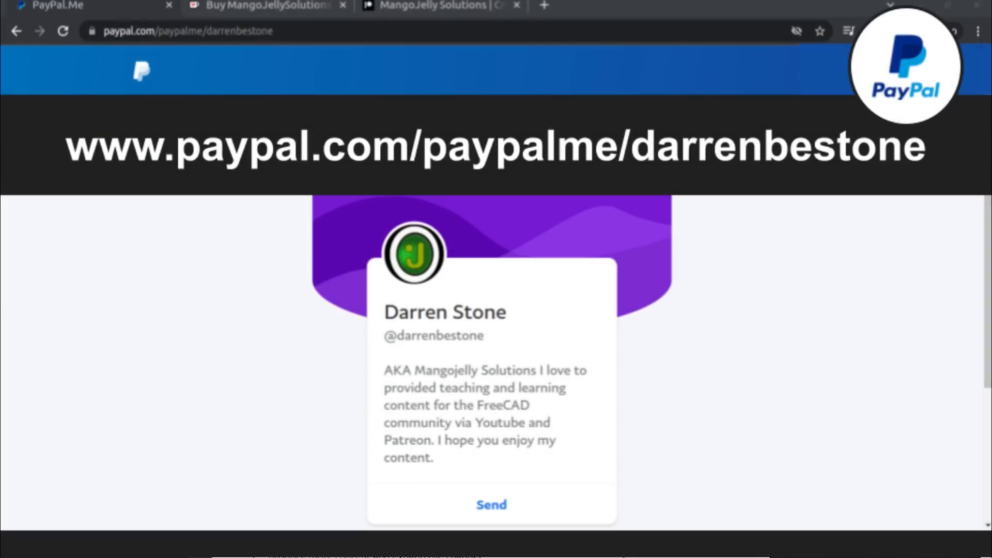
Step: Switch through the Patreon and YouTube tabs to the MangoJelly Solutions channel page
{"action": "left_click", "coordinate": [440, 14]}
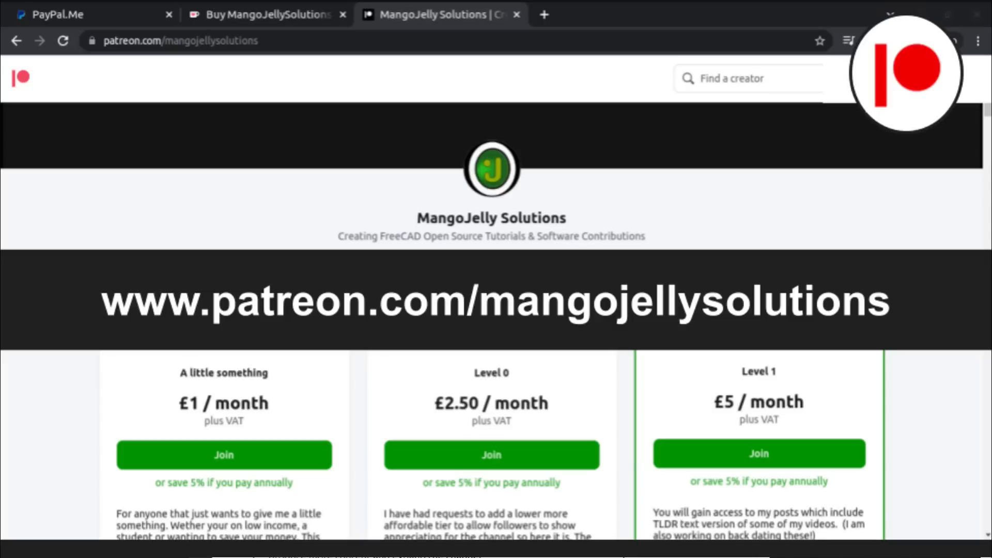
{"action": "left_click", "coordinate": [440, 14]}
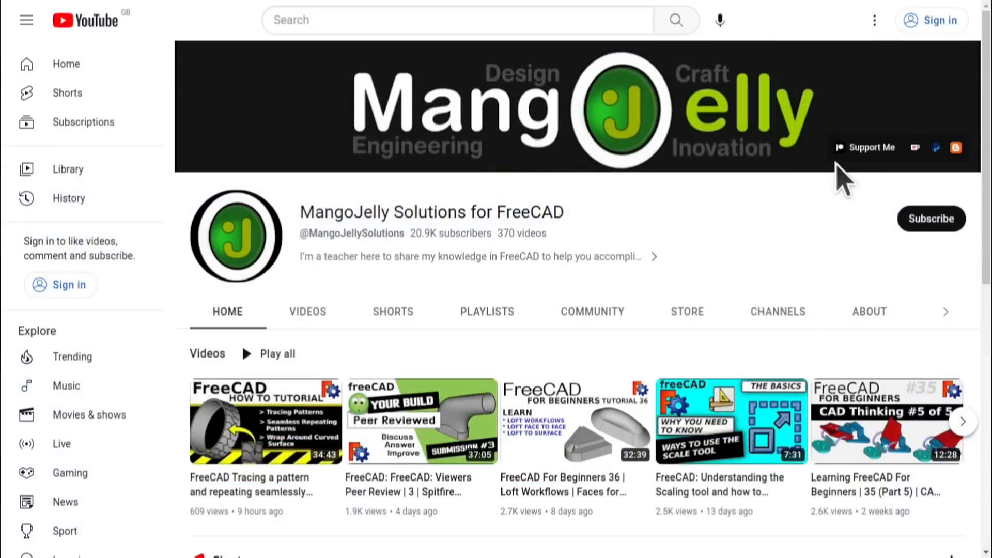
{"action": "left_click", "coordinate": [868, 311]}
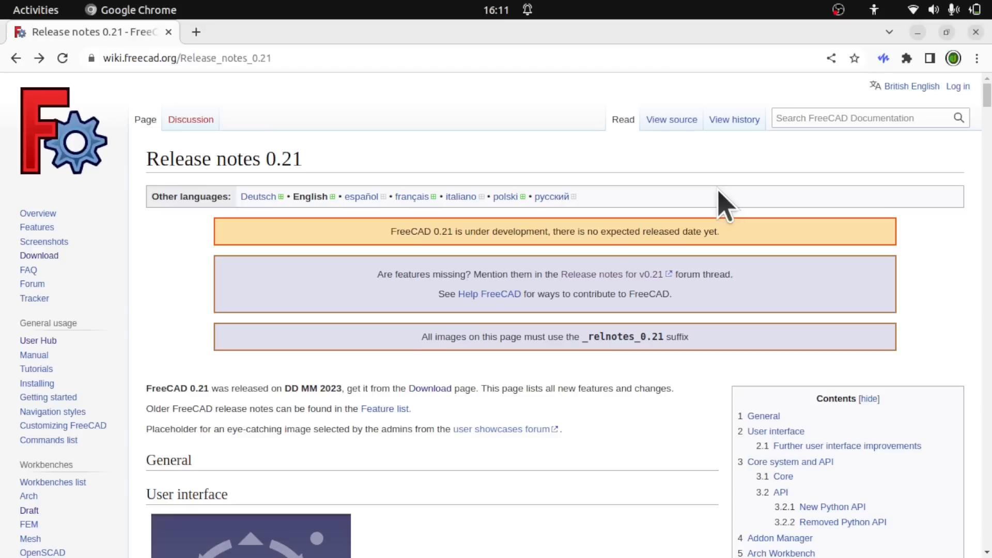
{"action": "mouse_move", "coordinate": [429, 389]}
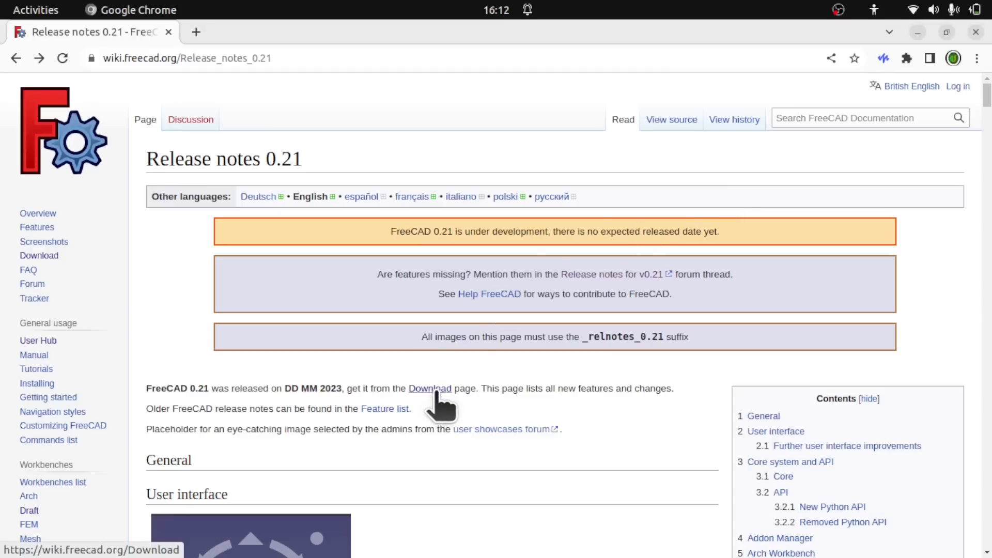
Step: Follow the Download link, then the weekly builds link under Development versions
{"action": "left_click", "coordinate": [429, 388]}
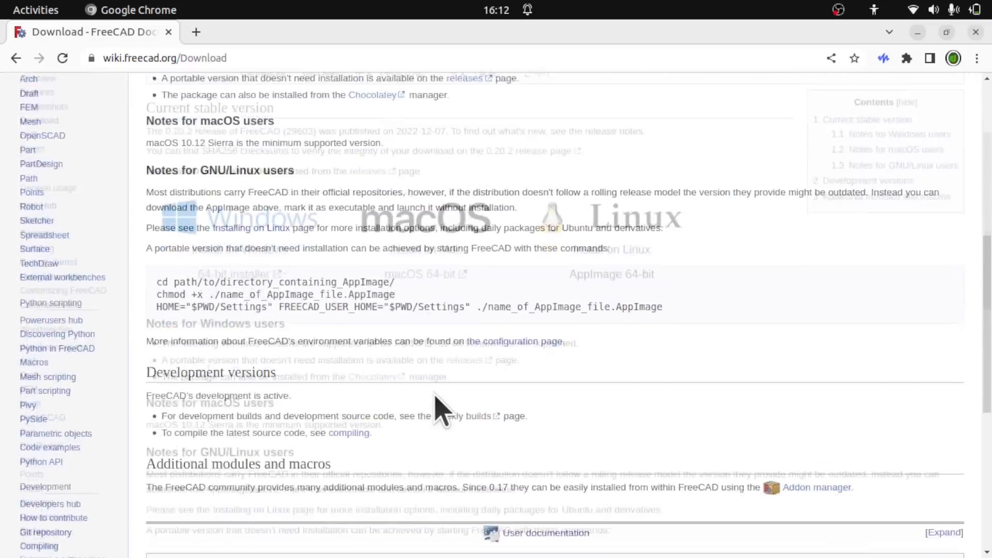
{"action": "scroll", "scroll_direction": "down", "scroll_amount": 3}
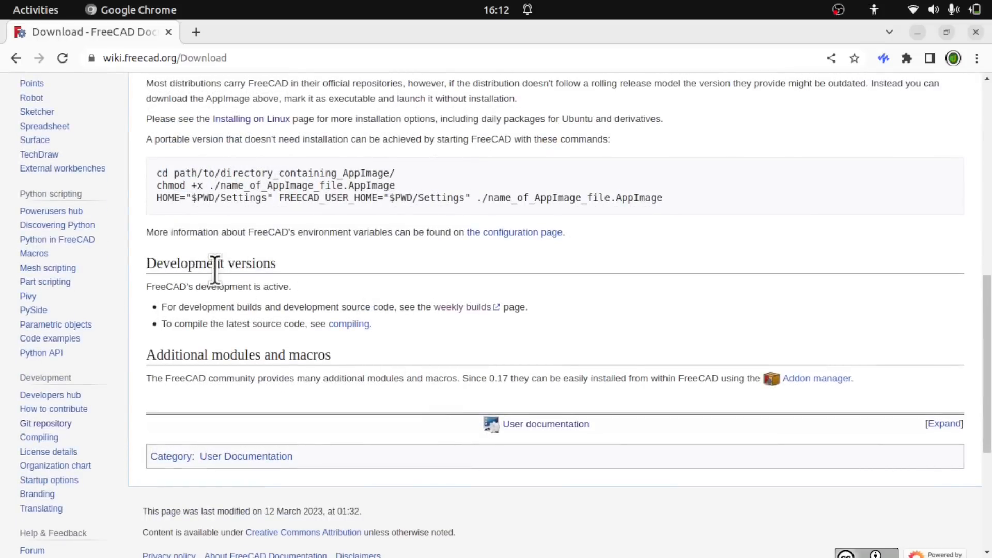
{"action": "left_click", "coordinate": [462, 306]}
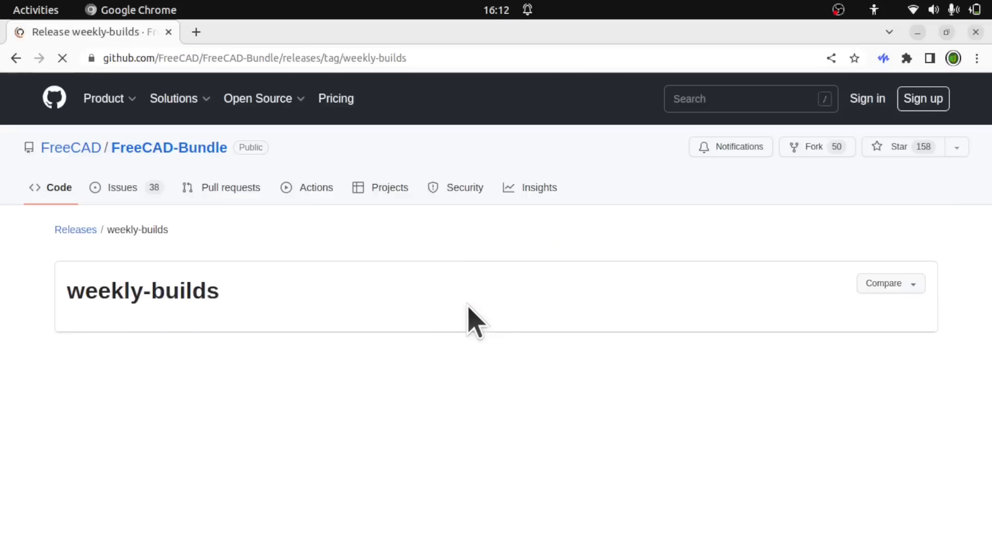
Step: Scroll down the FreeCAD-Bundle weekly-builds release page on GitHub
{"action": "scroll", "scroll_direction": "down", "scroll_amount": 3}
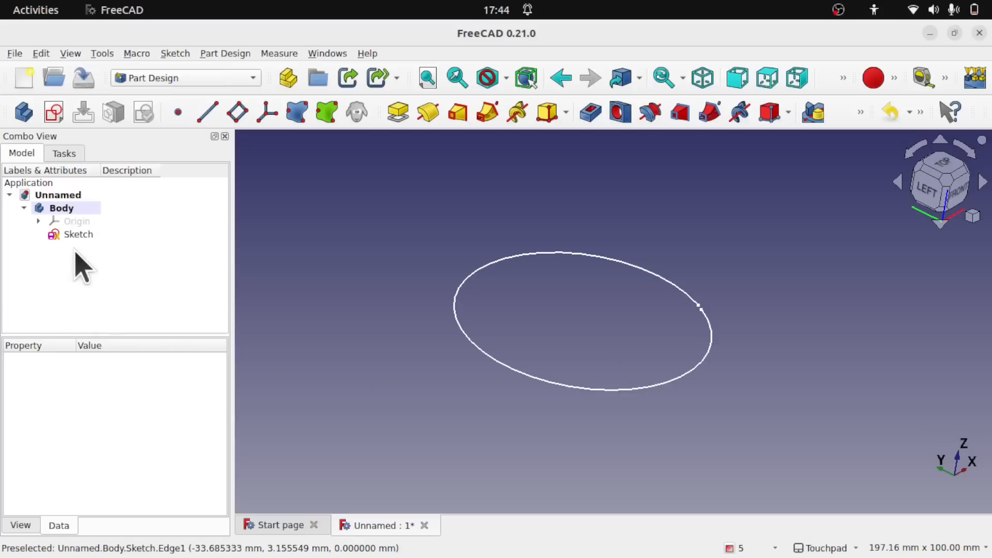
Step: Pad the ellipse sketch, see the recompute-failed errors, and cancel the Pad
{"action": "left_click", "coordinate": [78, 234]}
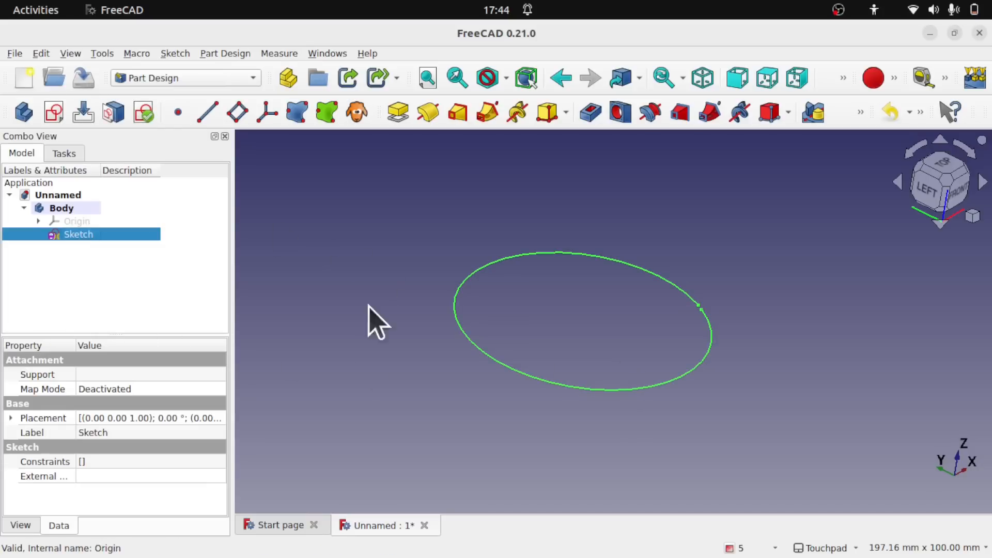
{"action": "left_click", "coordinate": [397, 112]}
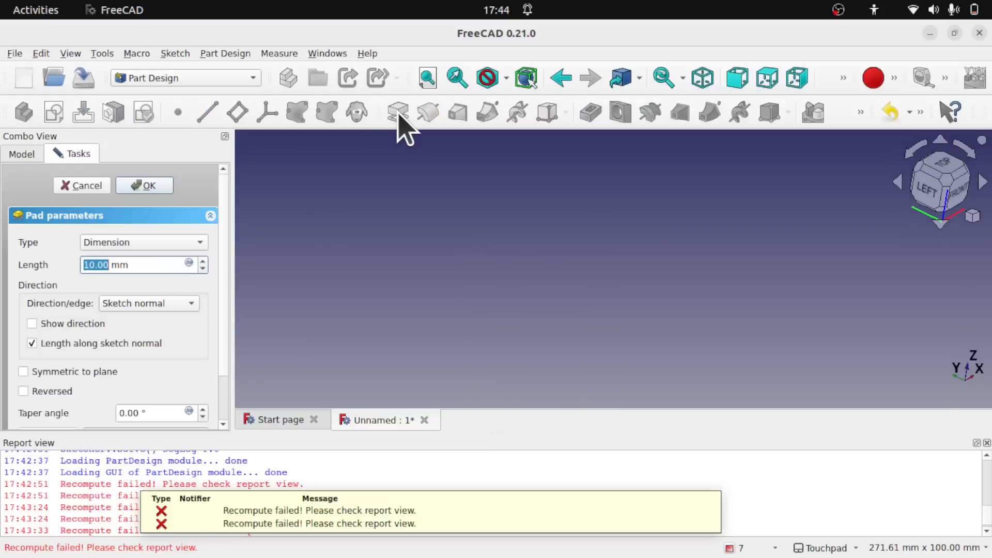
{"action": "mouse_move", "coordinate": [475, 530]}
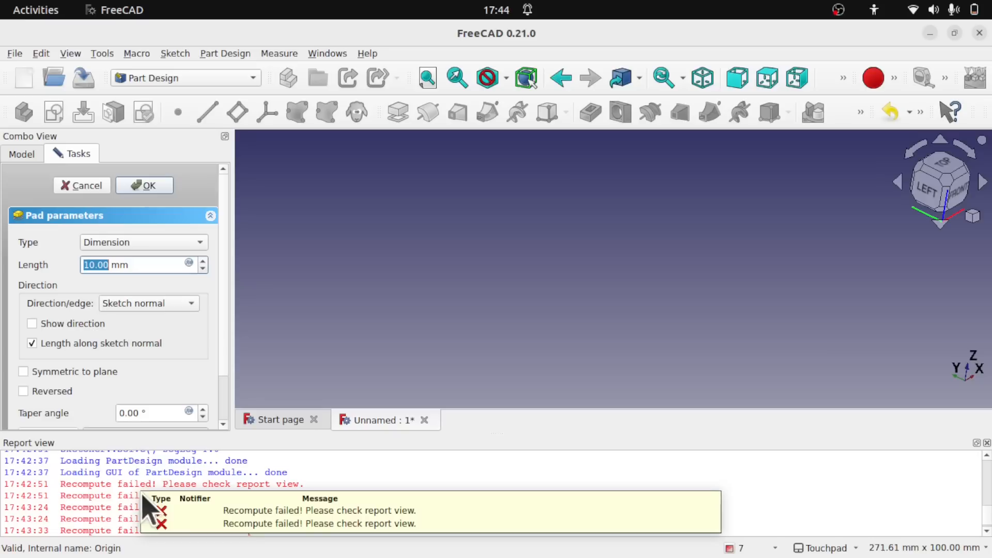
{"action": "mouse_move", "coordinate": [256, 532]}
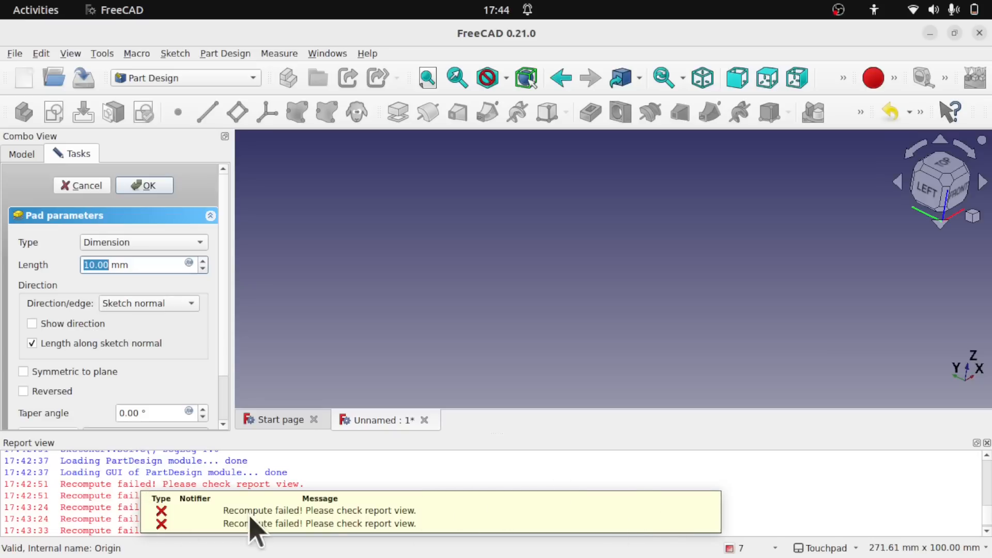
{"action": "mouse_move", "coordinate": [356, 546]}
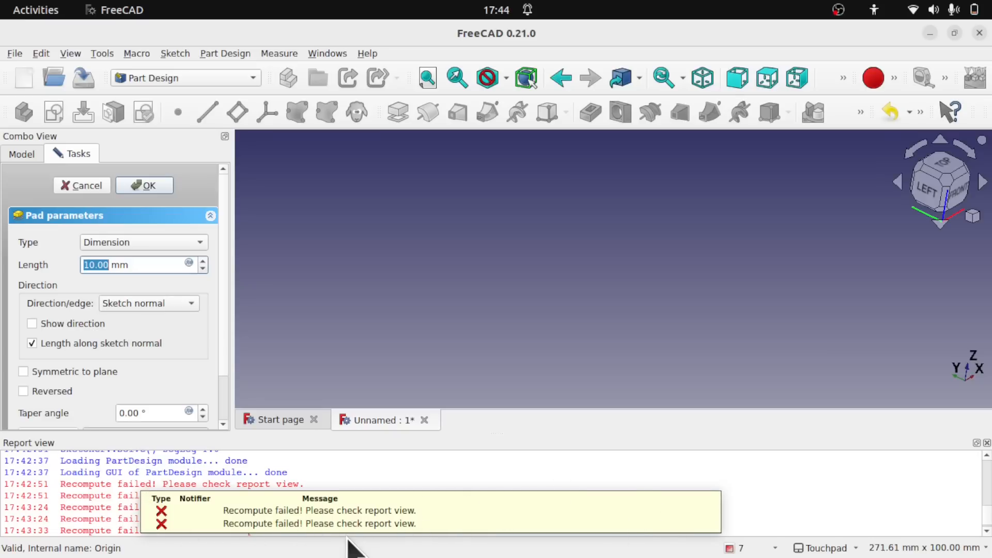
{"action": "mouse_move", "coordinate": [52, 65]}
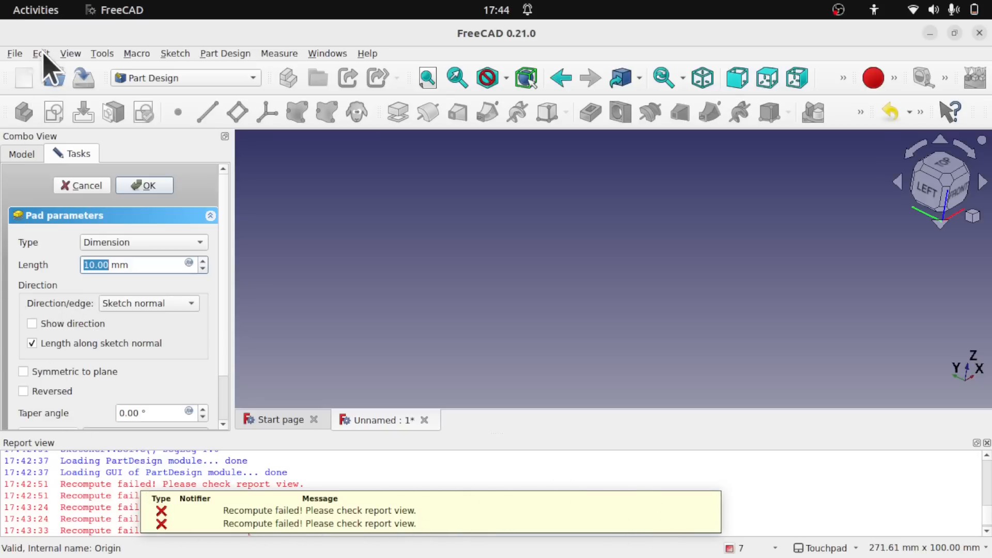
{"action": "left_click", "coordinate": [82, 185]}
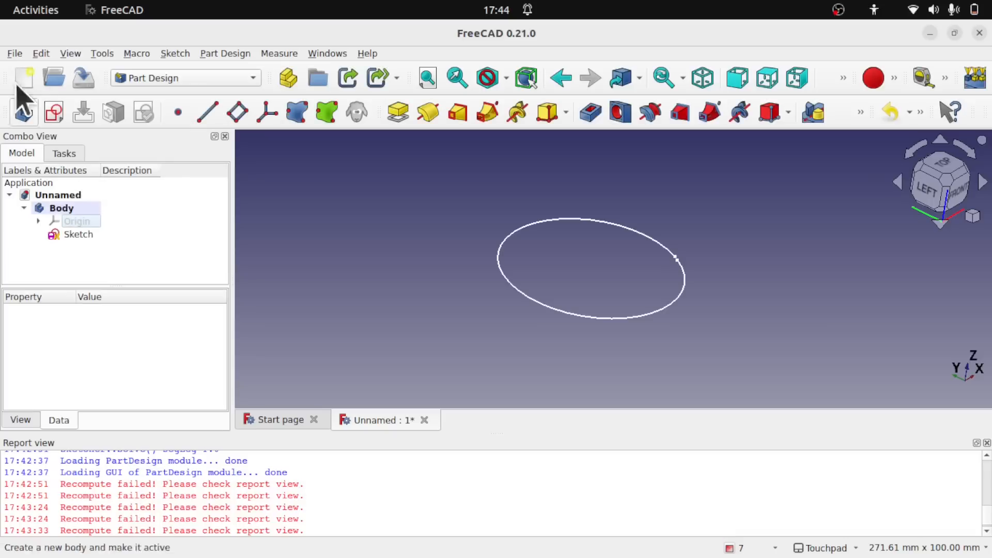
Step: In Preferences > General > Report view, untick Show report view on error and confirm with OK
{"action": "left_click", "coordinate": [40, 53]}
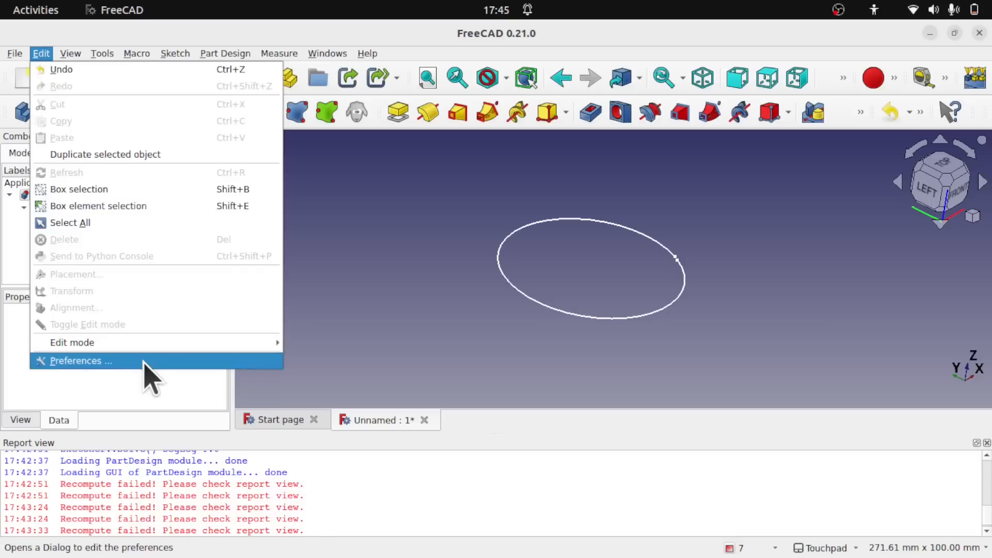
{"action": "left_click", "coordinate": [78, 360]}
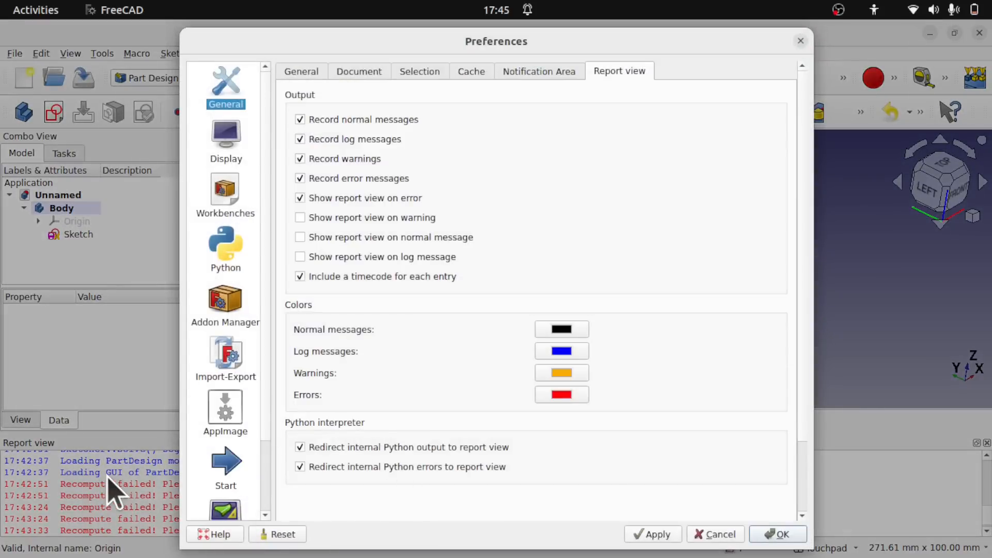
{"action": "mouse_move", "coordinate": [310, 85]}
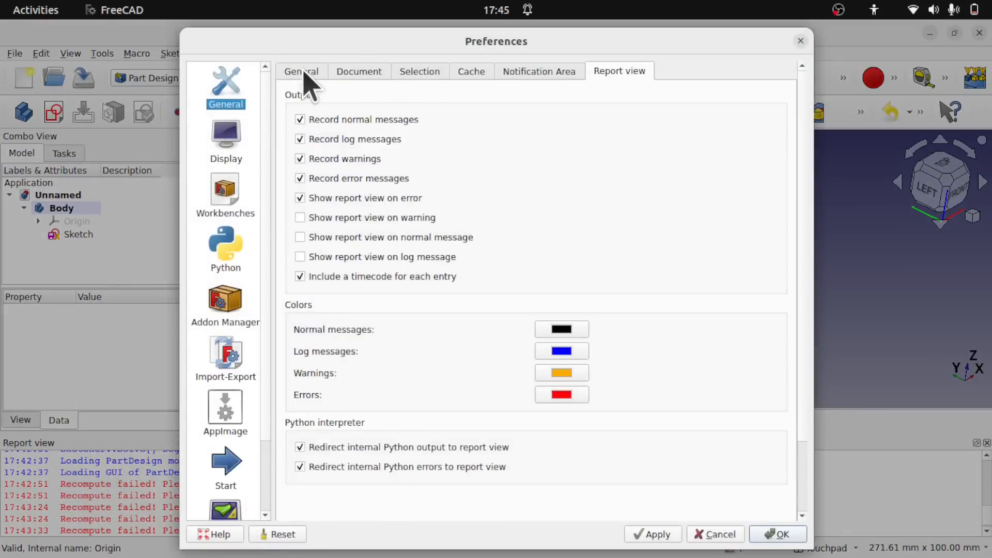
{"action": "left_click", "coordinate": [301, 70]}
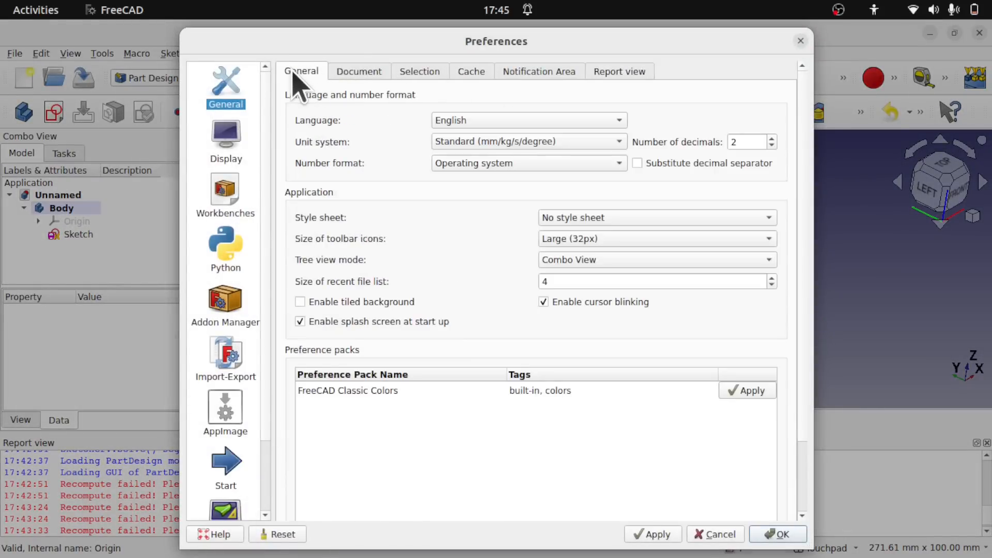
{"action": "left_click", "coordinate": [619, 71]}
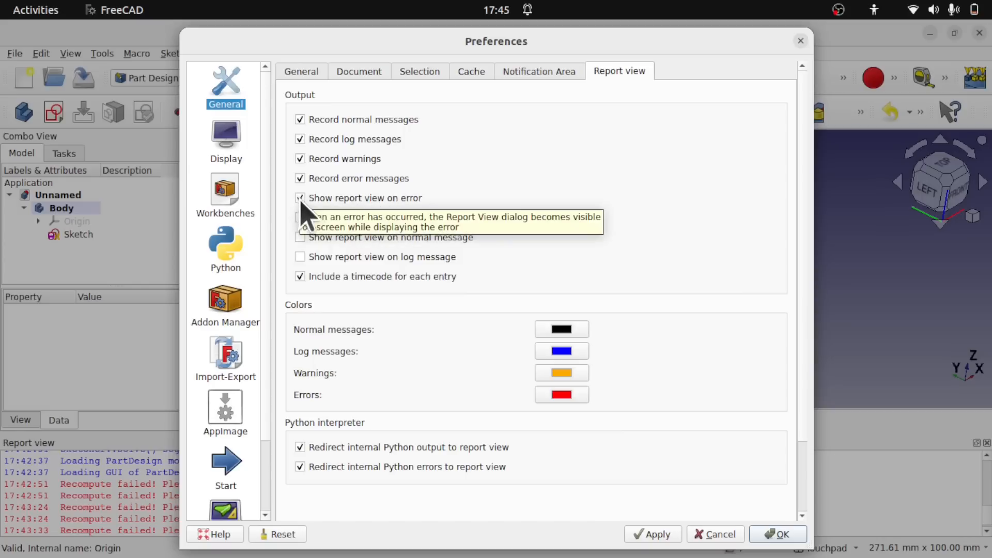
{"action": "left_click", "coordinate": [300, 197]}
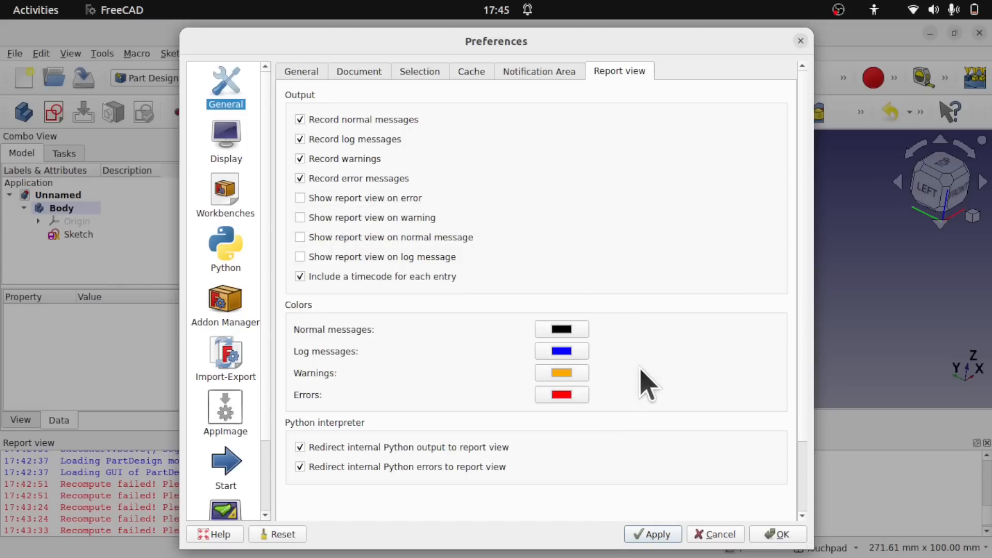
{"action": "mouse_move", "coordinate": [580, 85]}
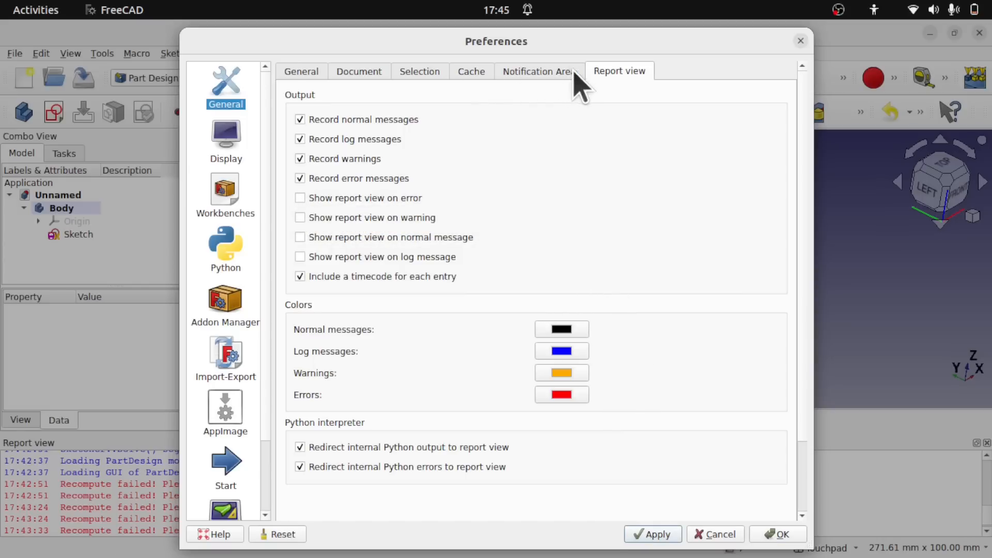
{"action": "left_click", "coordinate": [538, 70]}
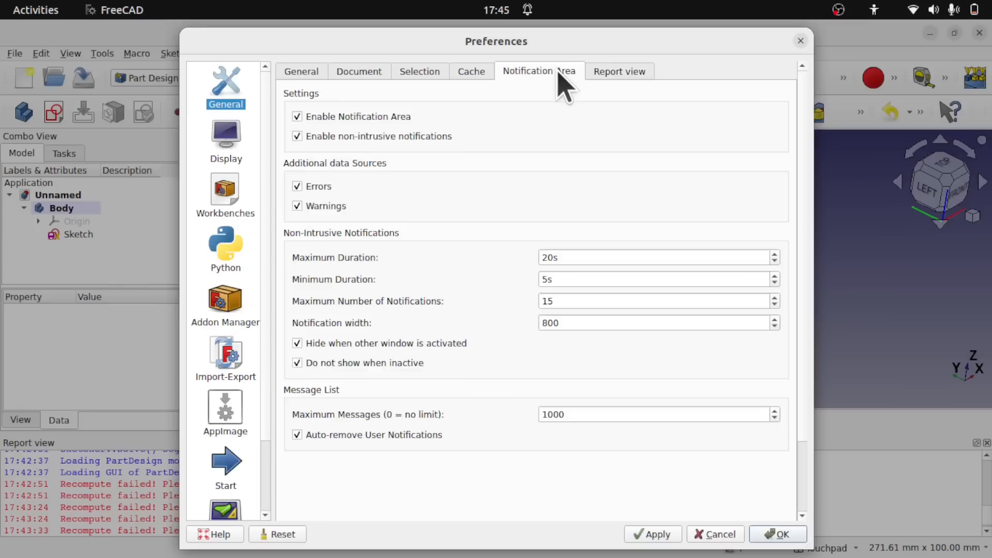
{"action": "mouse_move", "coordinate": [318, 209]}
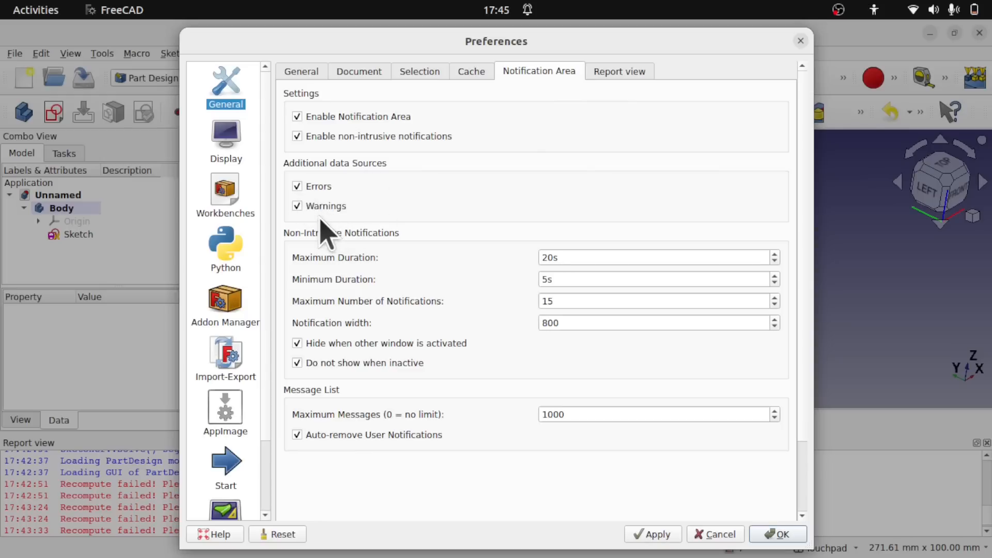
{"action": "mouse_move", "coordinate": [465, 228]}
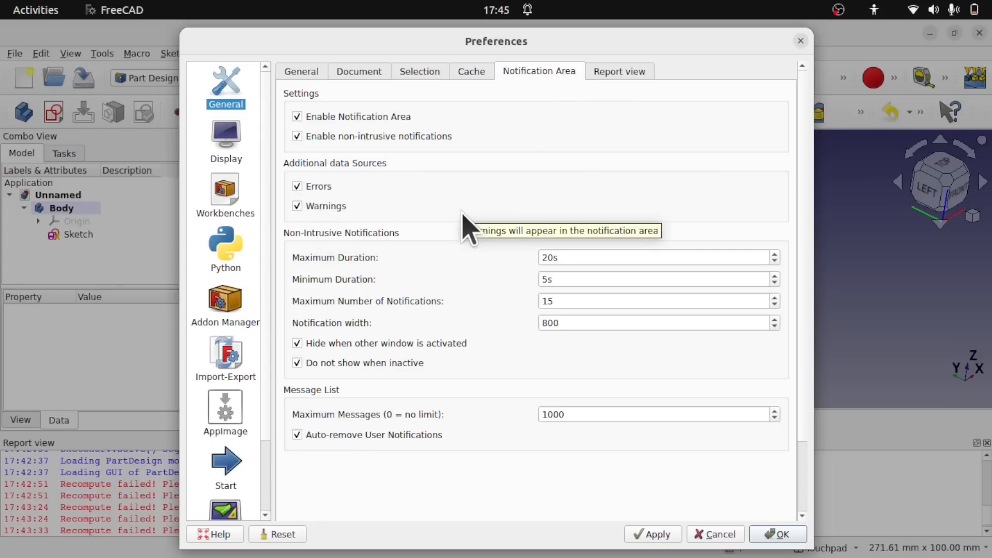
{"action": "left_click", "coordinate": [777, 534]}
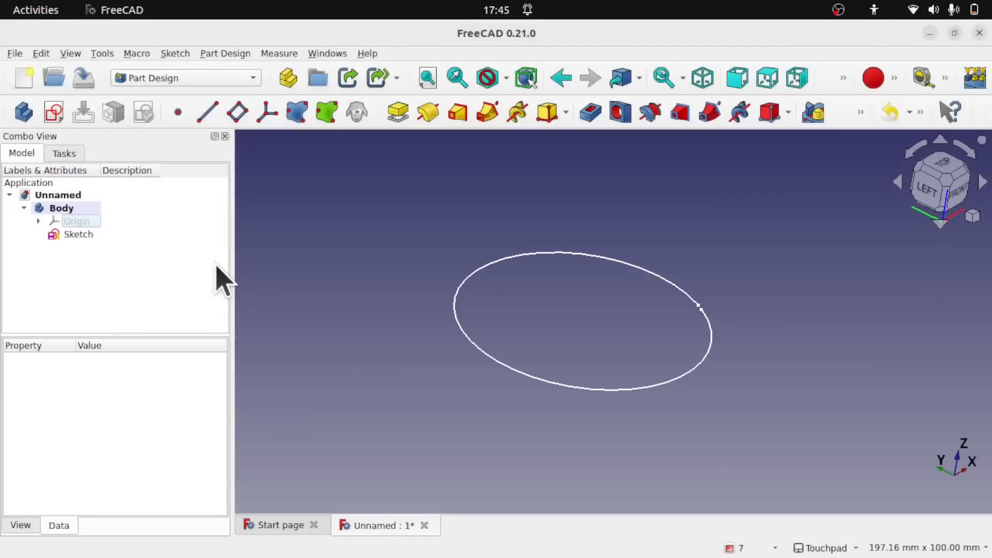
Step: Pad the arc sketch 10 mm and dismiss the 'Wire is not closed' error
{"action": "left_click", "coordinate": [78, 234]}
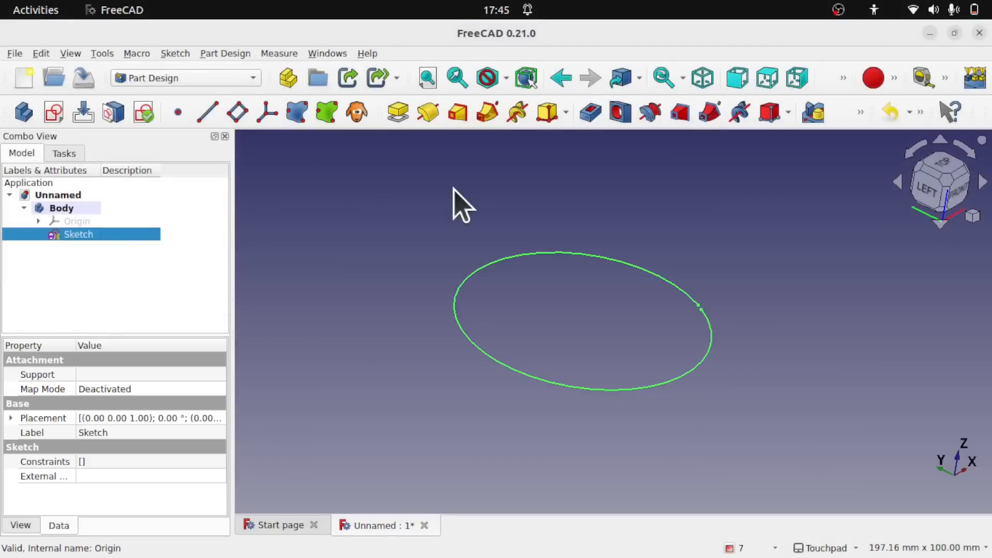
{"action": "left_click", "coordinate": [397, 112]}
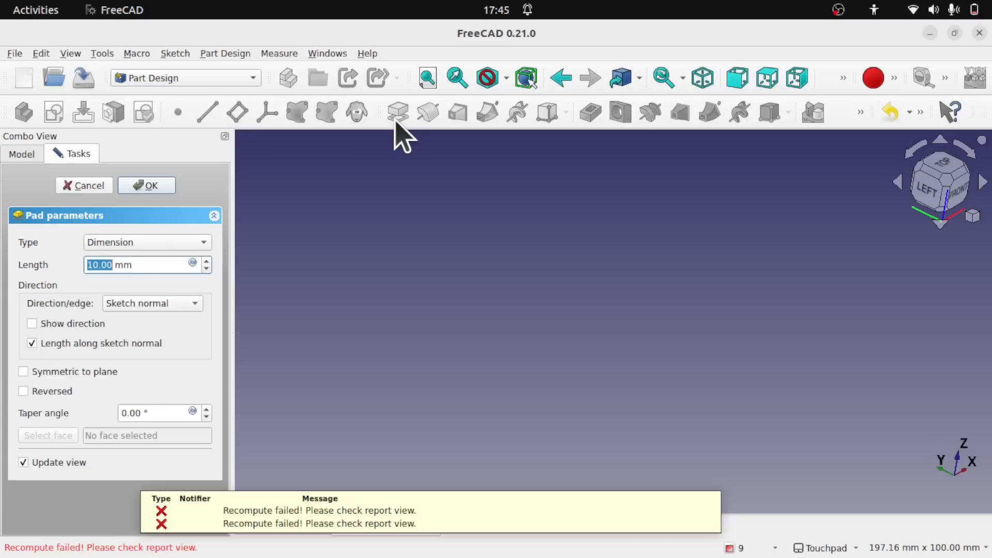
{"action": "mouse_move", "coordinate": [373, 528]}
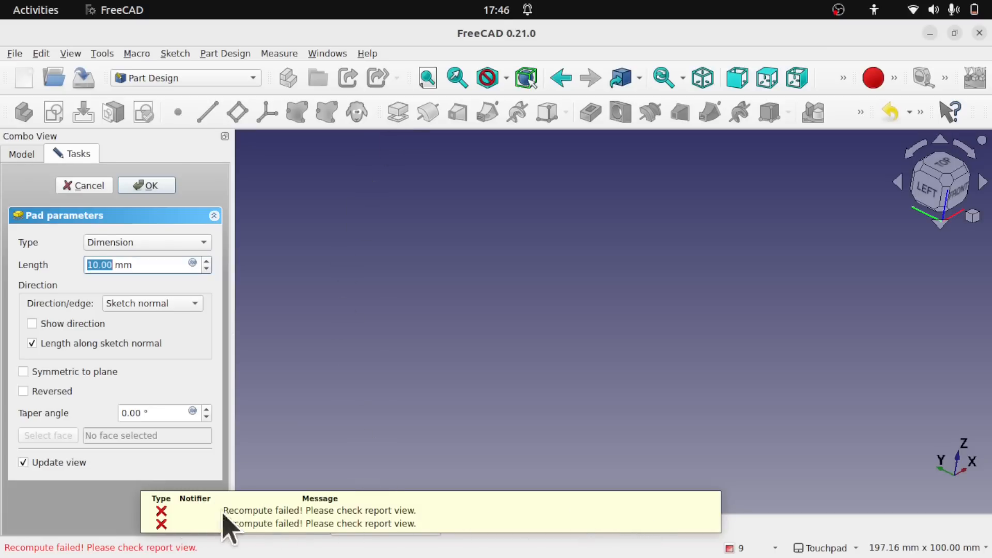
{"action": "mouse_move", "coordinate": [341, 436]}
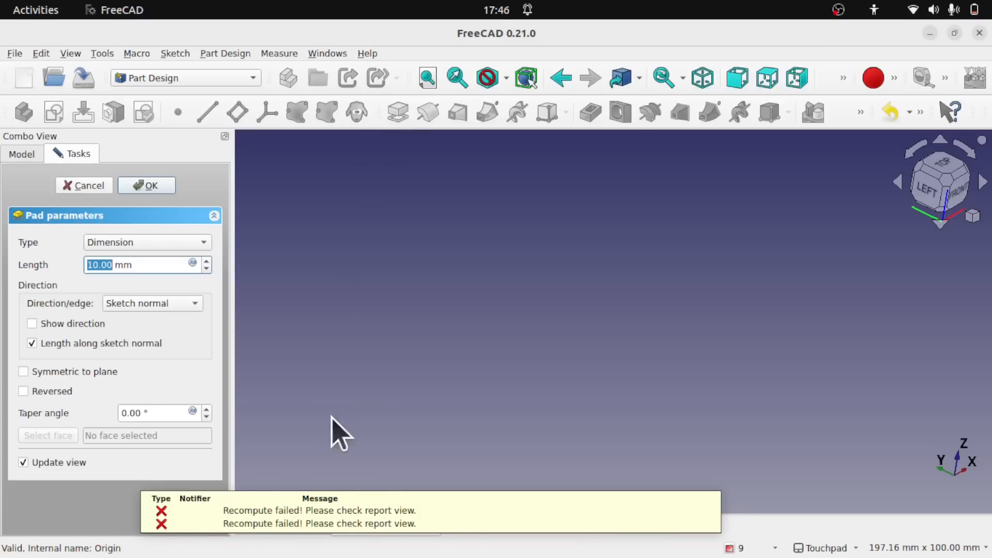
{"action": "mouse_move", "coordinate": [528, 490]}
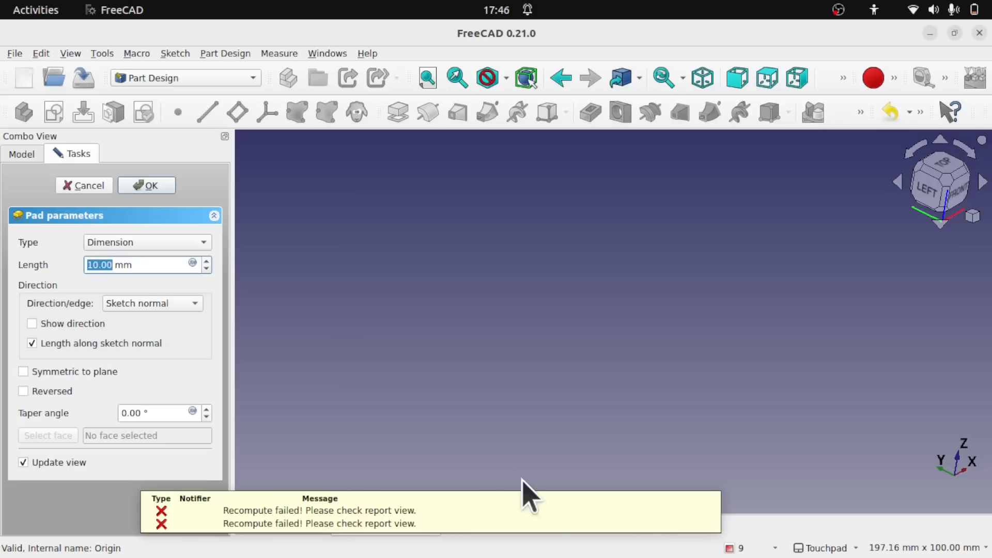
{"action": "mouse_move", "coordinate": [332, 535]}
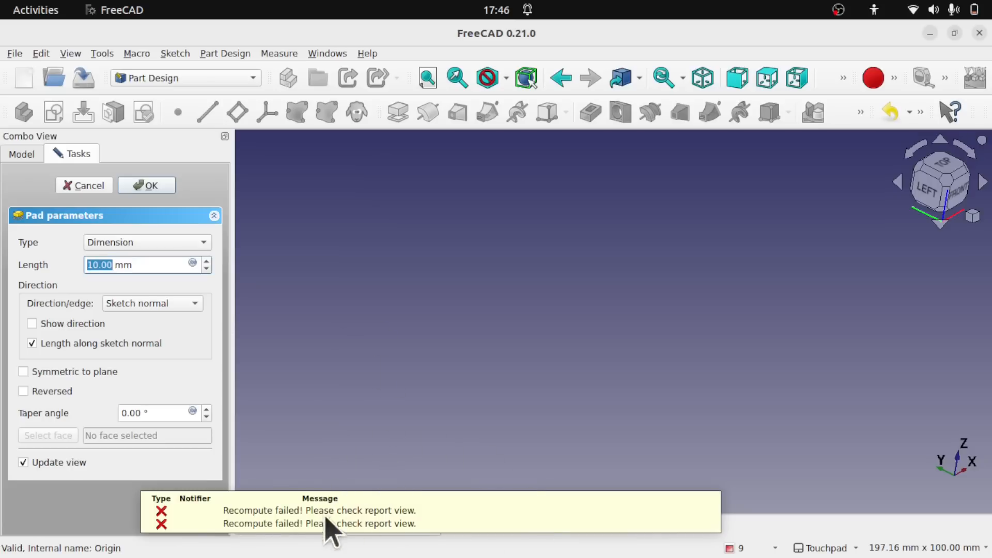
{"action": "mouse_move", "coordinate": [563, 532]}
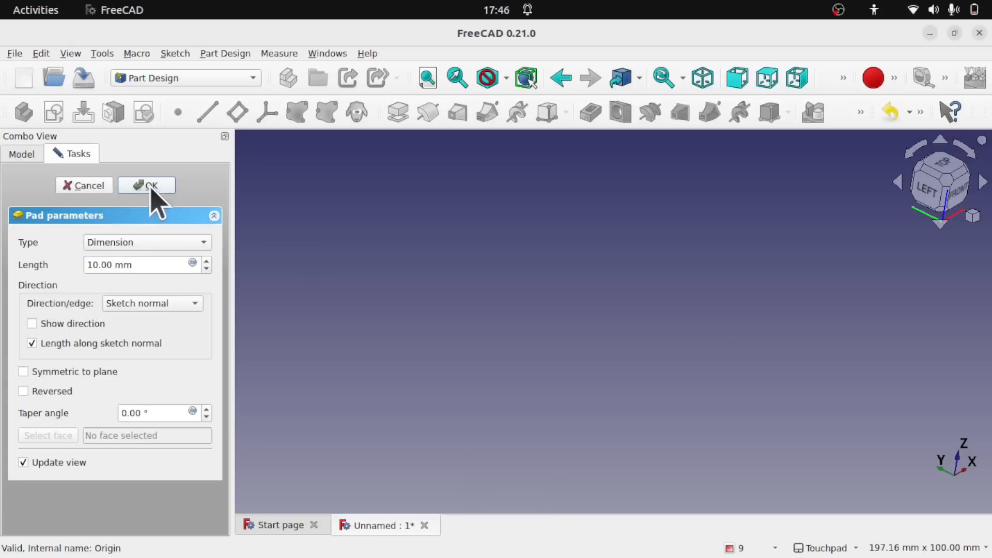
{"action": "left_click", "coordinate": [146, 185]}
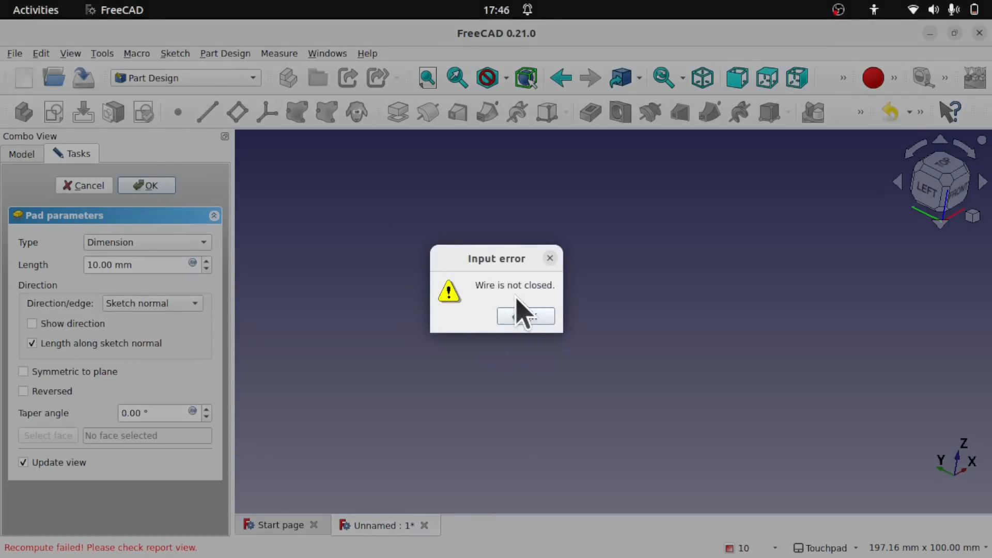
{"action": "left_click", "coordinate": [524, 316]}
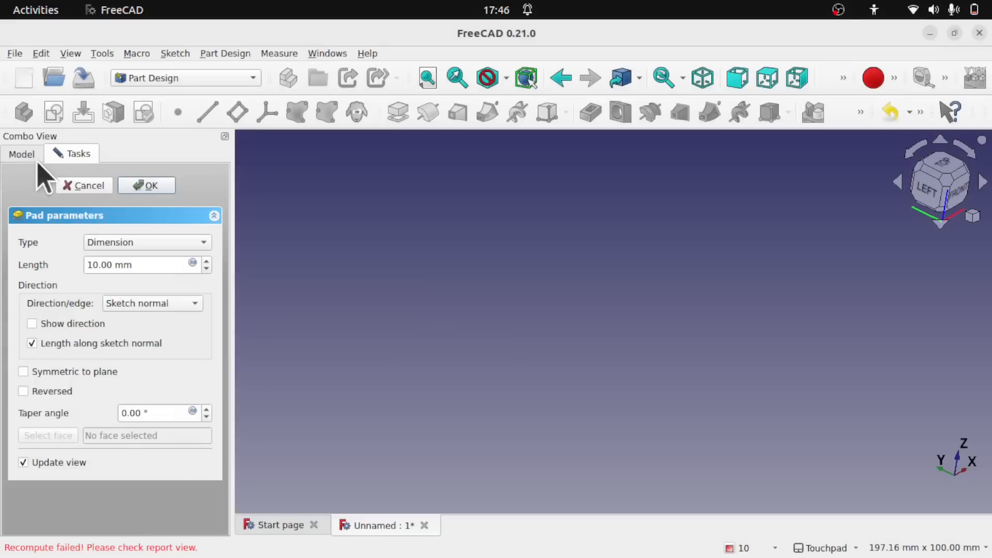
Step: Reopen the sketch from the Model tree to inspect the open arc's gap
{"action": "left_click", "coordinate": [85, 186]}
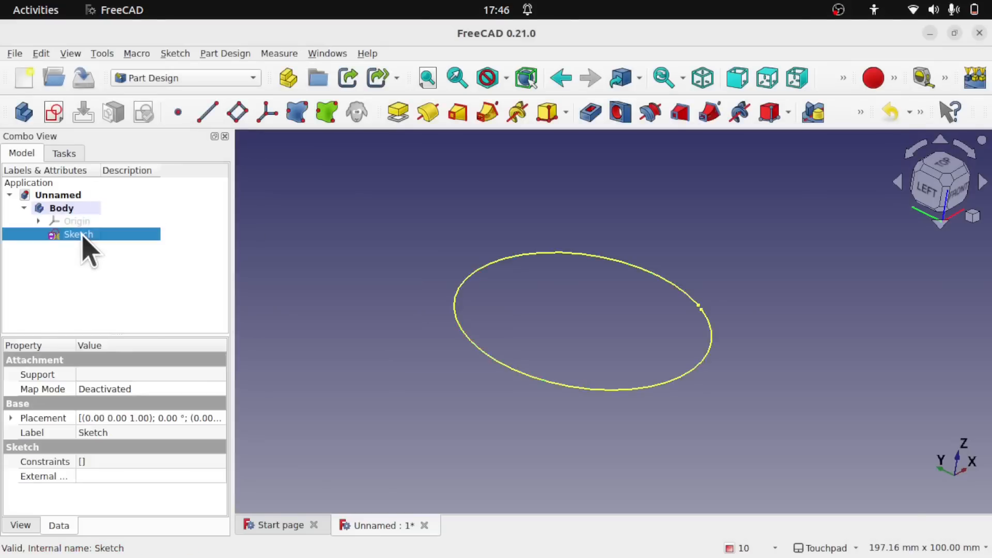
{"action": "double_click", "coordinate": [78, 234]}
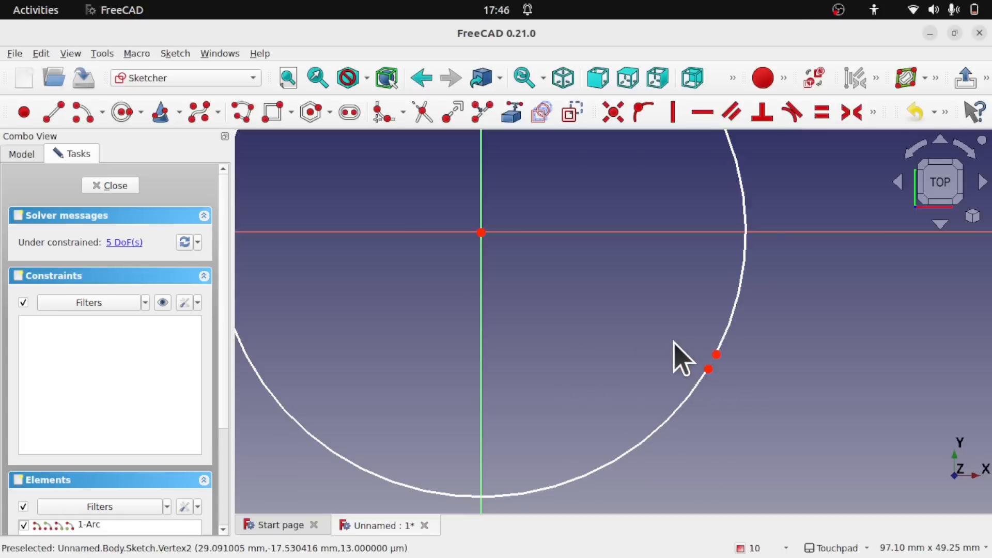
{"action": "left_click", "coordinate": [109, 185]}
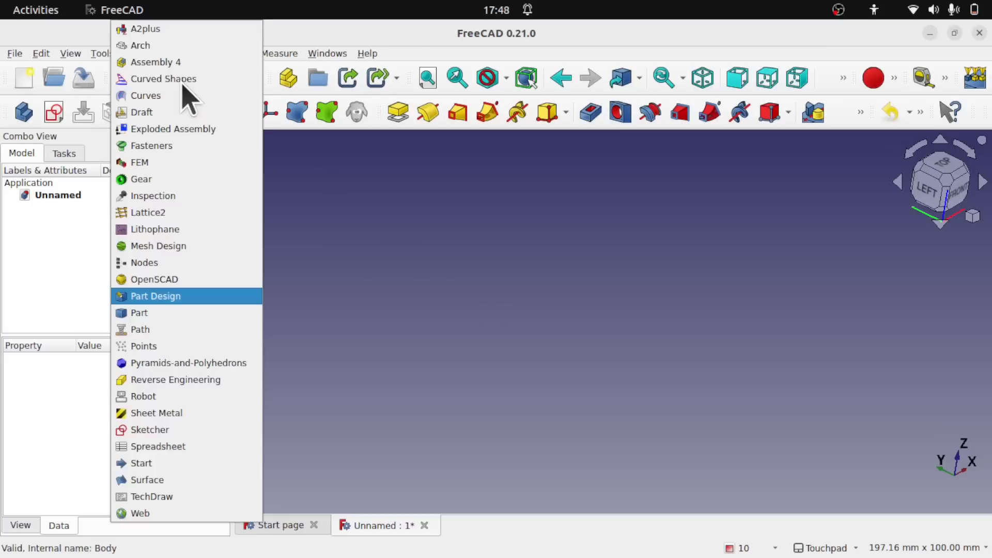
{"action": "mouse_move", "coordinate": [187, 362]}
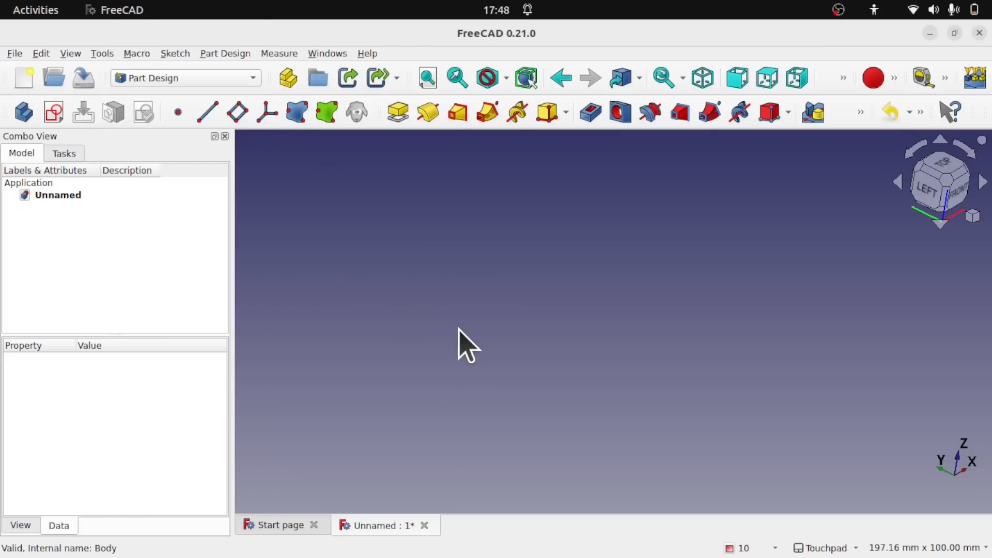
Step: Import techdraw.jpg into the document via File > Import
{"action": "left_click", "coordinate": [13, 54]}
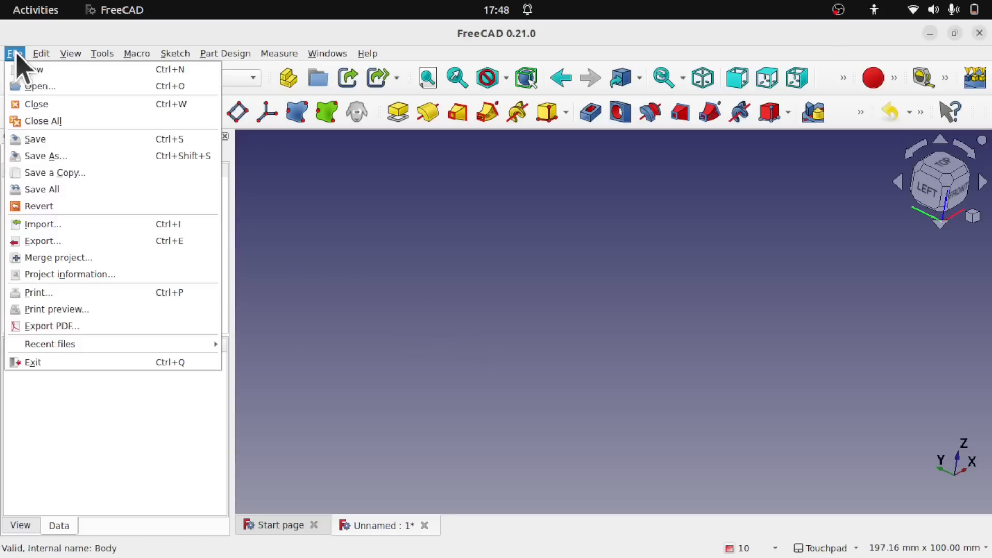
{"action": "left_click", "coordinate": [43, 223]}
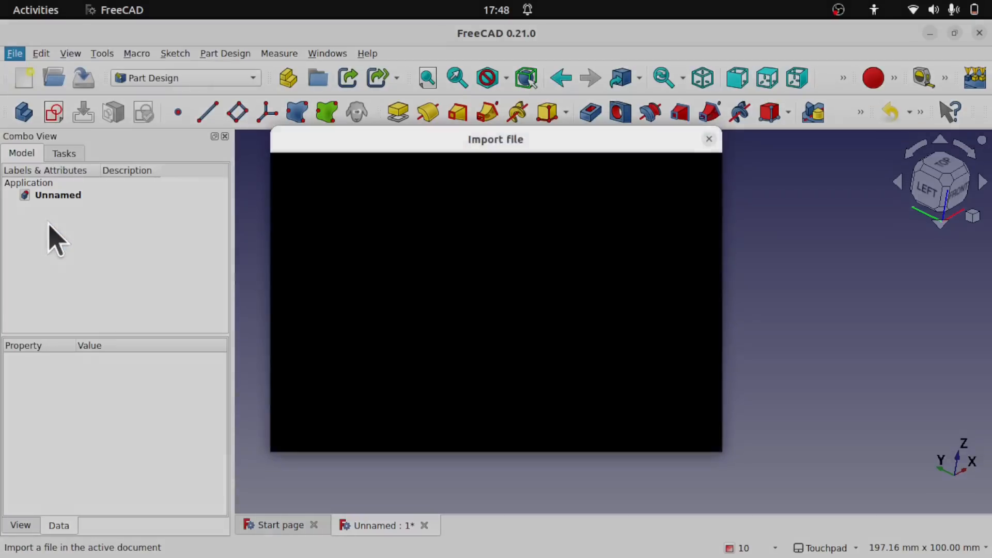
{"action": "type", "text": "tech"}
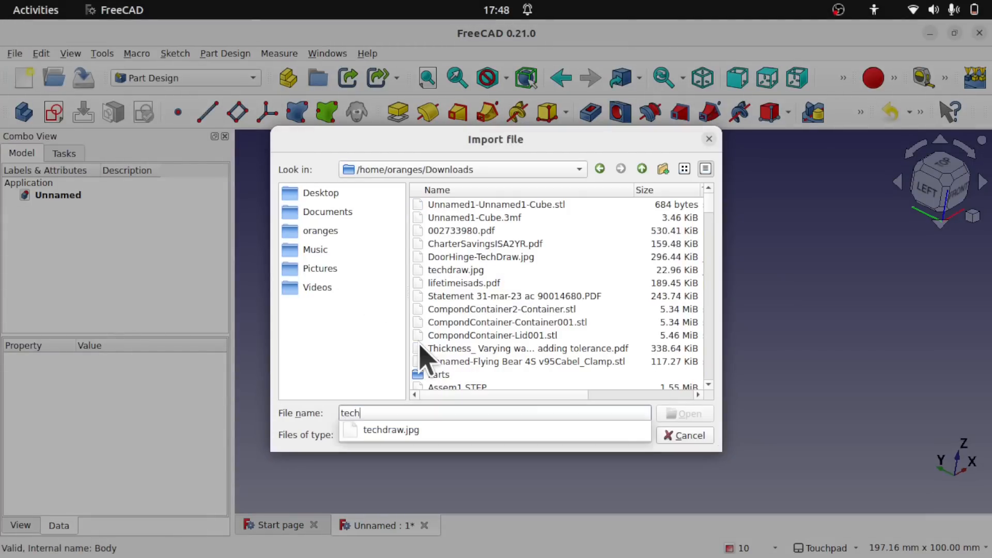
{"action": "left_click", "coordinate": [391, 430]}
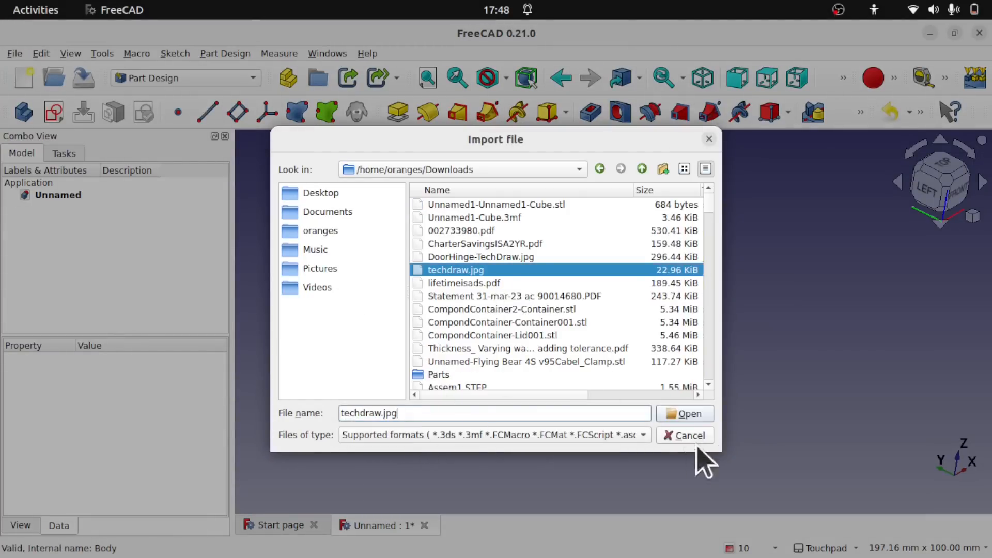
{"action": "left_click", "coordinate": [685, 413]}
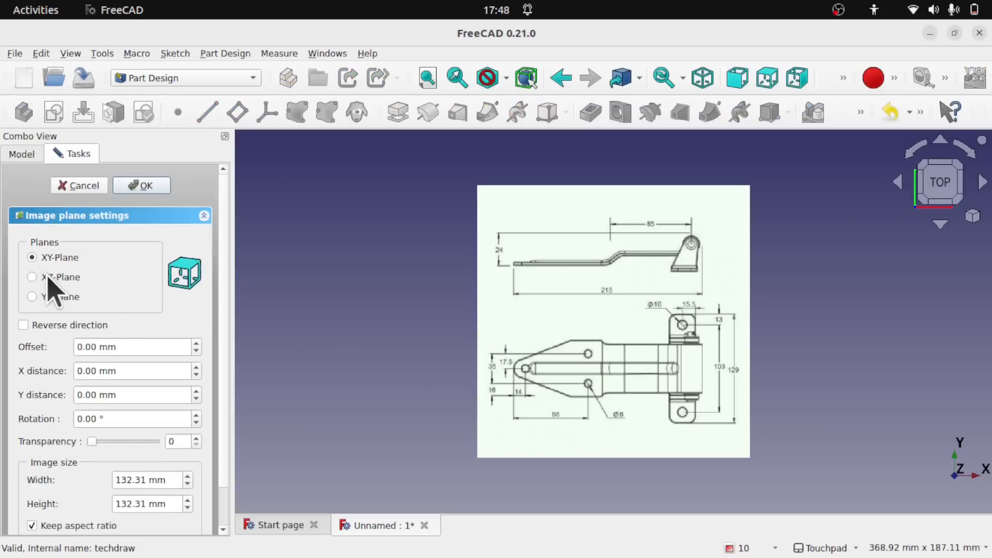
Step: Try the YZ and XZ image planes, then settle on the XY plane
{"action": "left_click", "coordinate": [32, 296]}
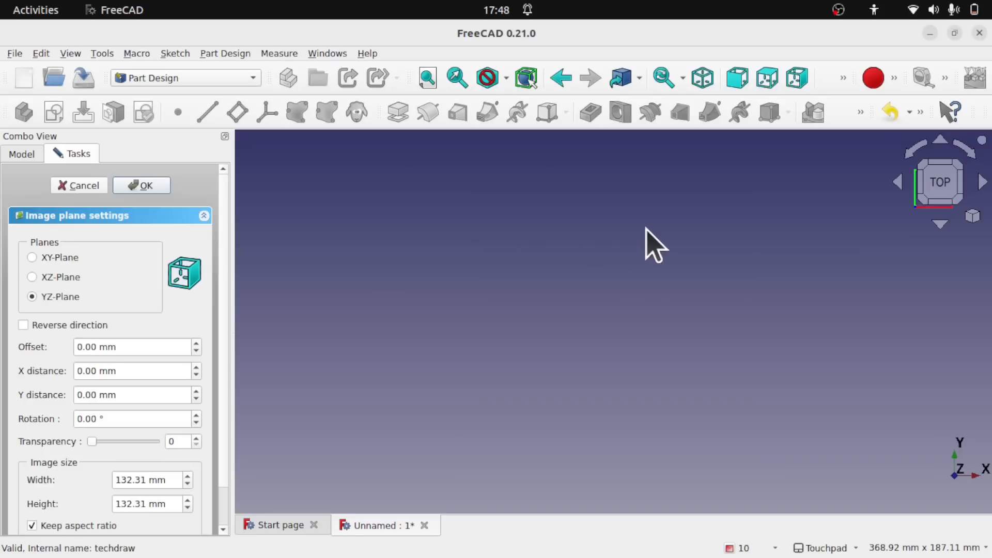
{"action": "left_click", "coordinate": [31, 277]}
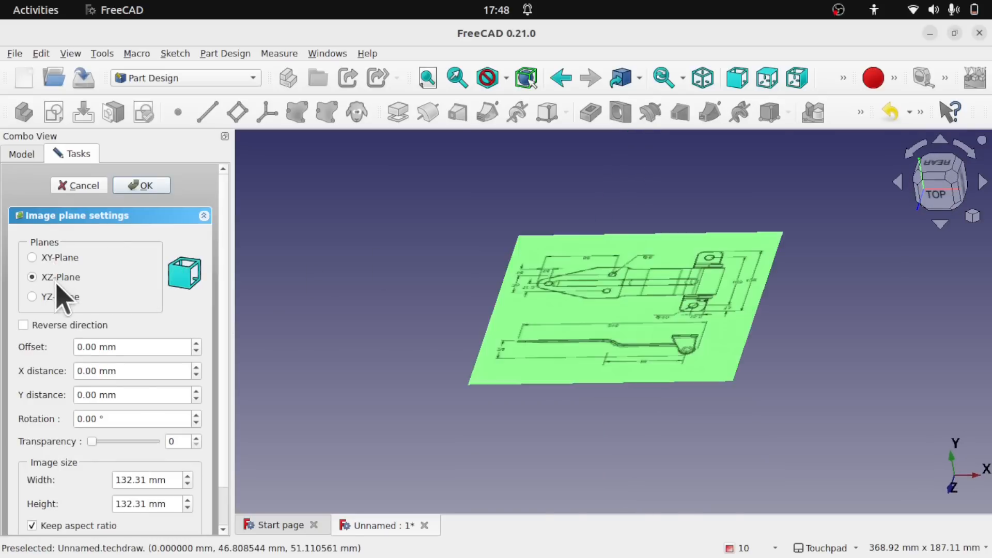
{"action": "left_click", "coordinate": [31, 256]}
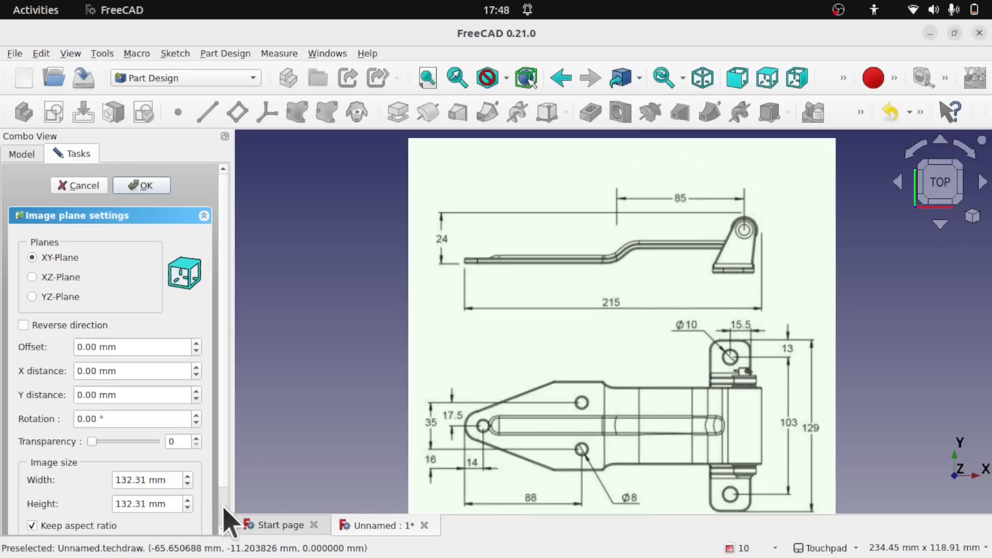
{"action": "scroll", "scroll_direction": "down", "scroll_amount": 3}
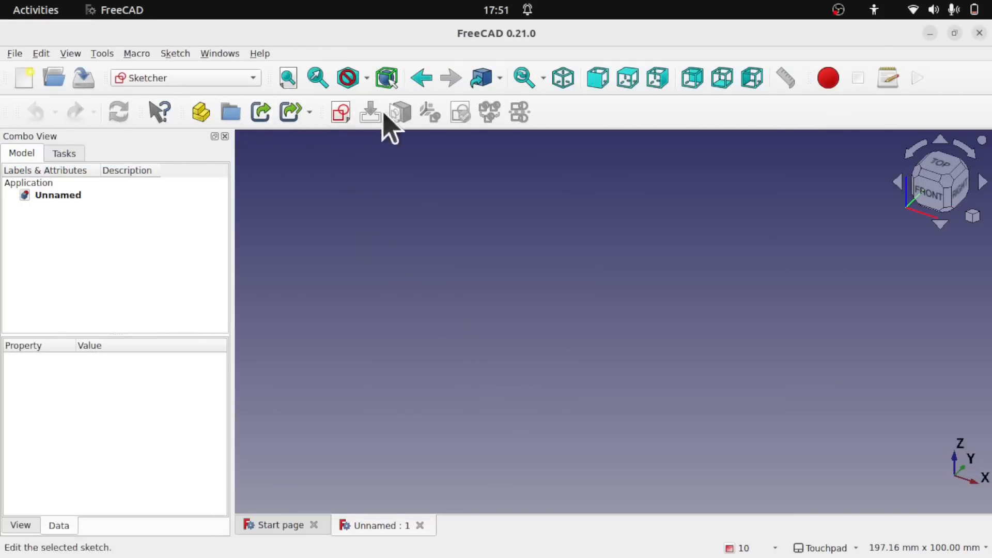
{"action": "mouse_move", "coordinate": [473, 157]}
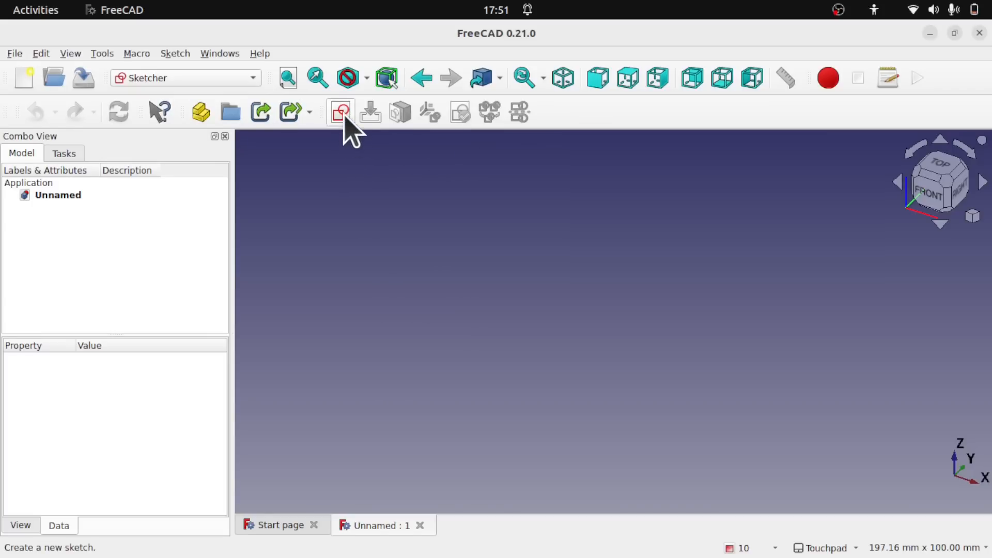
{"action": "left_click", "coordinate": [340, 112]}
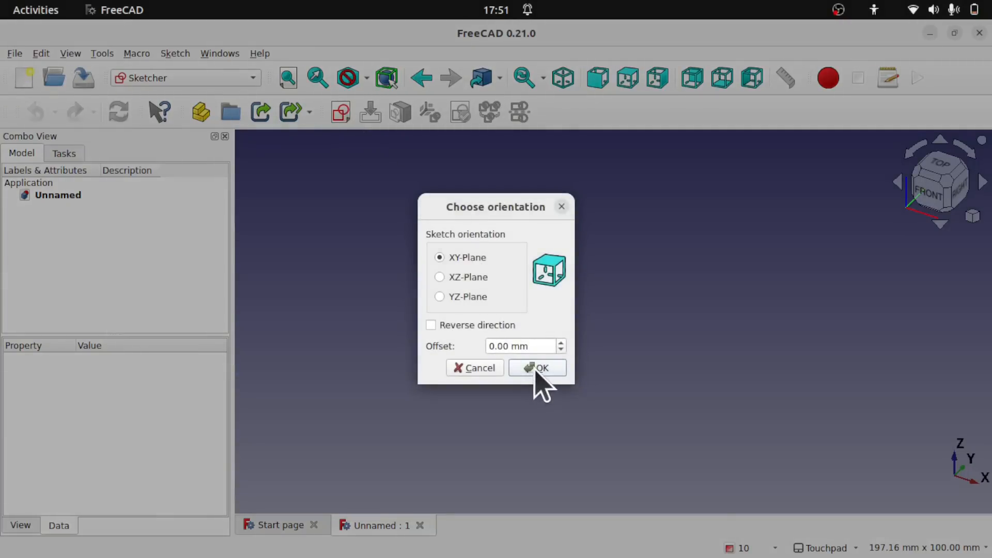
{"action": "left_click", "coordinate": [536, 368]}
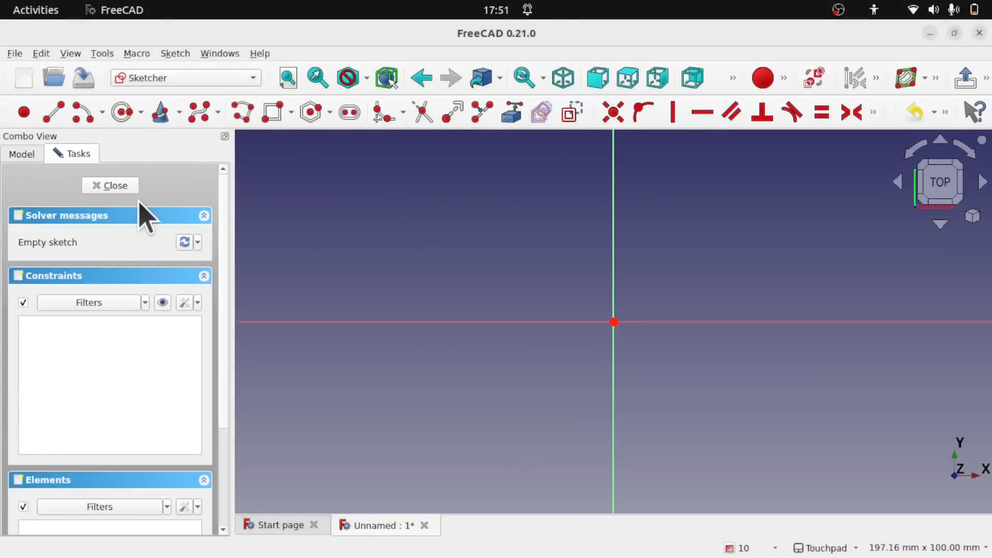
{"action": "left_click", "coordinate": [110, 186]}
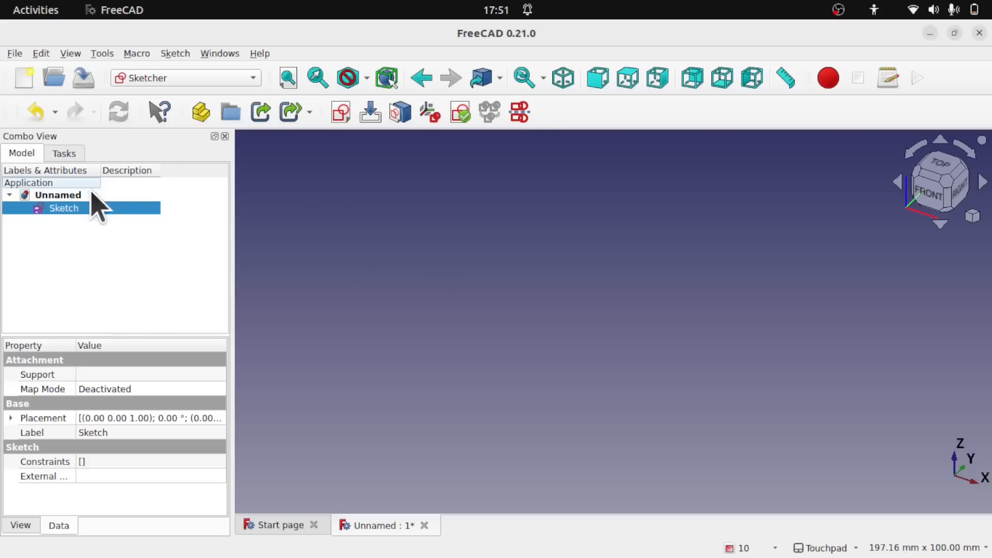
{"action": "mouse_move", "coordinate": [518, 112]}
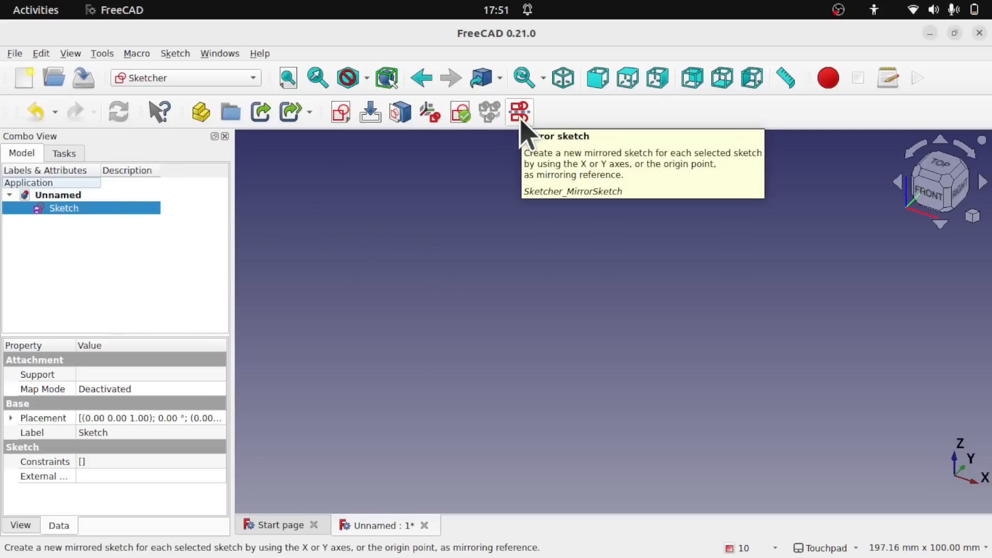
{"action": "mouse_move", "coordinate": [459, 112]}
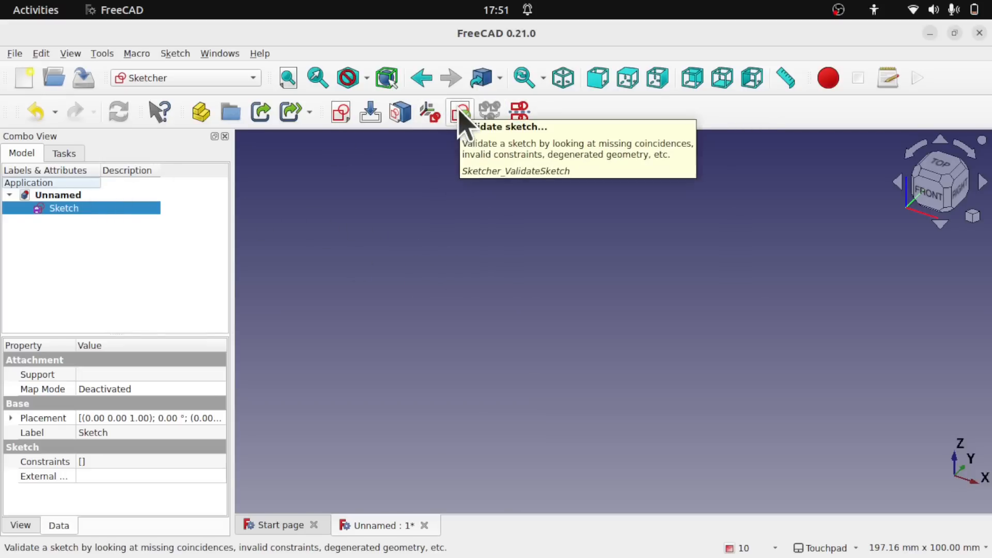
{"action": "mouse_move", "coordinate": [429, 112]}
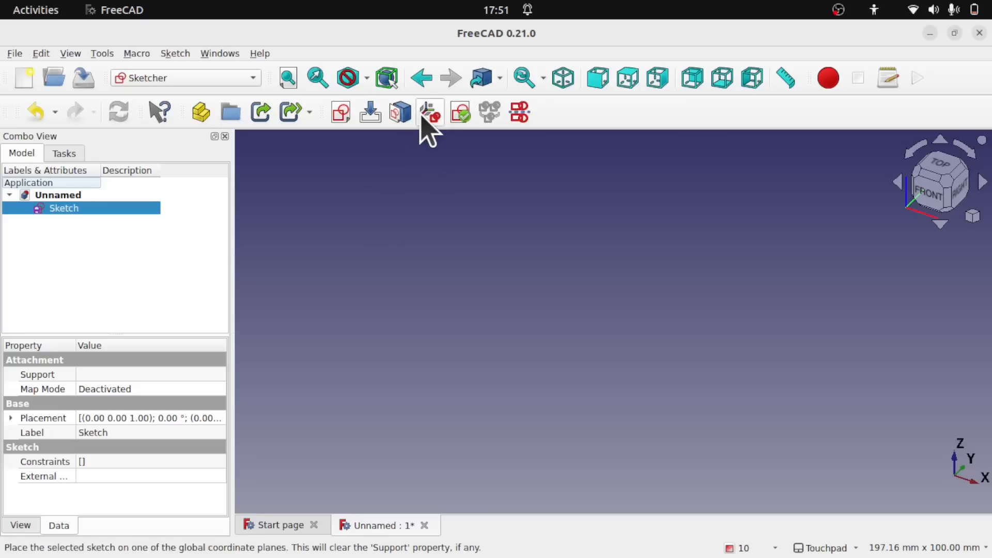
{"action": "mouse_move", "coordinate": [289, 112]}
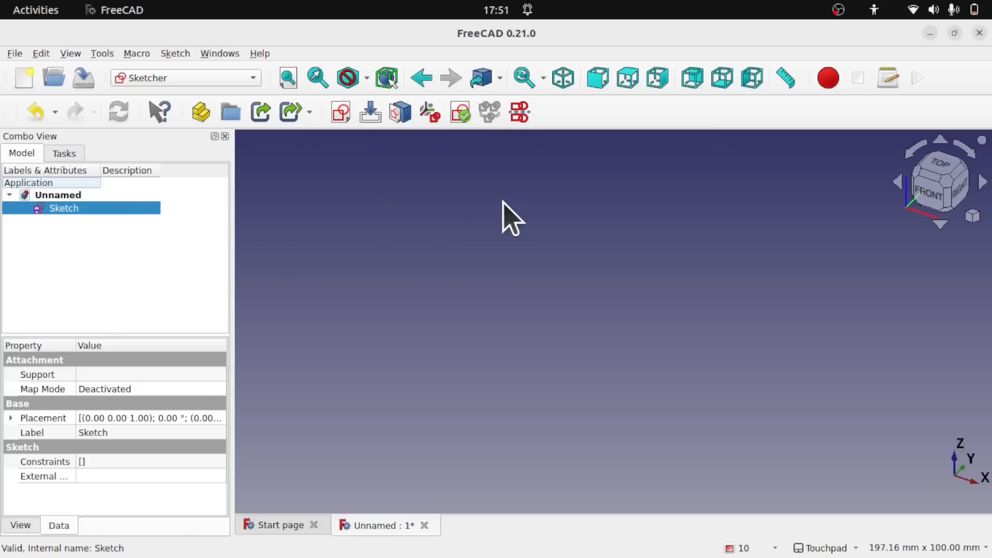
Step: Edit the empty sketch, draw a four-control-point B-spline, and toggle the constraint list settings
{"action": "double_click", "coordinate": [63, 208]}
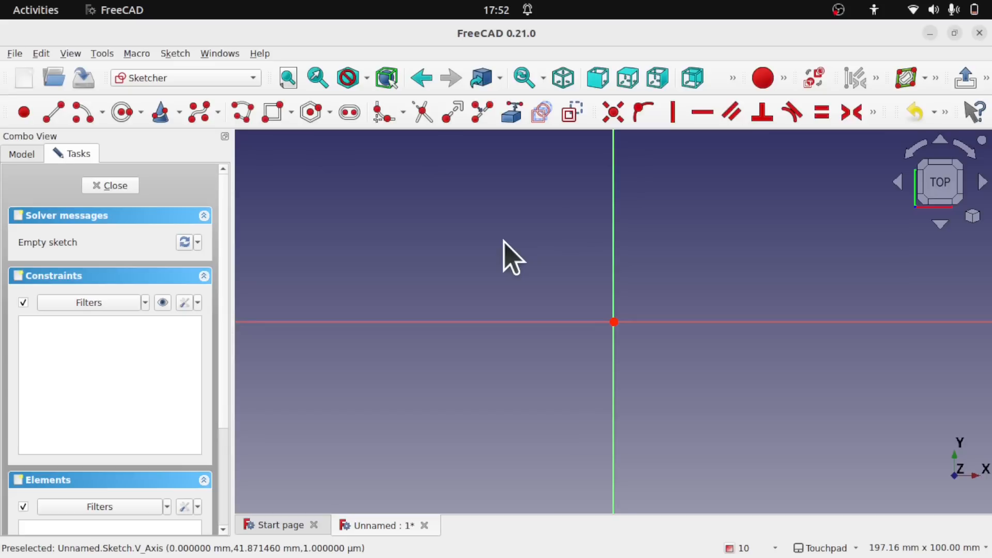
{"action": "mouse_move", "coordinate": [114, 174]}
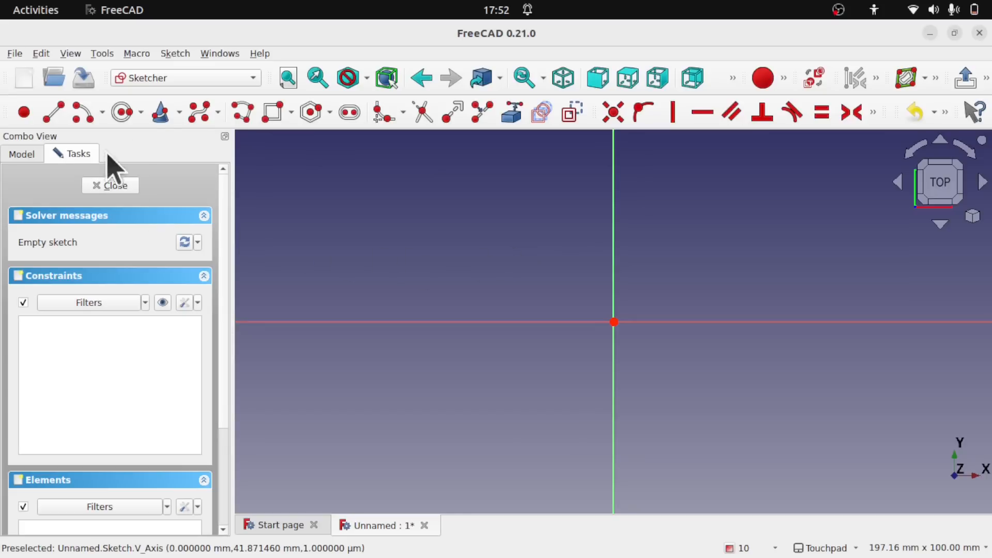
{"action": "mouse_move", "coordinate": [197, 112]}
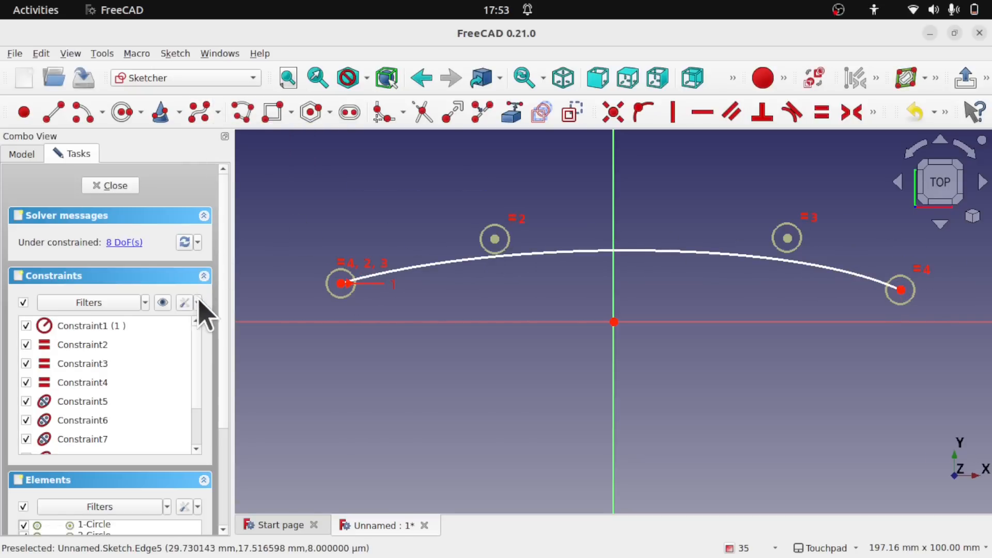
{"action": "left_click", "coordinate": [197, 302]}
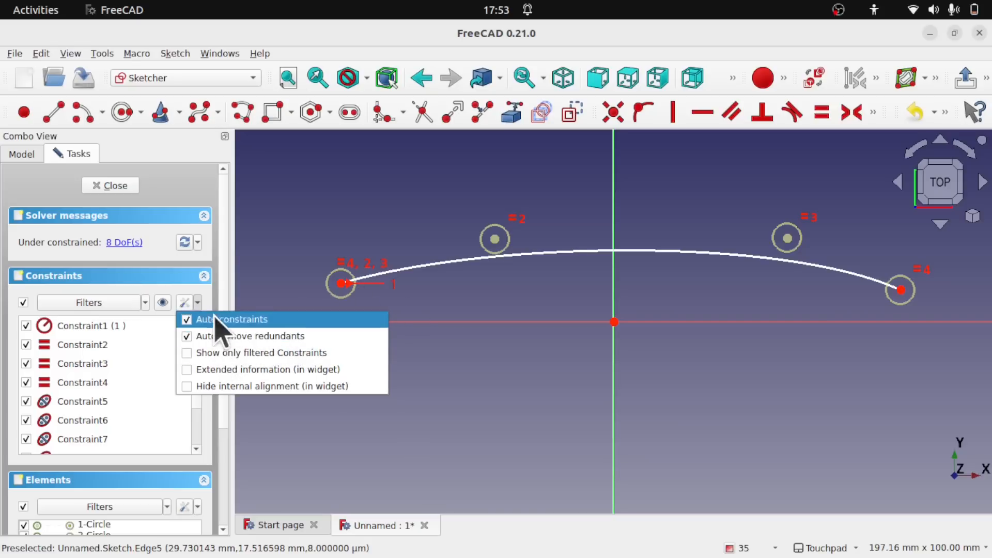
{"action": "mouse_move", "coordinate": [259, 352]}
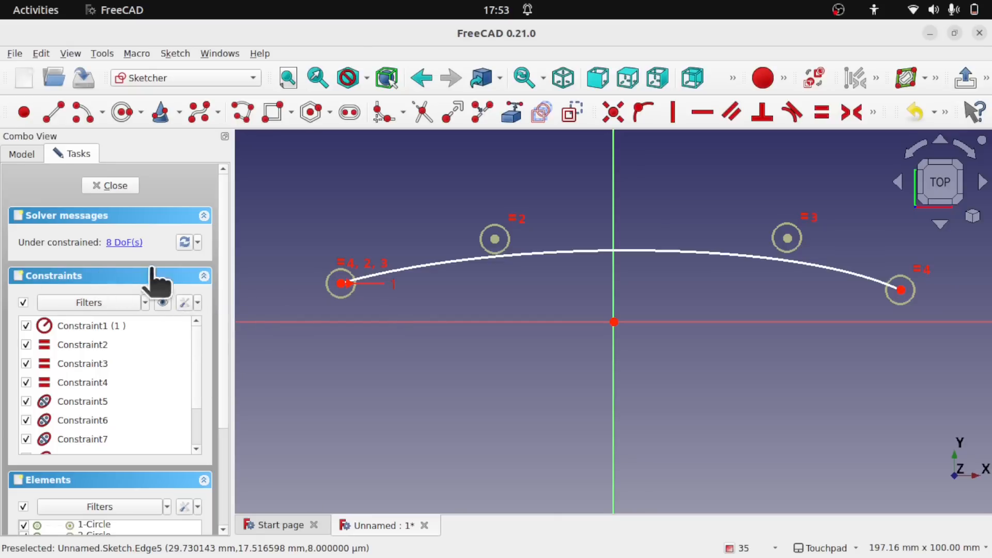
{"action": "left_click", "coordinate": [184, 303]}
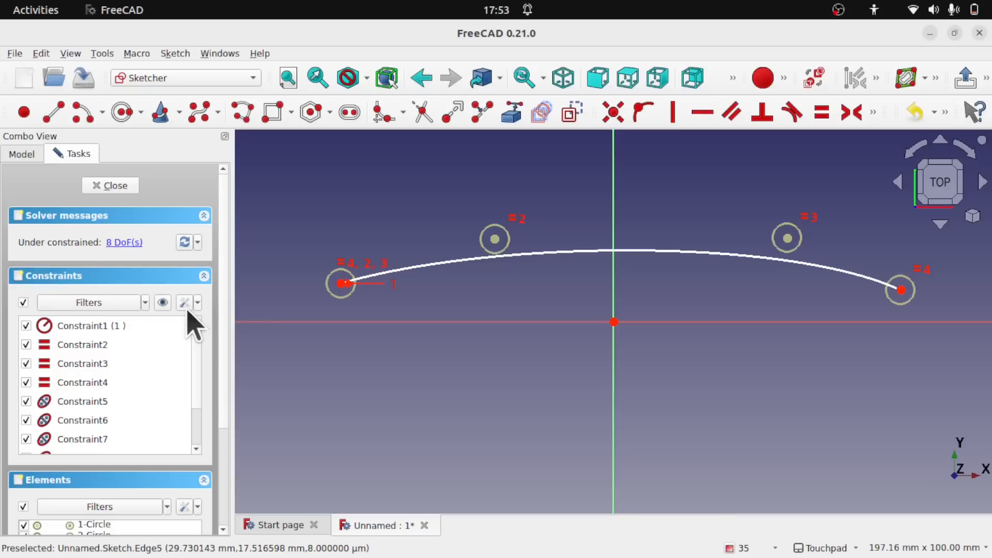
{"action": "left_click", "coordinate": [186, 302]}
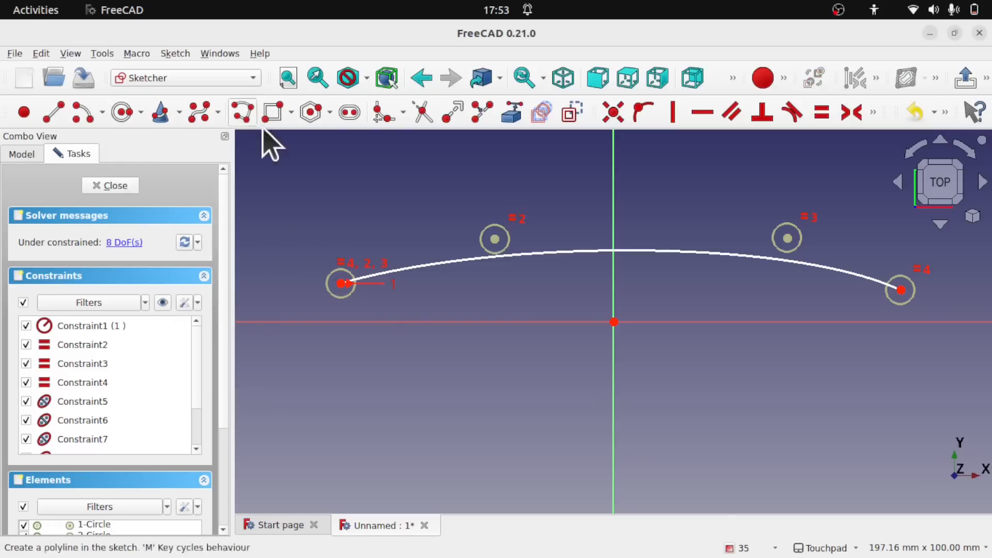
{"action": "mouse_move", "coordinate": [573, 258]}
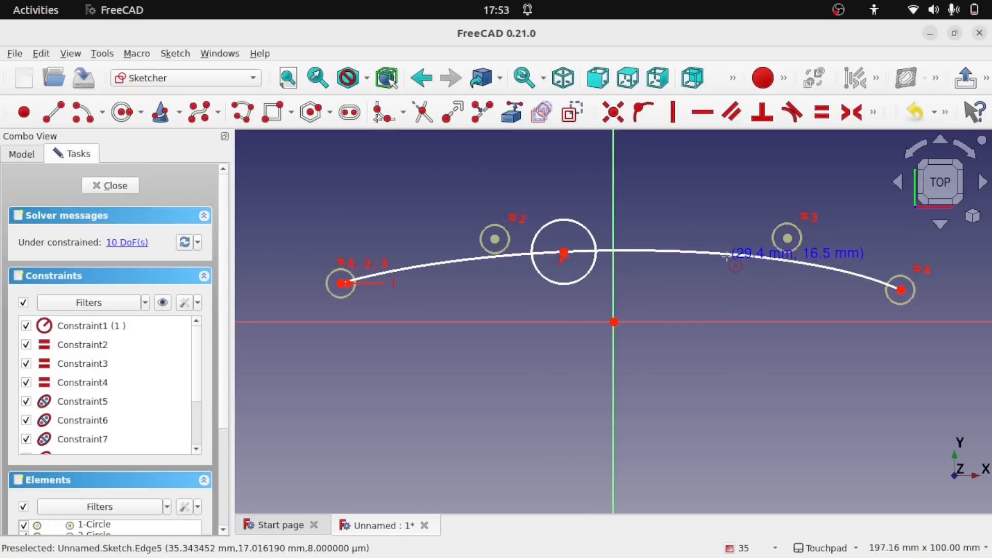
Step: Add a circle on the B-spline and build the notched profile with a Helix beside it
{"action": "left_click", "coordinate": [725, 253]}
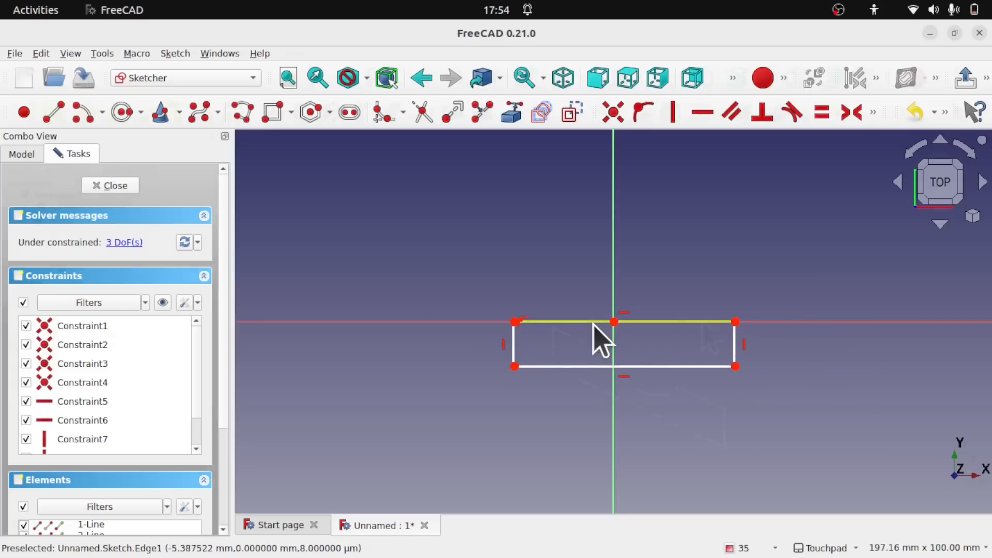
{"action": "left_click", "coordinate": [109, 185]}
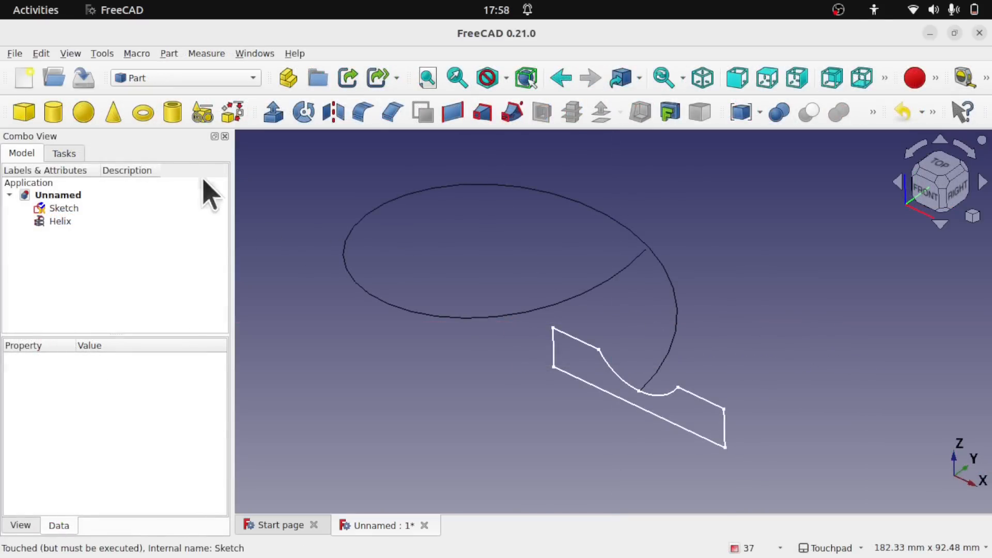
{"action": "mouse_move", "coordinate": [657, 354]}
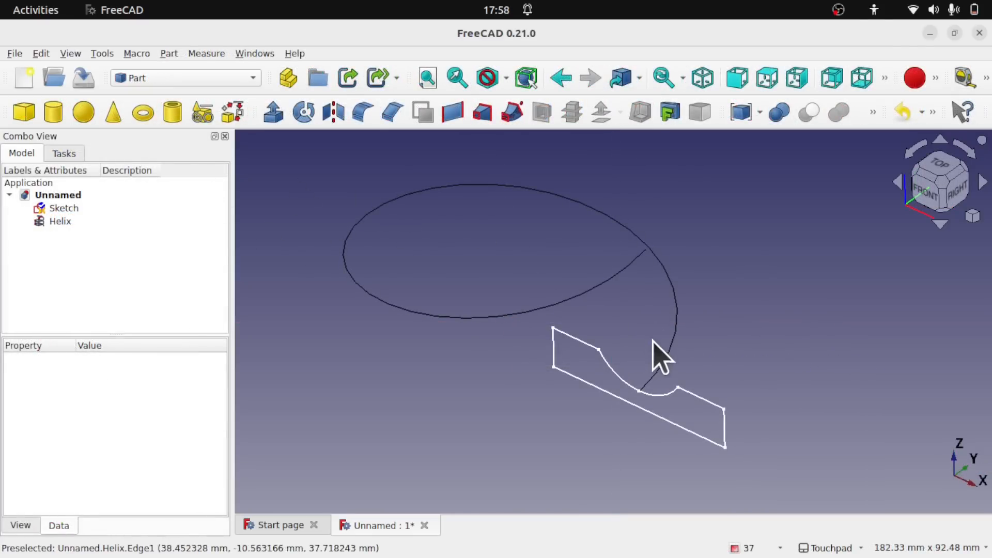
{"action": "mouse_move", "coordinate": [589, 379]}
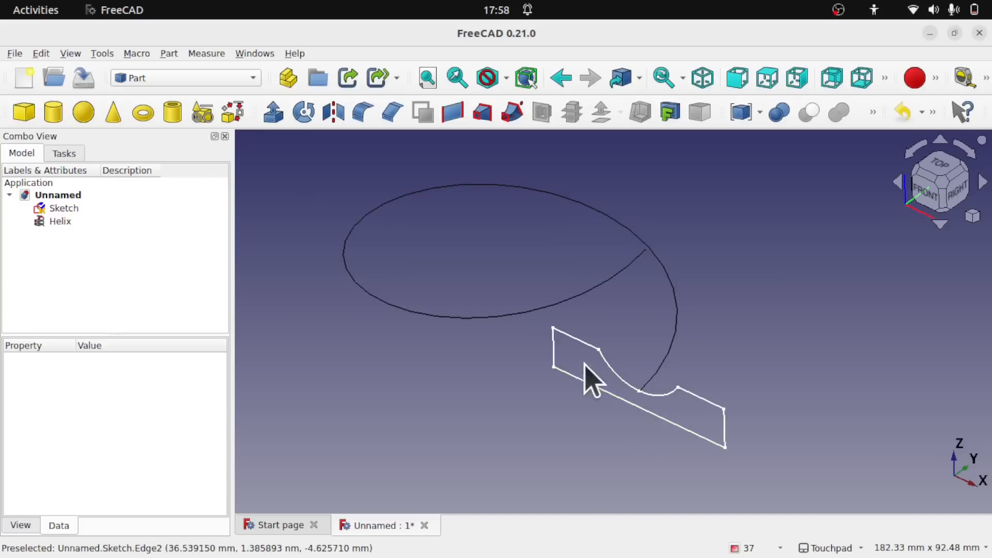
{"action": "mouse_move", "coordinate": [386, 190]}
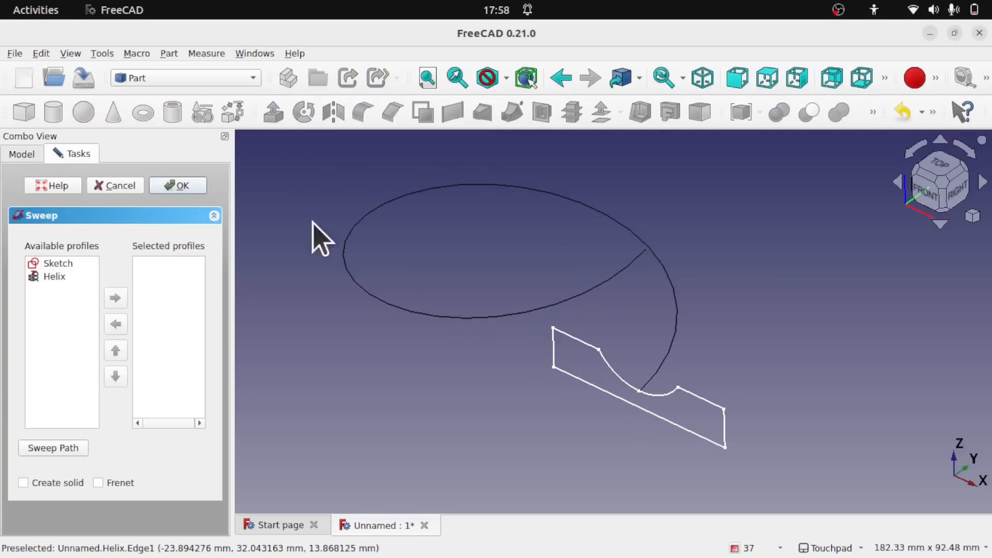
Step: Sweep the Sketch profile along the helix path as a solid and confirm
{"action": "left_click", "coordinate": [116, 297]}
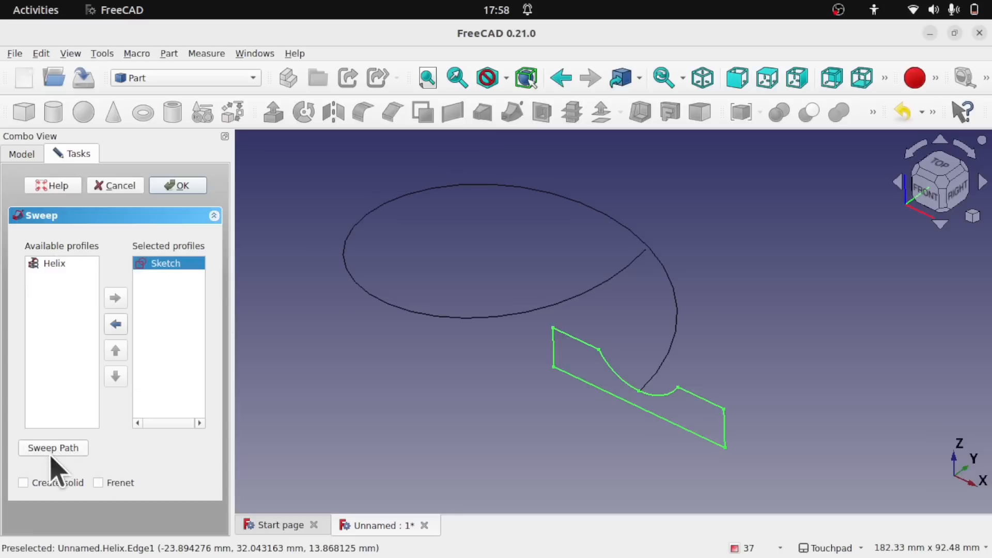
{"action": "left_click", "coordinate": [52, 448]}
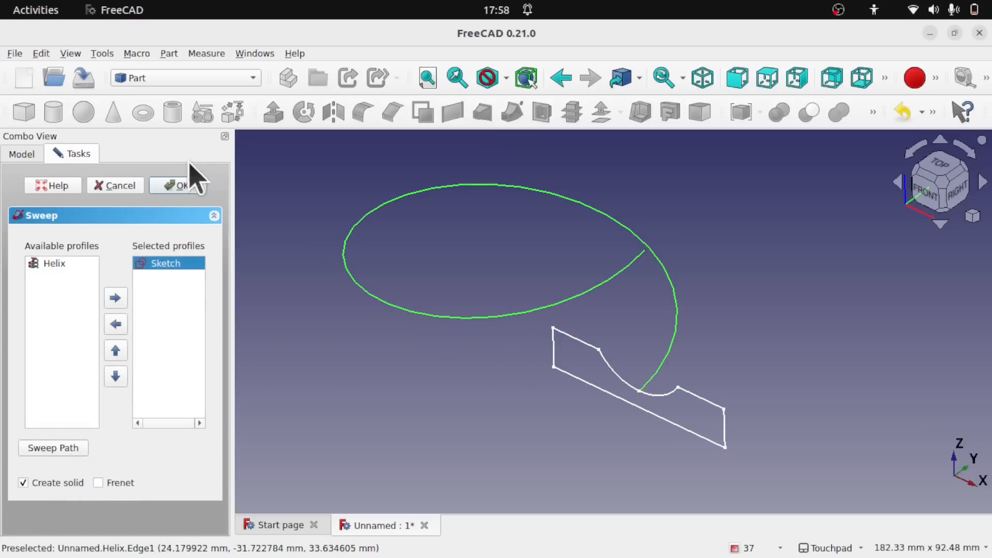
{"action": "left_click", "coordinate": [178, 185]}
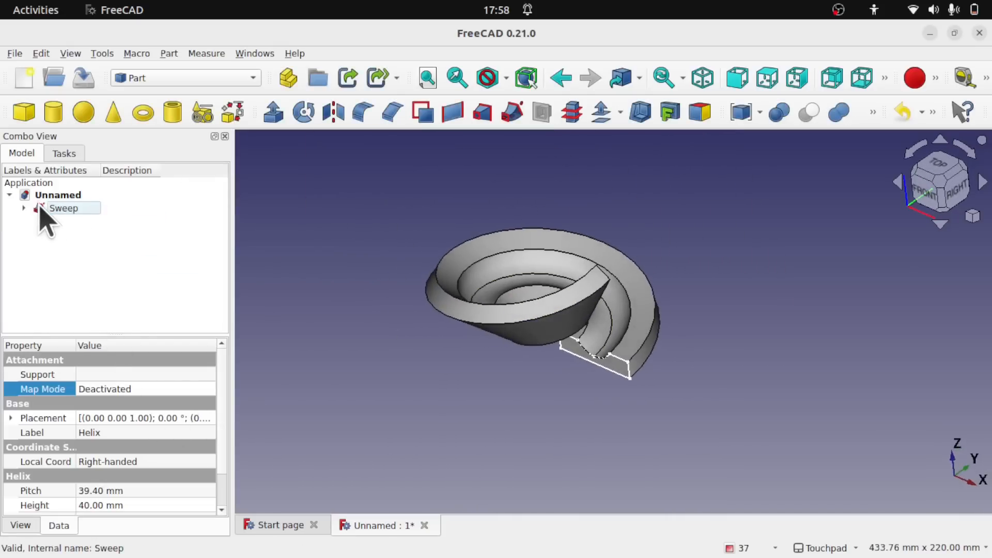
Step: Expand the Sweep to show its Sketch and Helix, then switch to the Sketcher workbench
{"action": "left_click", "coordinate": [72, 234]}
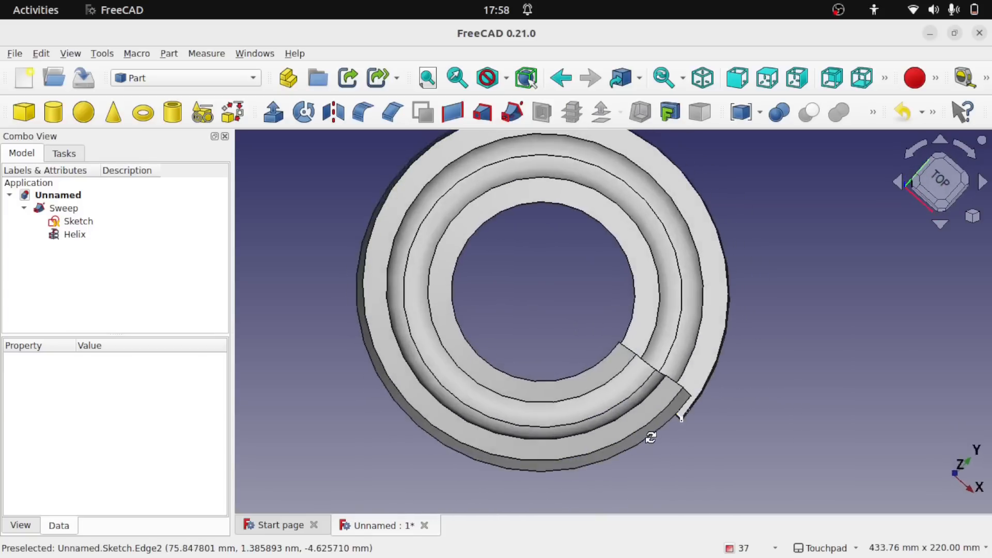
{"action": "mouse_move", "coordinate": [566, 411]}
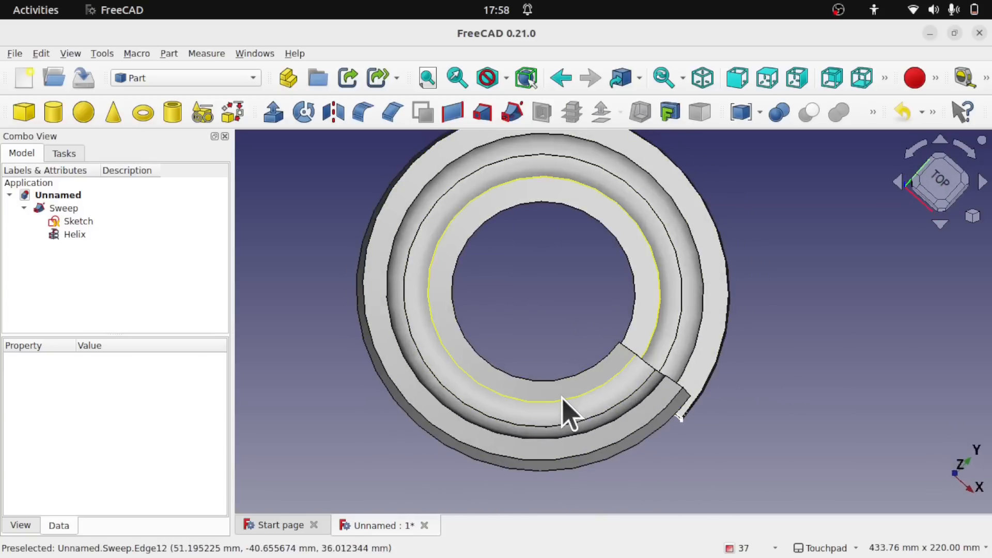
{"action": "left_click_drag", "start_coordinate": [563, 414], "coordinate": [481, 348]}
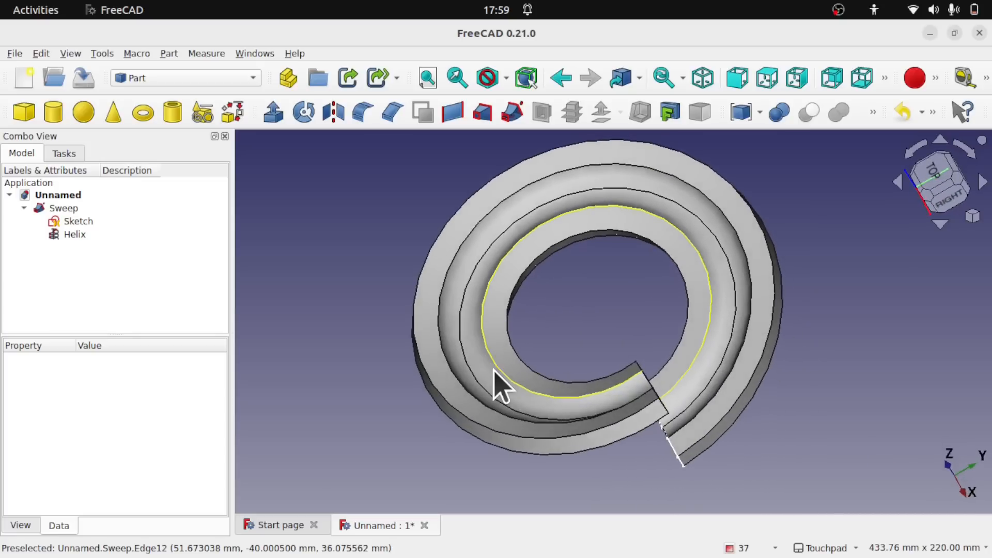
{"action": "left_click_drag", "start_coordinate": [499, 386], "coordinate": [550, 392]}
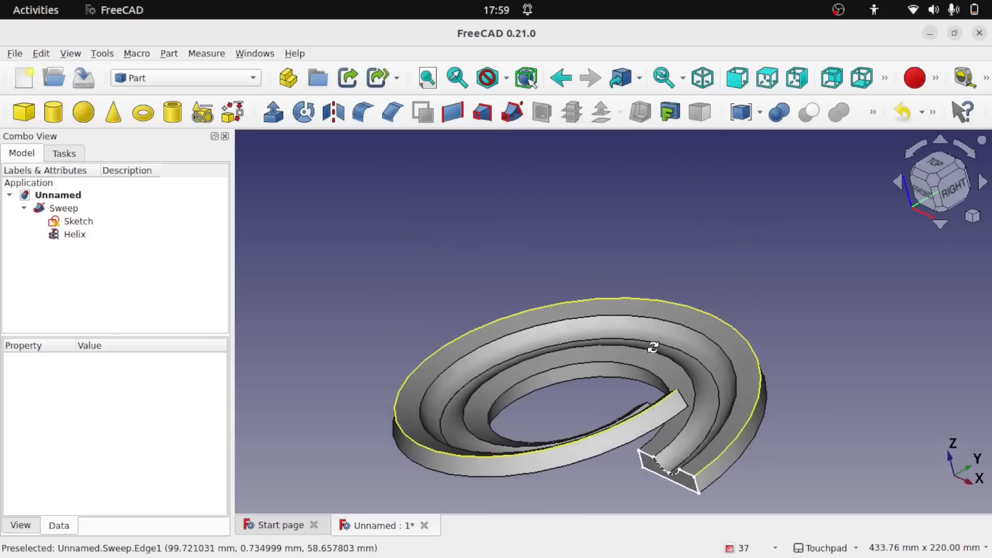
{"action": "mouse_move", "coordinate": [708, 402]}
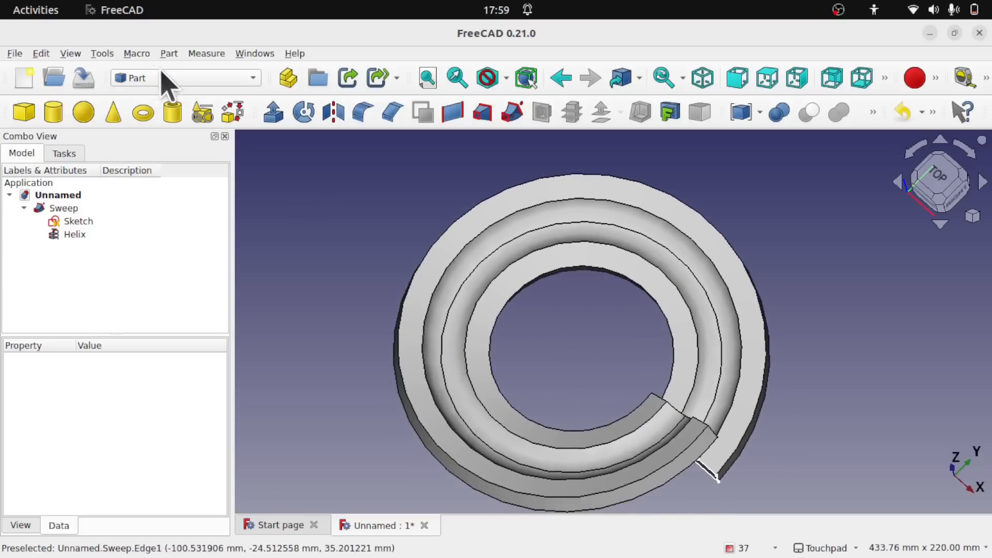
{"action": "left_click", "coordinate": [183, 78]}
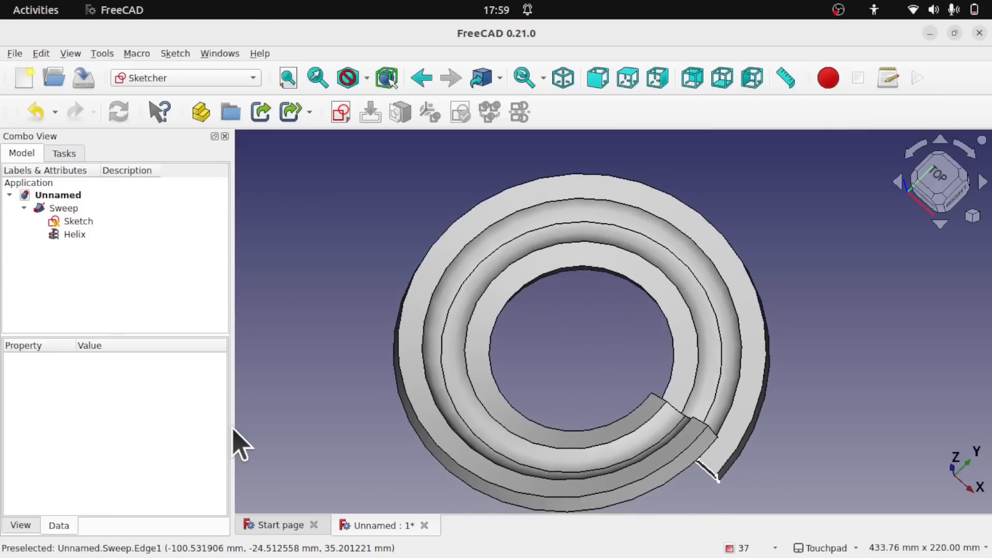
Step: Start a new sketch on the XY plane and bring up the Sketch menu
{"action": "left_click", "coordinate": [340, 112]}
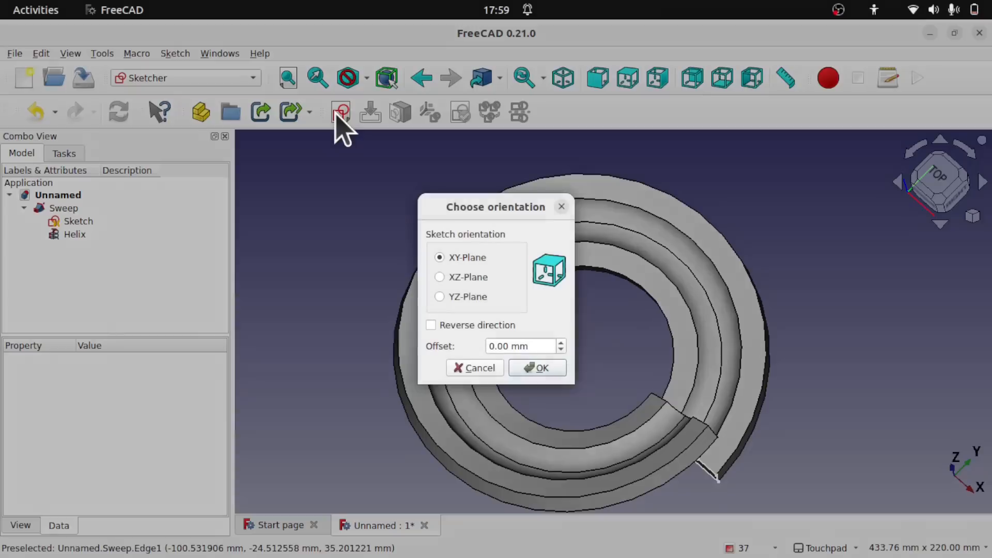
{"action": "left_click", "coordinate": [536, 368]}
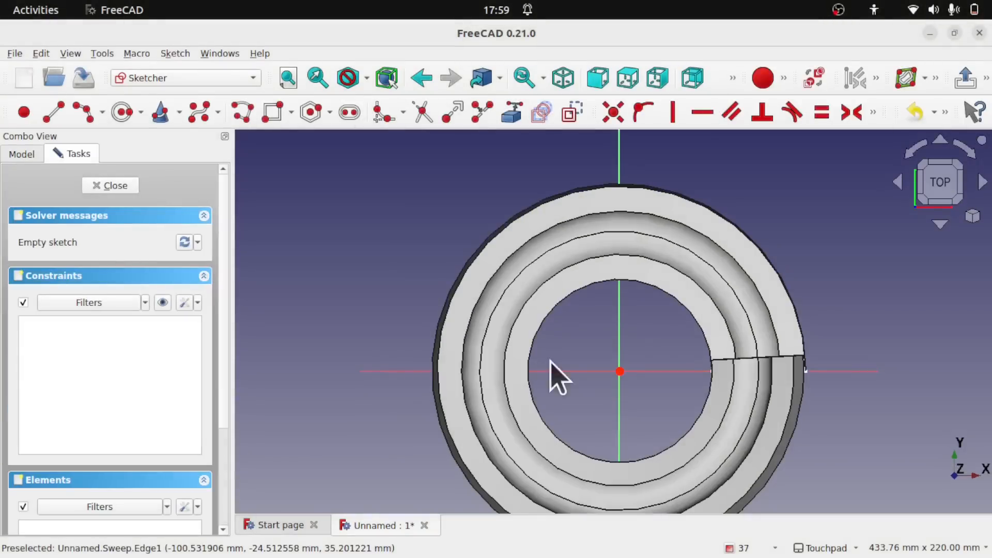
{"action": "mouse_move", "coordinate": [733, 265]}
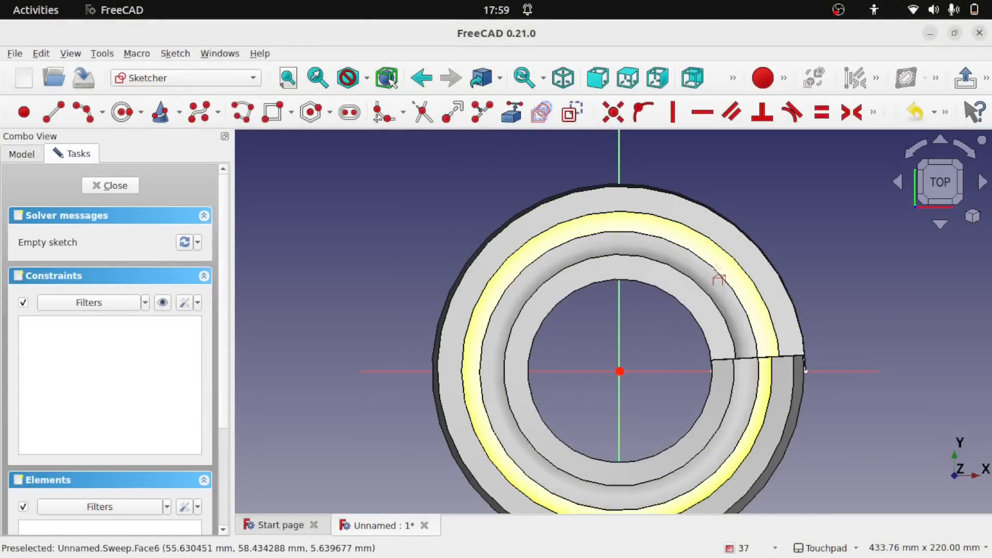
{"action": "scroll", "scroll_direction": "down", "scroll_amount": 3}
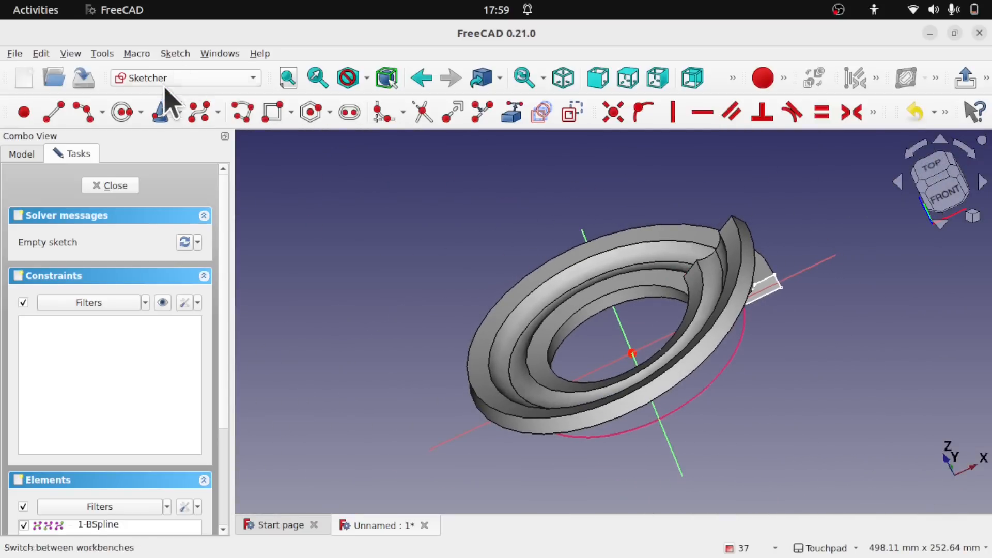
{"action": "left_click", "coordinate": [175, 53]}
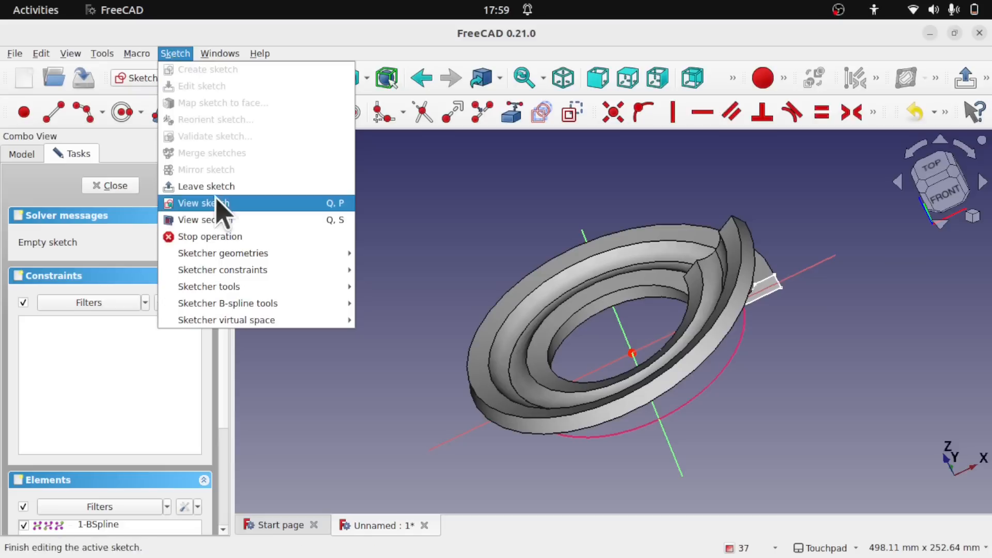
Step: Enable View section so the sweep is cut at the sketch plane, inspecting the exposed profile
{"action": "left_click", "coordinate": [203, 203]}
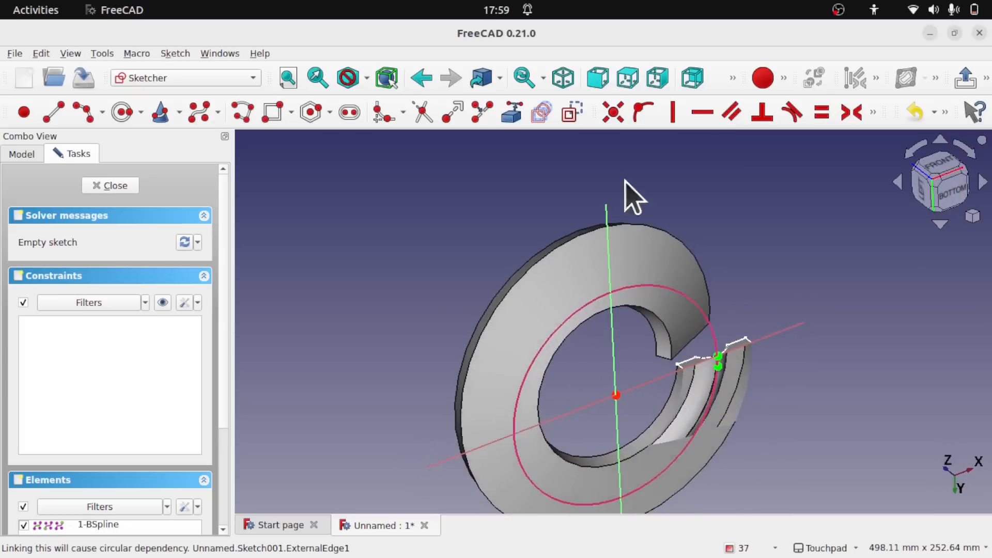
{"action": "scroll", "scroll_direction": "up", "scroll_amount": 3}
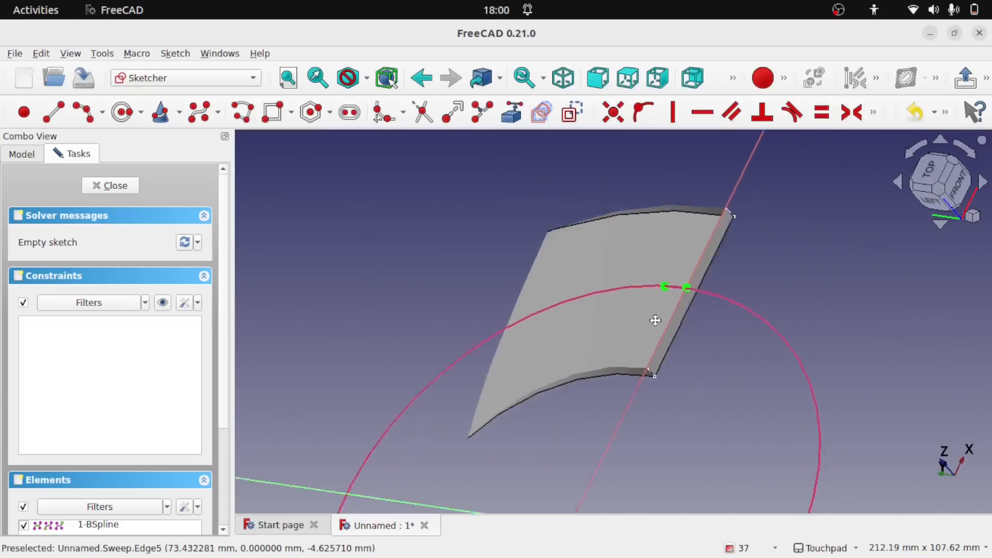
{"action": "left_click_drag", "start_coordinate": [655, 320], "coordinate": [528, 316]}
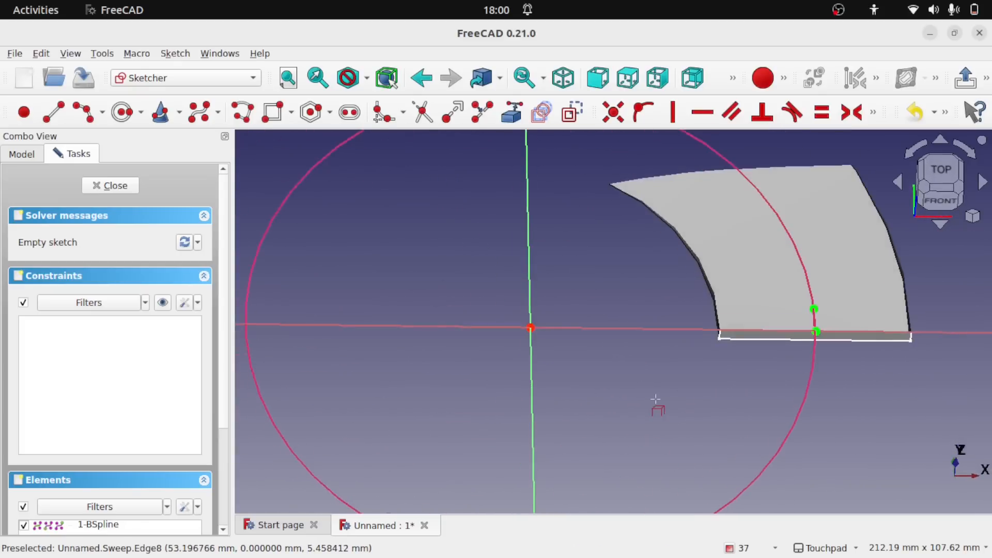
Step: Place four 7.5 mm circles centred on the sweep's outer edge circle and close the sketch
{"action": "scroll", "scroll_direction": "down", "scroll_amount": 3}
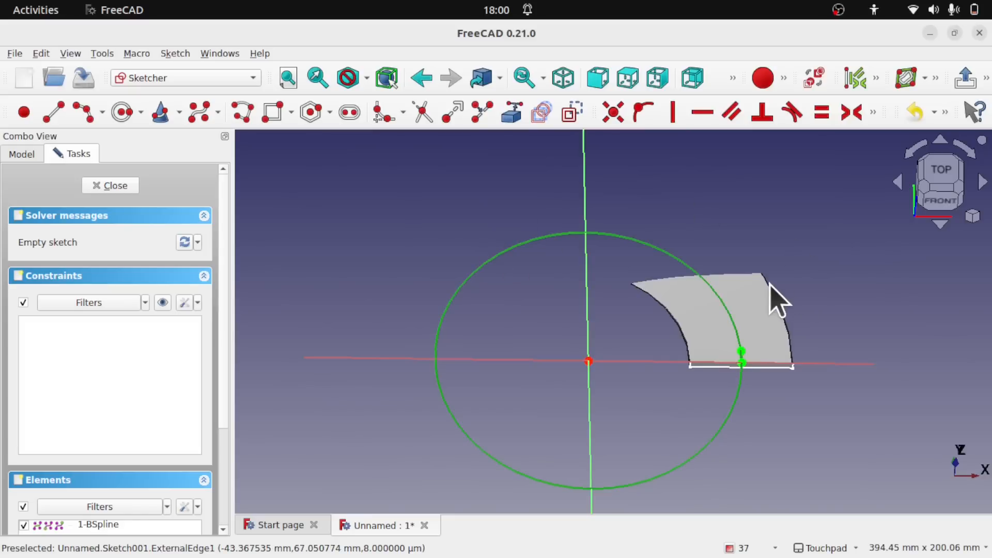
{"action": "left_click", "coordinate": [872, 112]}
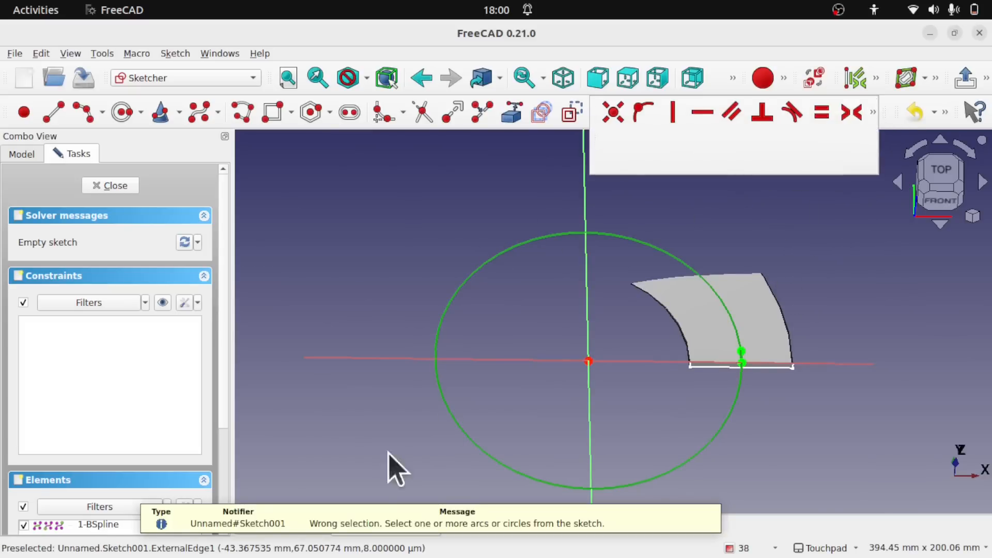
{"action": "mouse_move", "coordinate": [505, 405]}
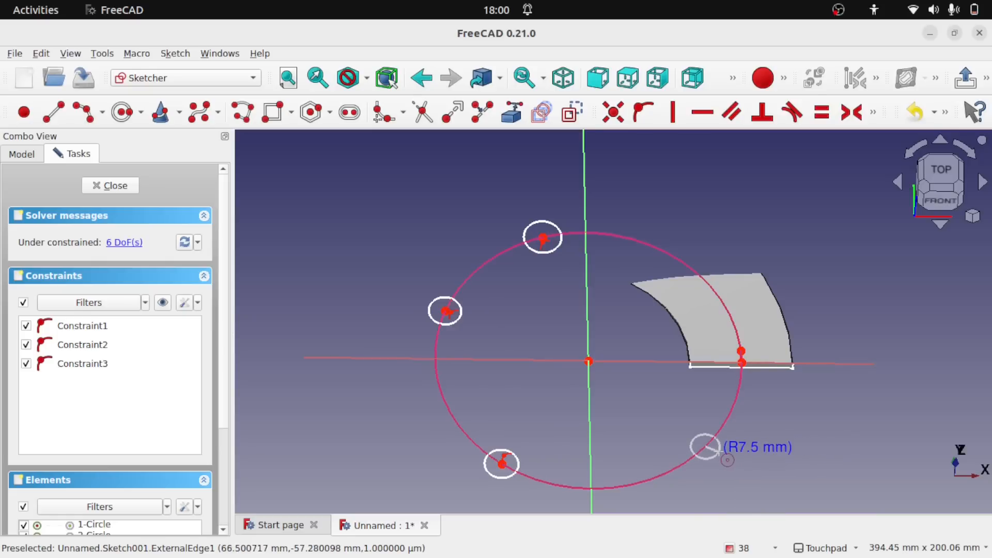
{"action": "left_click", "coordinate": [704, 446]}
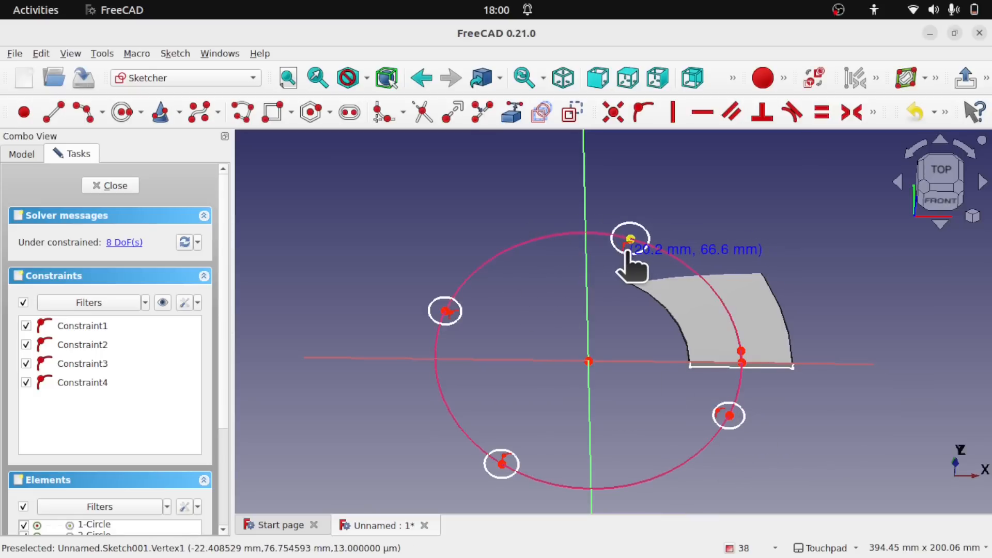
{"action": "left_click", "coordinate": [110, 185]}
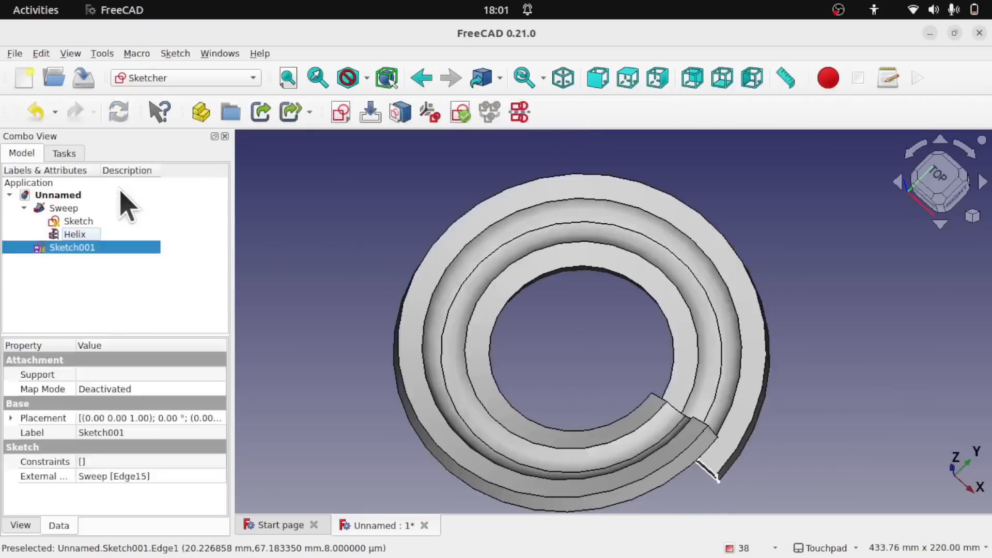
Step: Extrude Sketch001 to 60 mm in the Part workbench and select the Sweep with the Extrude
{"action": "left_click", "coordinate": [186, 77]}
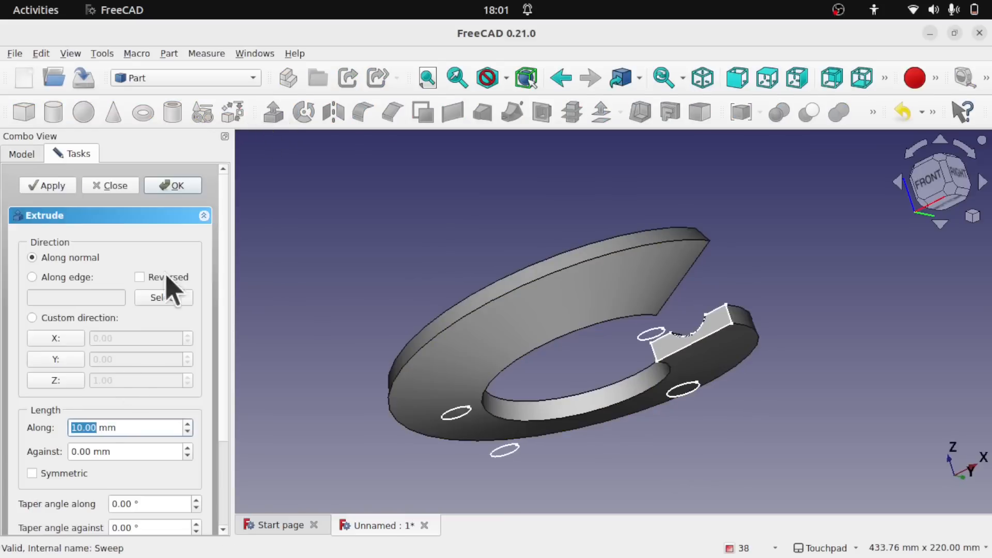
{"action": "left_click", "coordinate": [177, 186]}
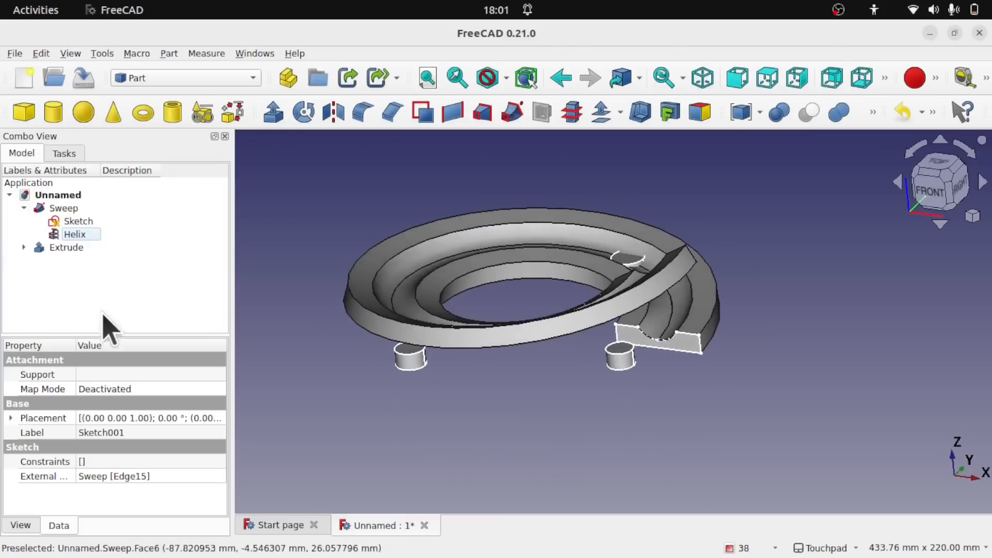
{"action": "left_click", "coordinate": [66, 247]}
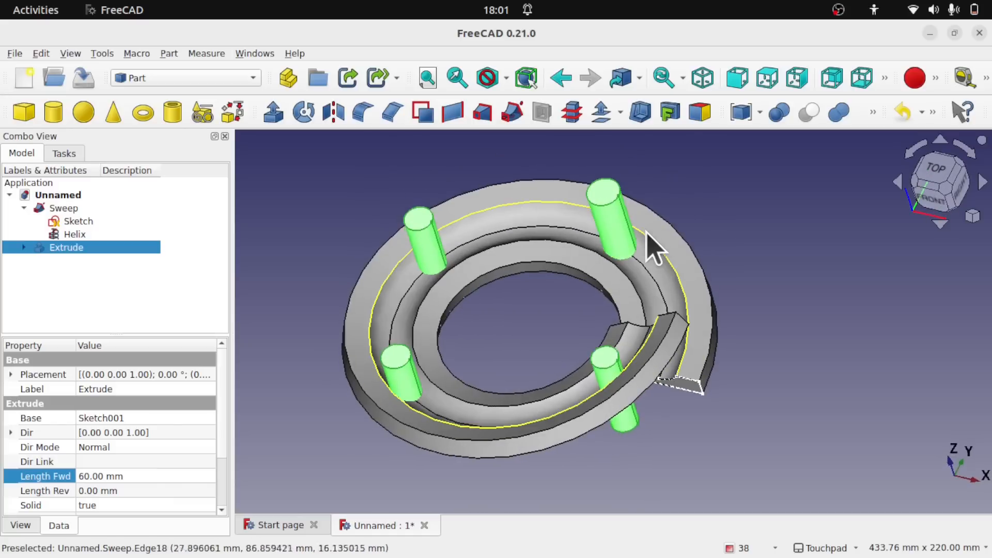
{"action": "left_click", "coordinate": [64, 207]}
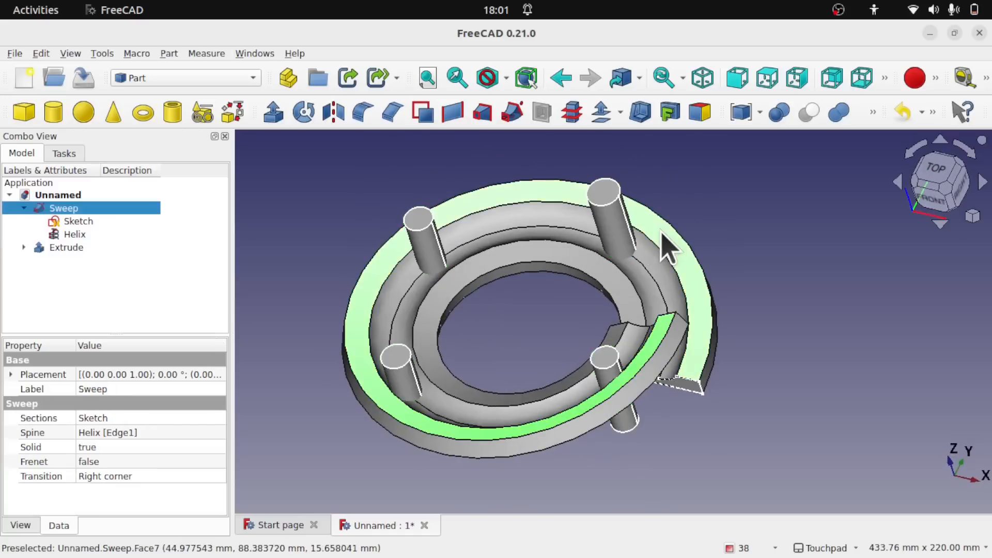
{"action": "left_click", "coordinate": [65, 247]}
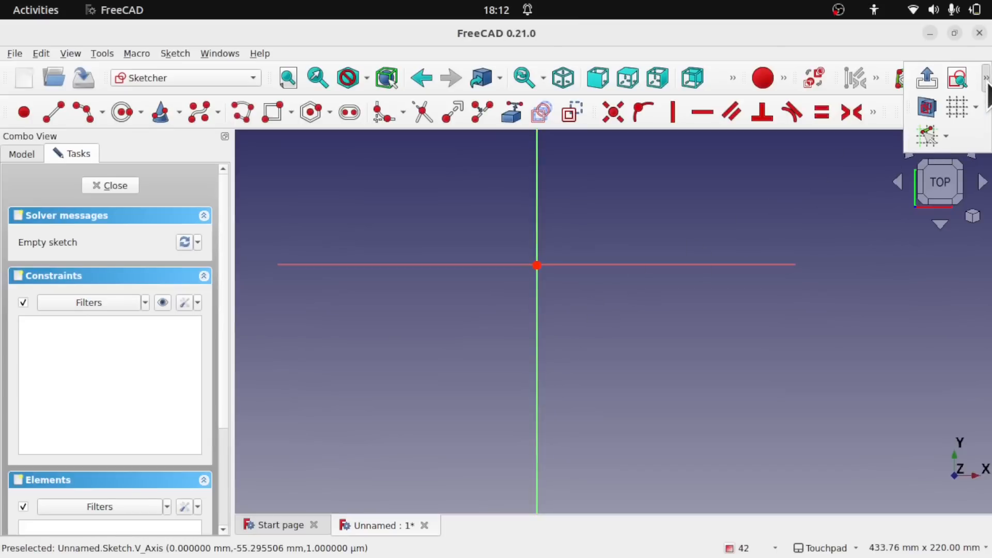
{"action": "mouse_move", "coordinate": [956, 111]}
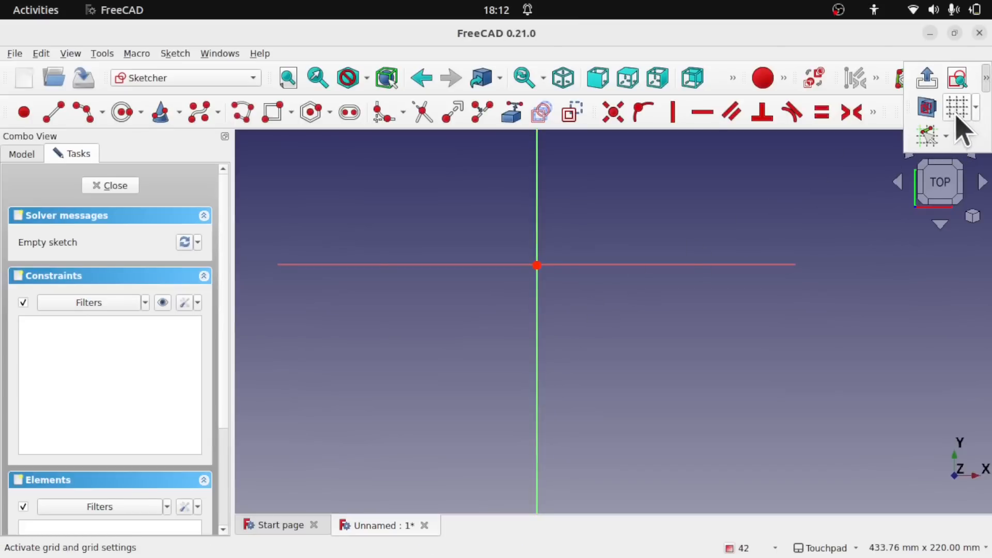
Step: Turn on the sketch grid, set its spacing to 30 mm and zoom to check auto spacing
{"action": "left_click", "coordinate": [955, 107]}
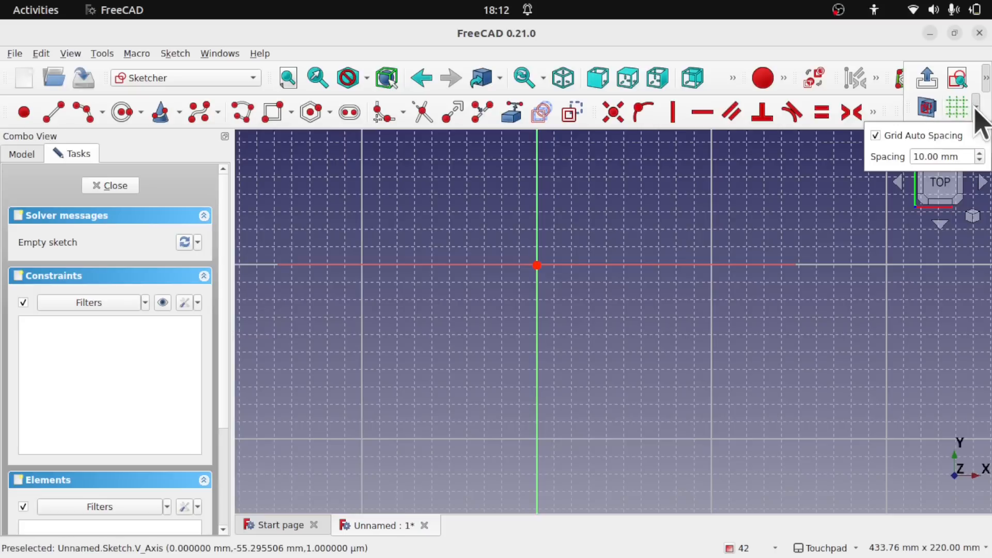
{"action": "mouse_move", "coordinate": [944, 139]}
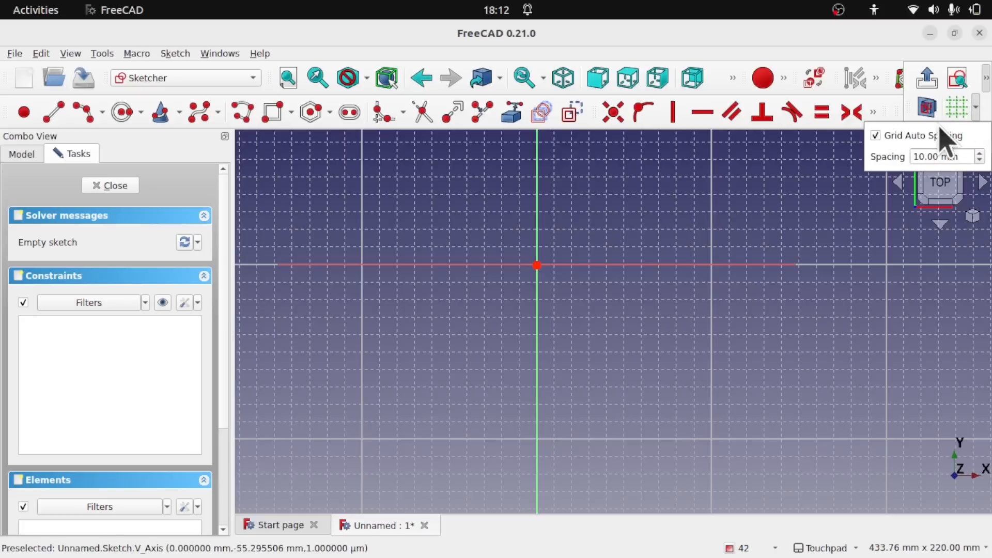
{"action": "left_click", "coordinate": [937, 156]}
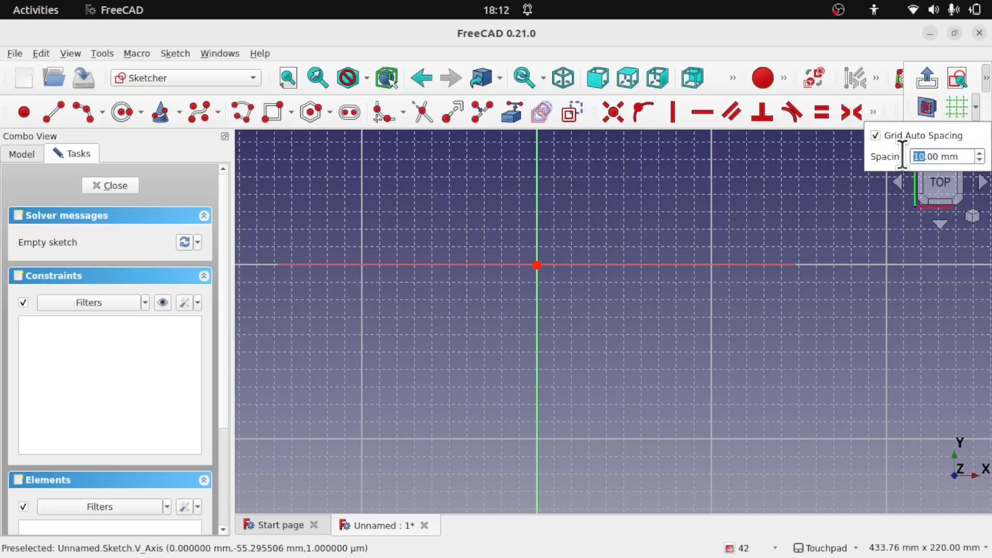
{"action": "type", "text": "30.00 mm"}
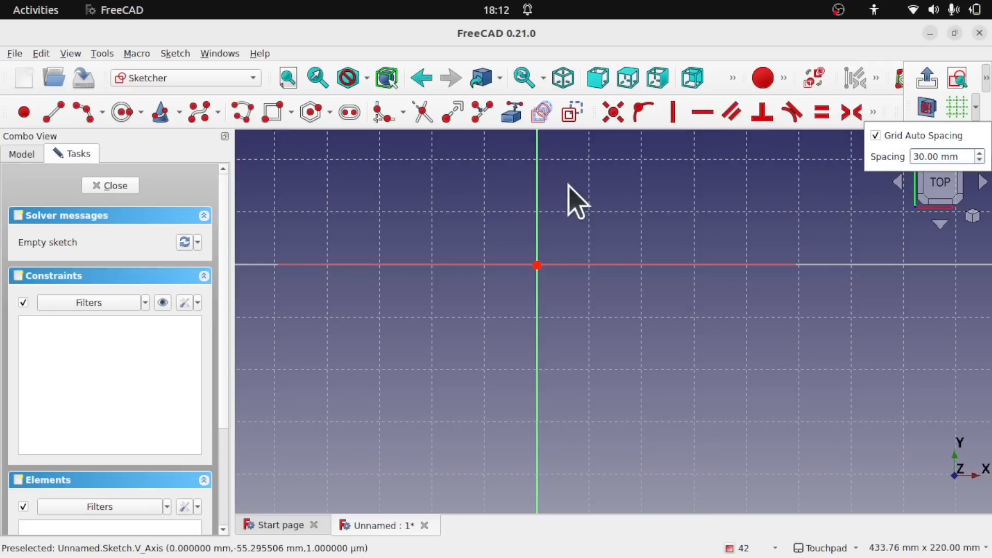
{"action": "mouse_move", "coordinate": [759, 174]}
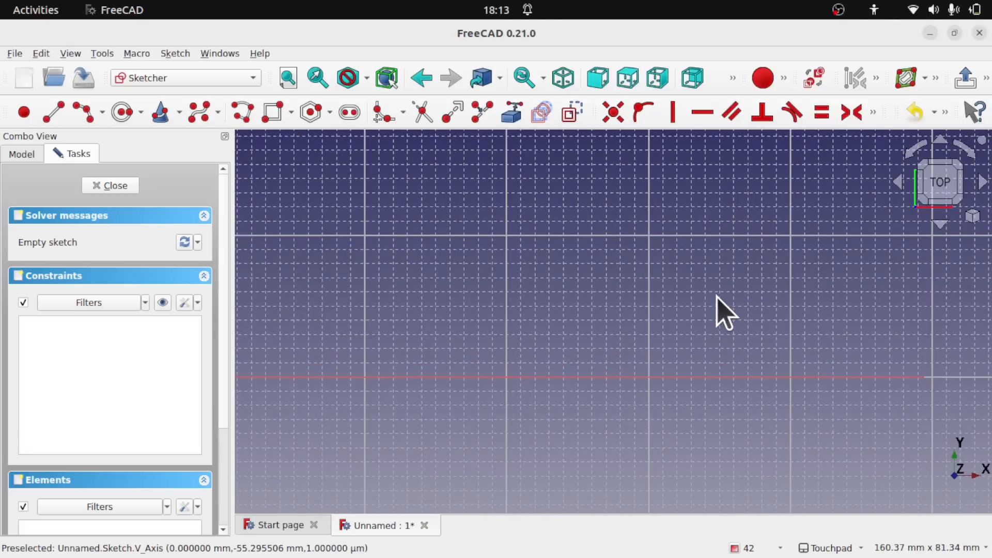
{"action": "scroll", "scroll_direction": "down", "scroll_amount": 3}
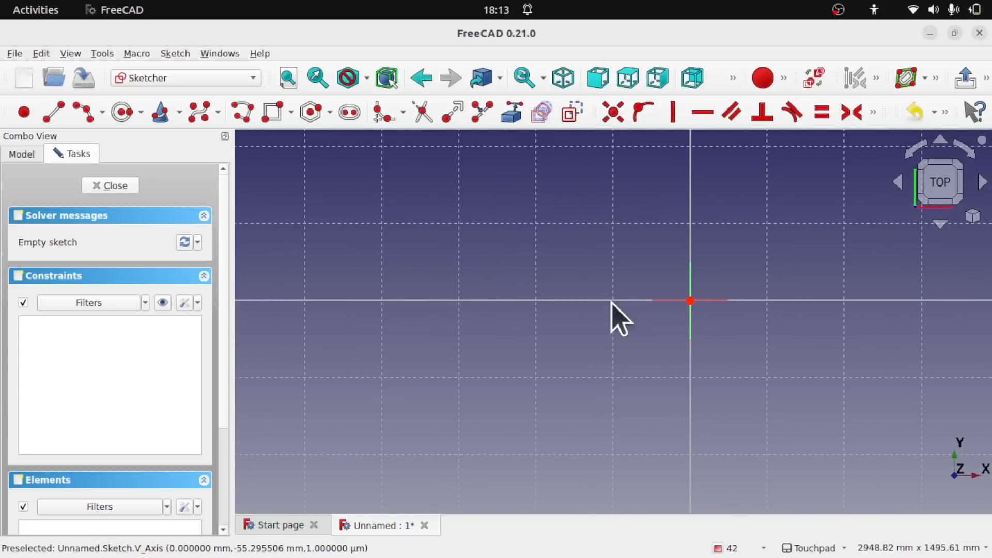
{"action": "scroll", "scroll_direction": "down", "scroll_amount": 3}
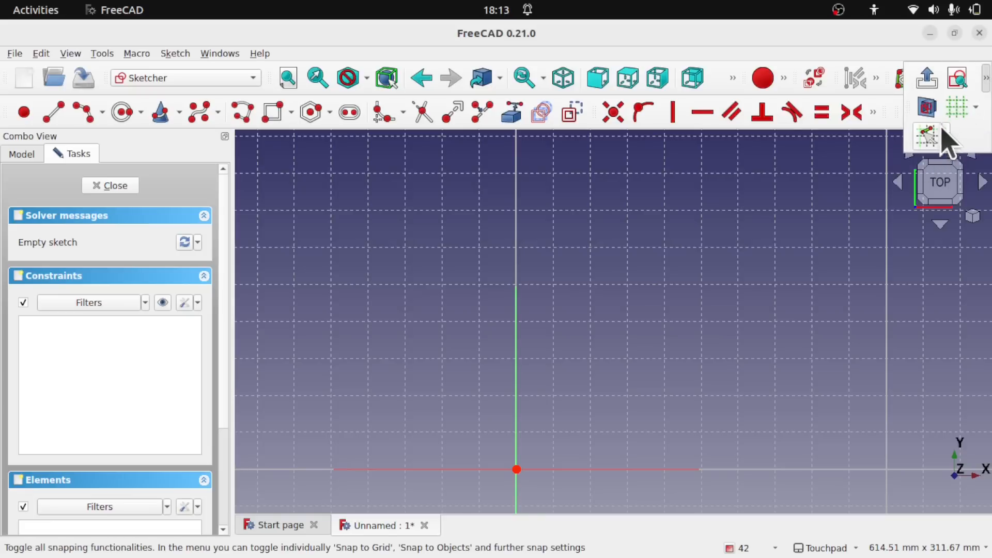
Step: With Snap to Grid enabled, draw a rectangle whose corners land on grid points
{"action": "left_click", "coordinate": [947, 135]}
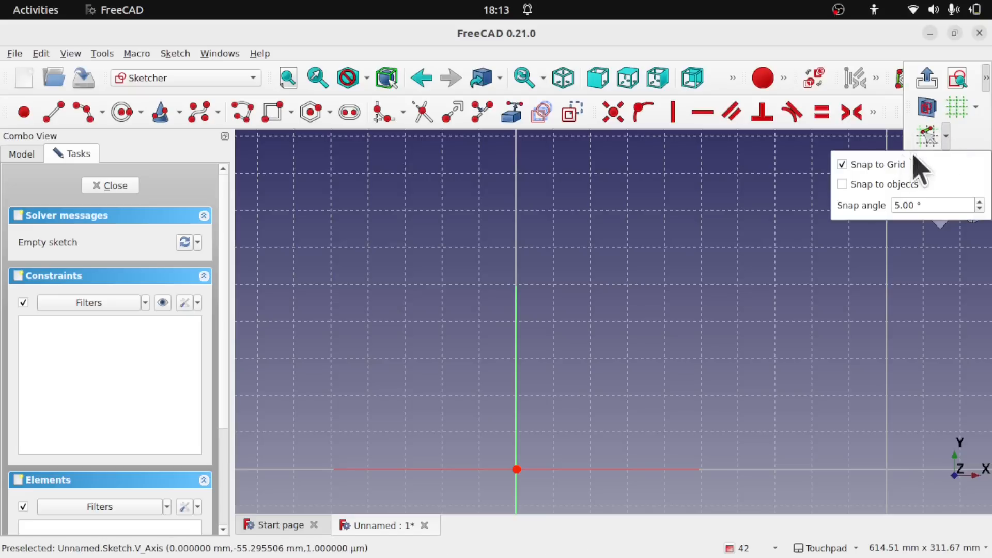
{"action": "mouse_move", "coordinate": [893, 203]}
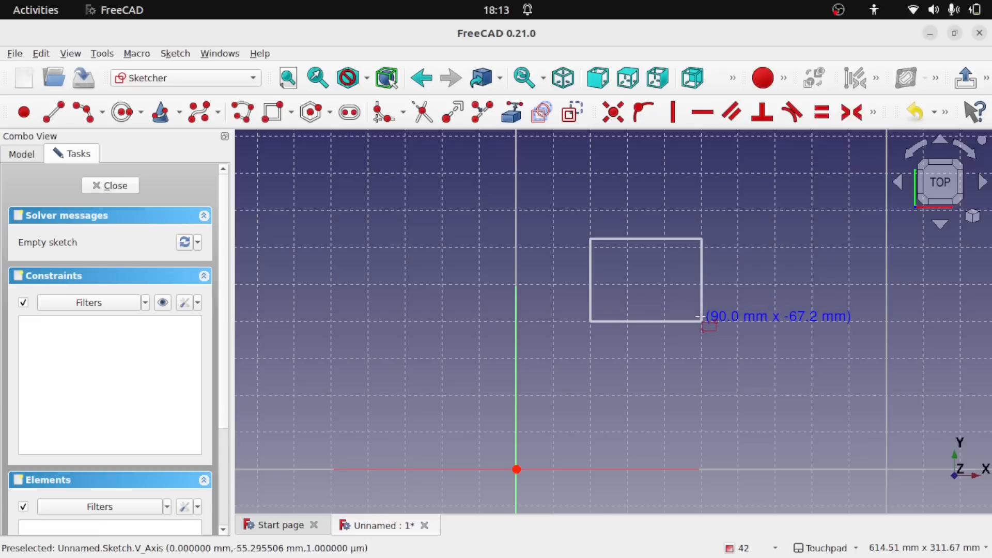
{"action": "left_click", "coordinate": [702, 322]}
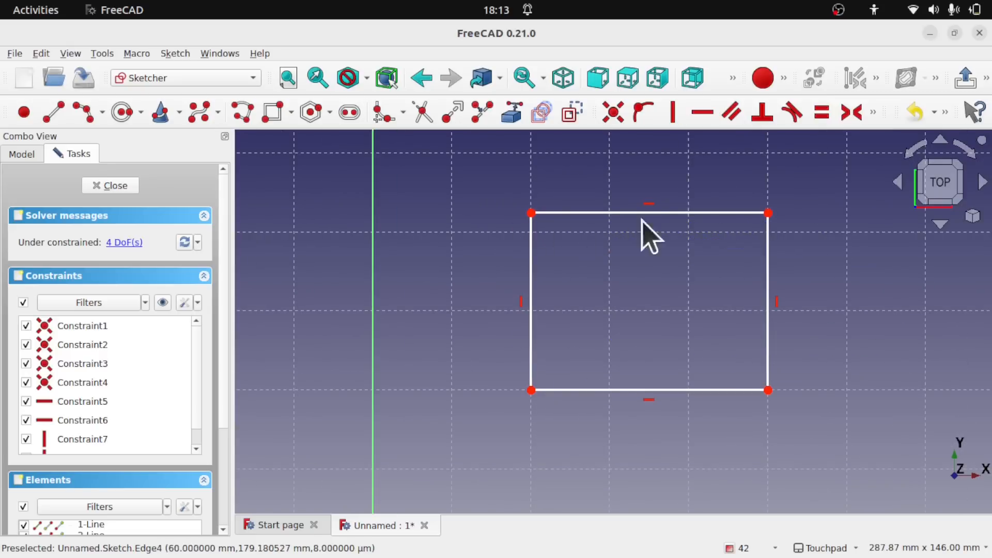
Step: Constrain the rectangle's corner-to-corner distance, then the circle's distance to its left edge
{"action": "left_click", "coordinate": [649, 213]}
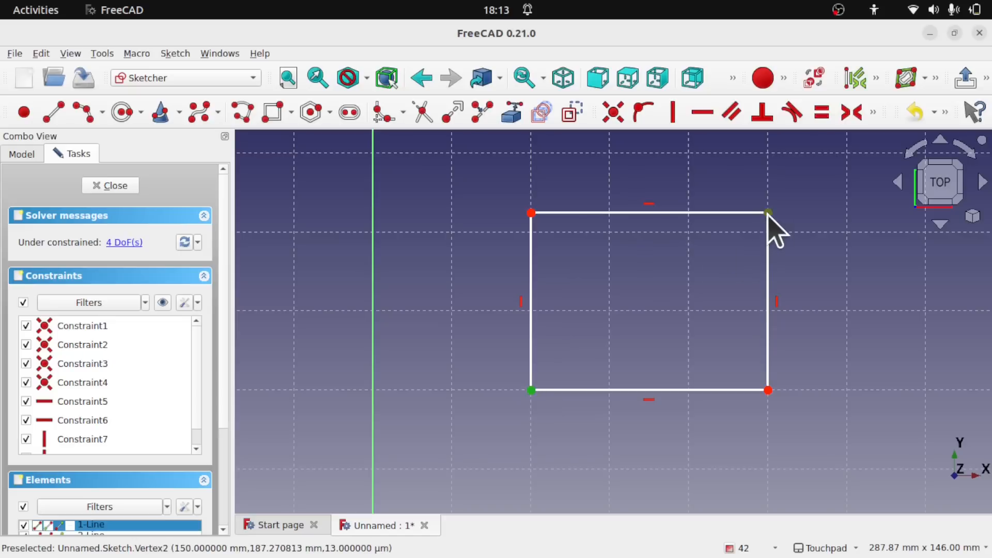
{"action": "left_click", "coordinate": [872, 112]}
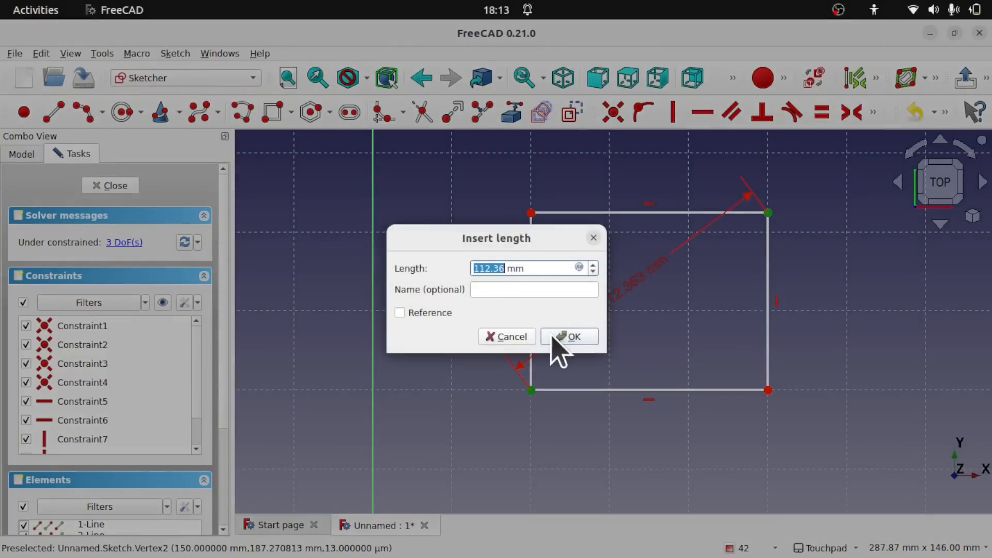
{"action": "left_click", "coordinate": [569, 336]}
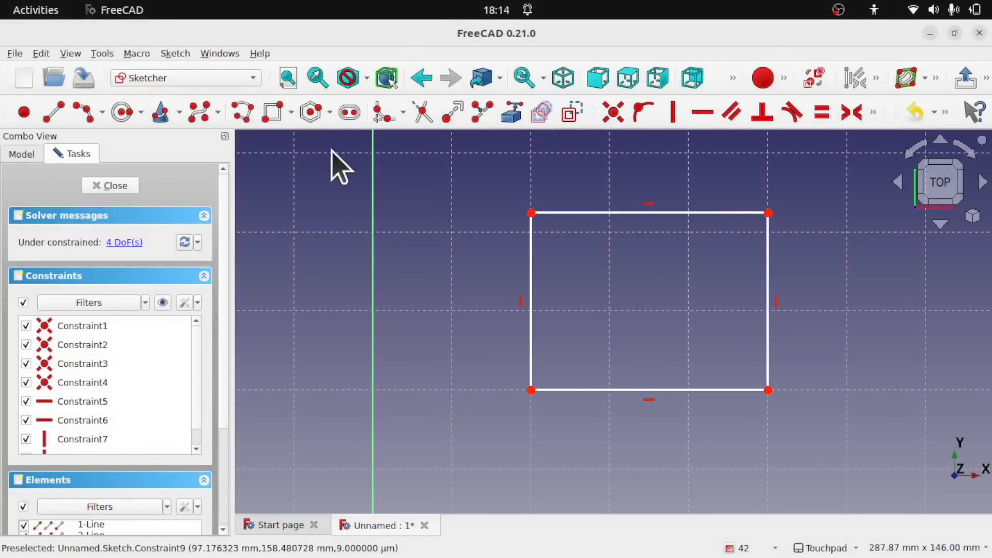
{"action": "mouse_move", "coordinate": [369, 282]}
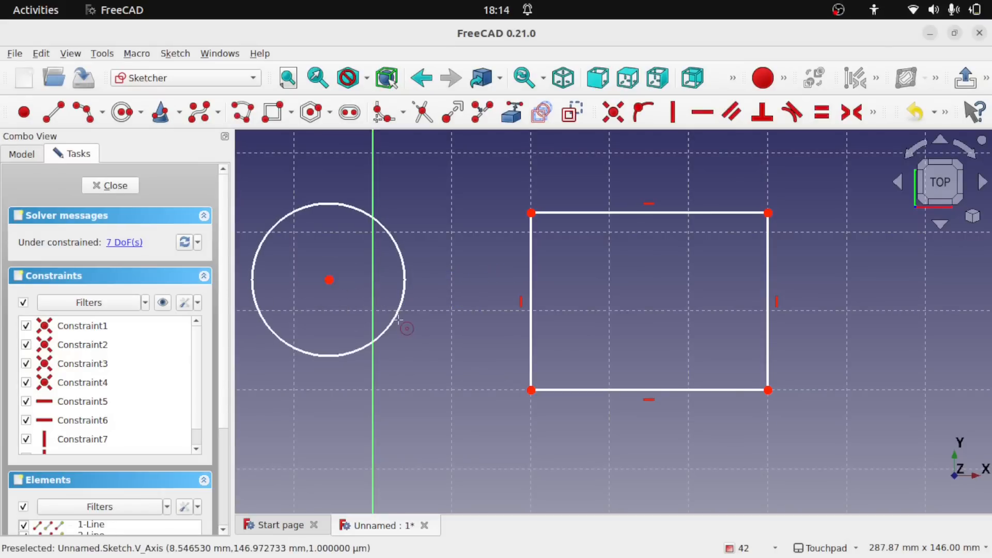
{"action": "mouse_move", "coordinate": [600, 274]}
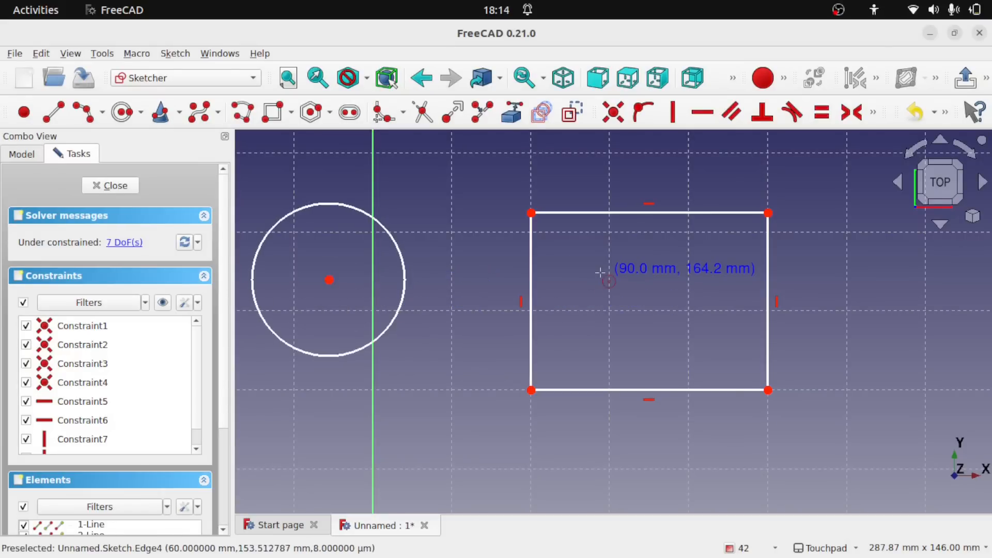
{"action": "mouse_move", "coordinate": [411, 317]}
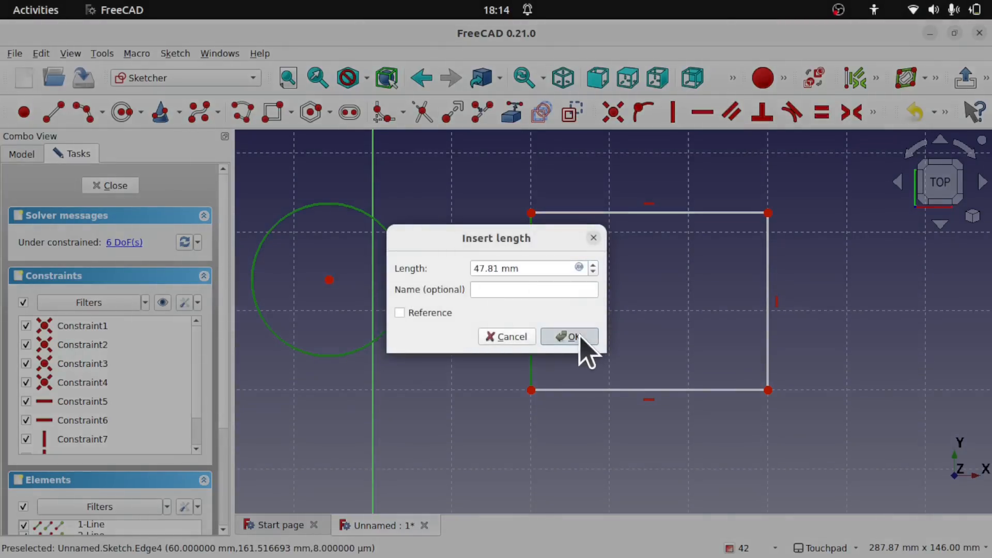
{"action": "left_click", "coordinate": [569, 335]}
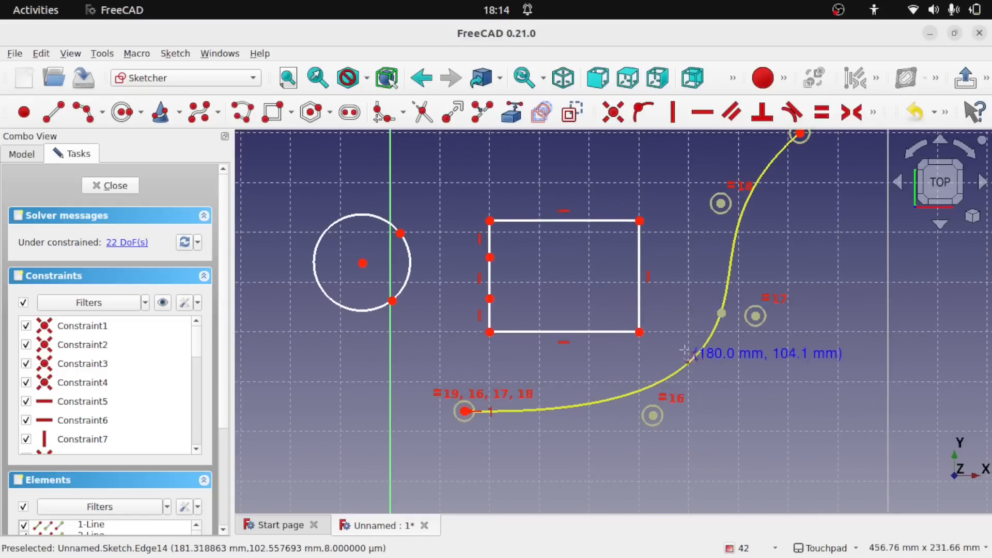
{"action": "mouse_move", "coordinate": [124, 224]}
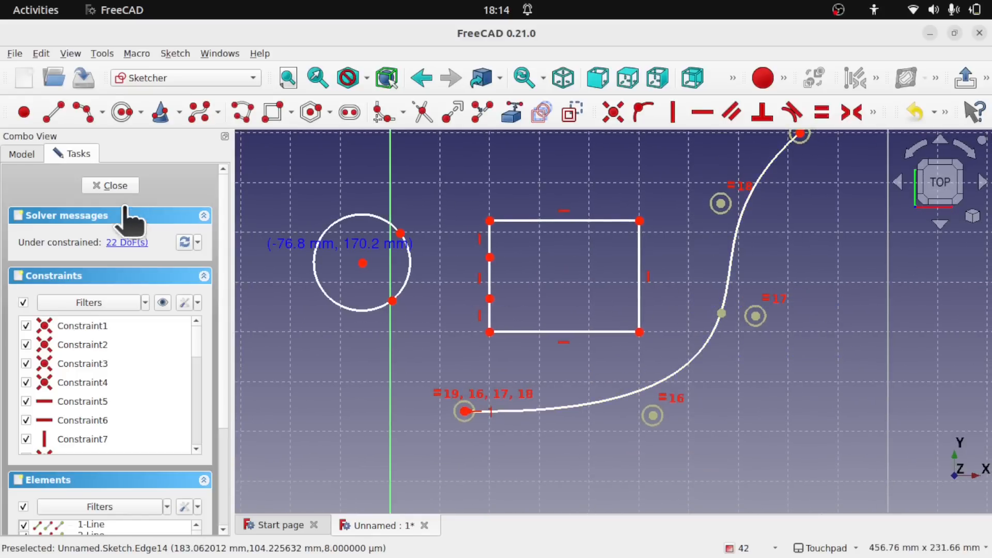
Step: Close and reopen the sketch around splitting the B-spline into several segments
{"action": "left_click", "coordinate": [110, 185]}
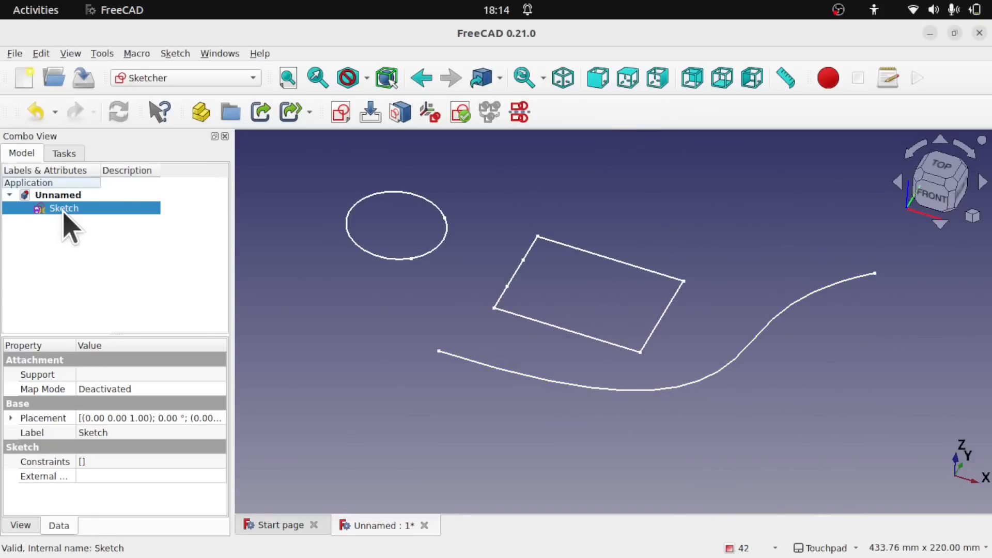
{"action": "double_click", "coordinate": [63, 208]}
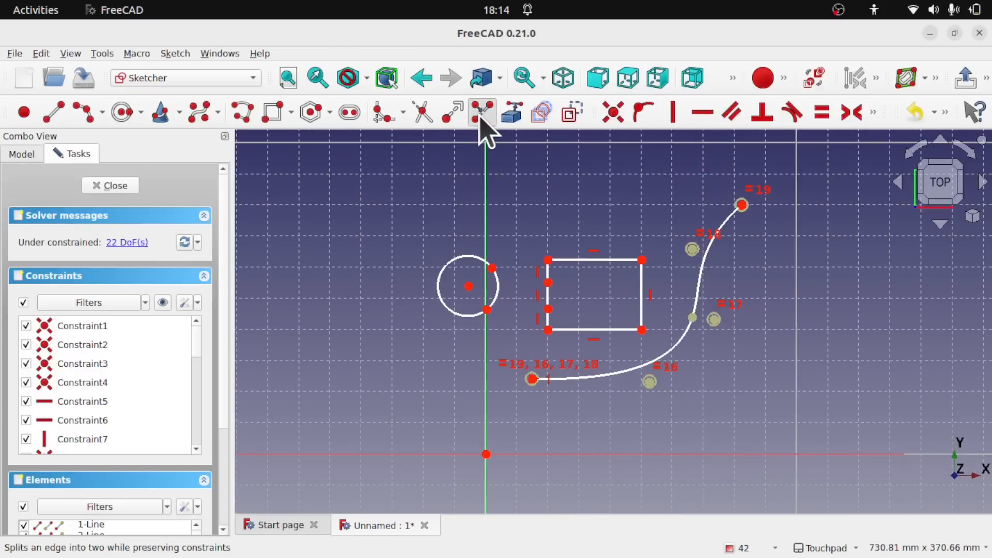
{"action": "mouse_move", "coordinate": [645, 377]}
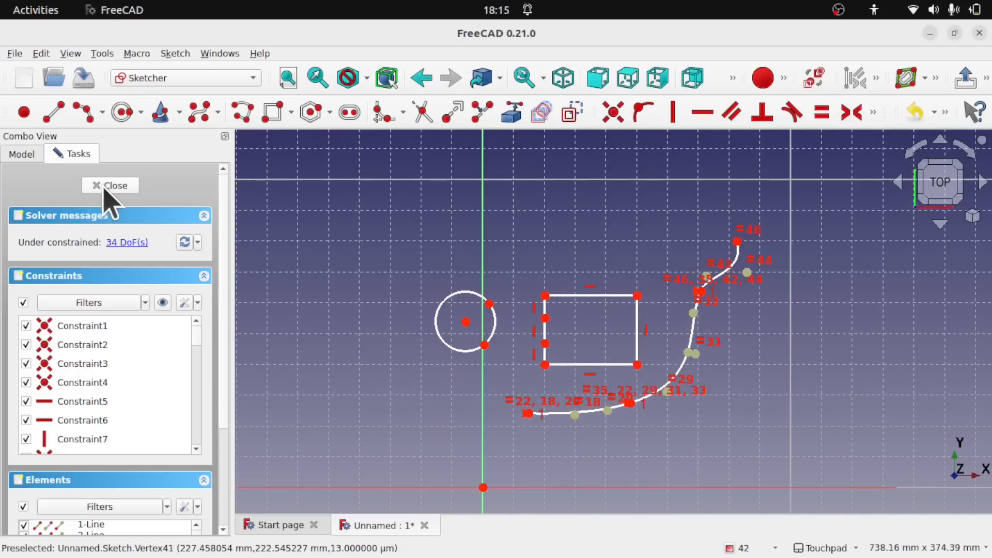
{"action": "left_click", "coordinate": [110, 185]}
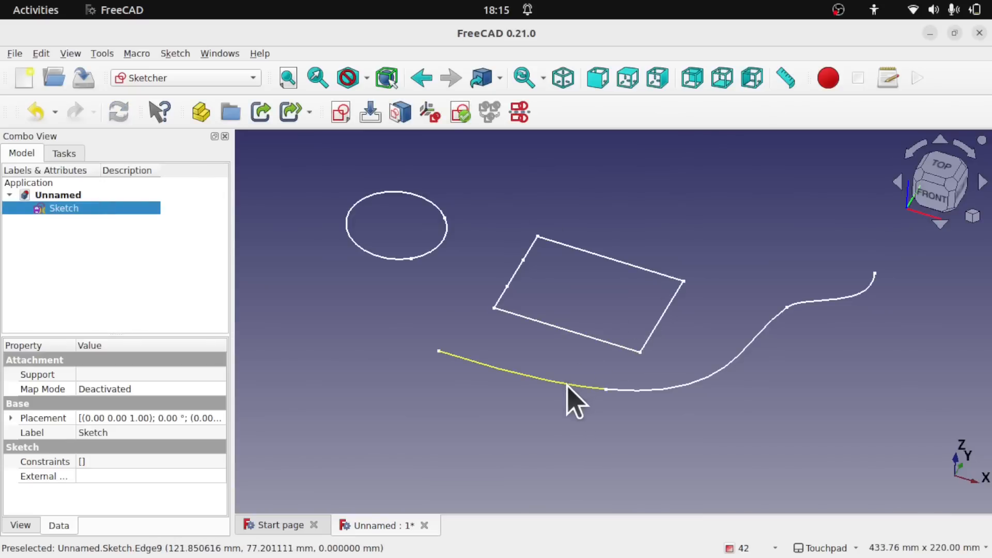
{"action": "mouse_move", "coordinate": [835, 316]}
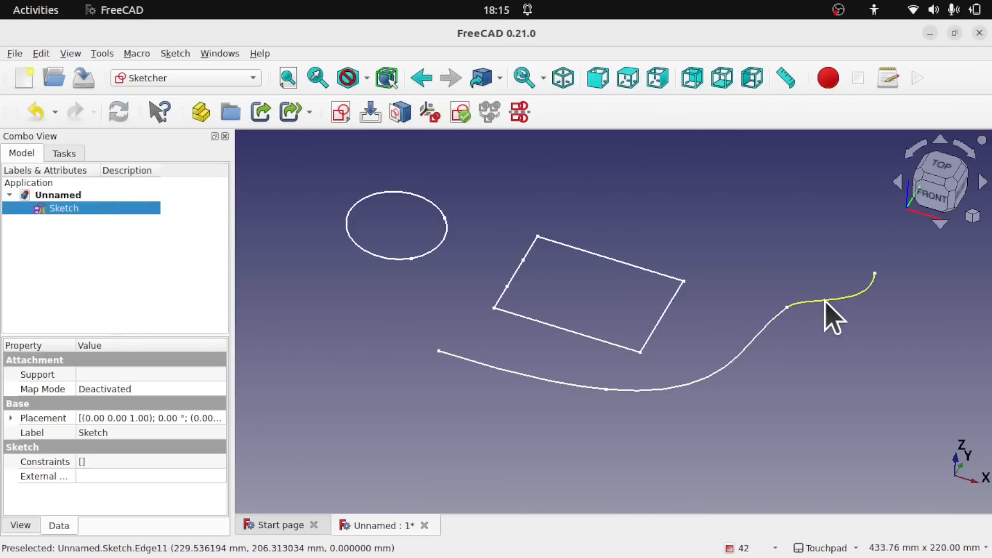
{"action": "double_click", "coordinate": [63, 208]}
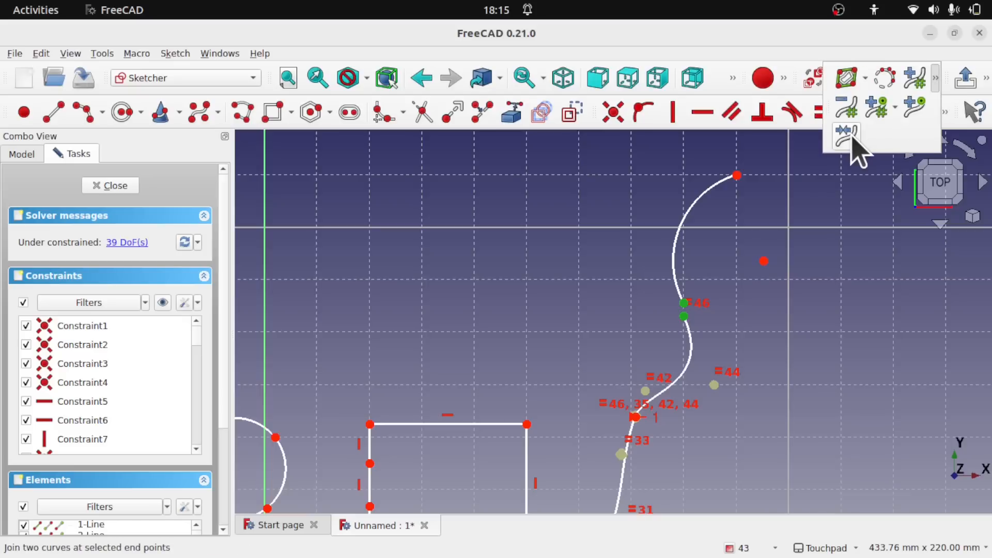
{"action": "mouse_move", "coordinate": [846, 133]}
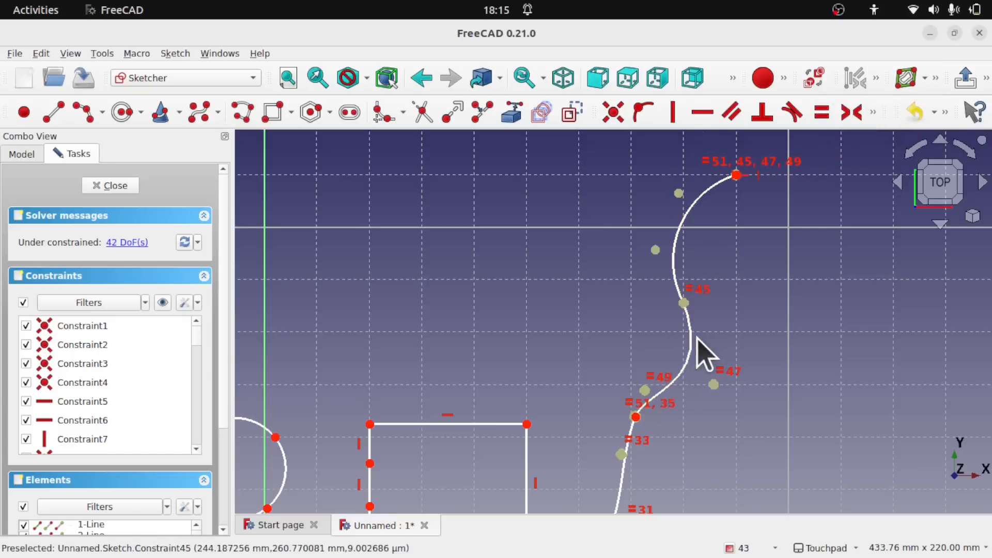
{"action": "mouse_move", "coordinate": [657, 250]}
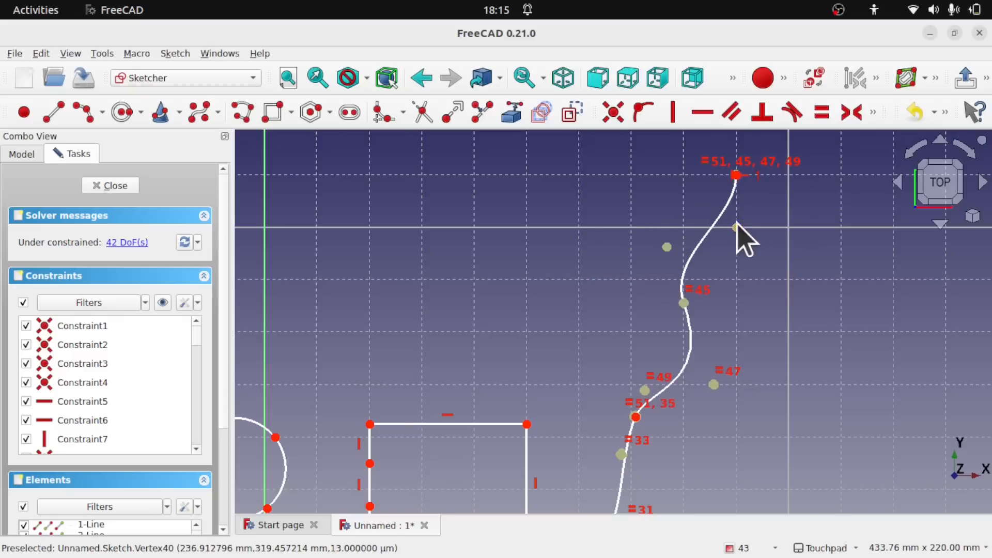
{"action": "mouse_move", "coordinate": [449, 189]}
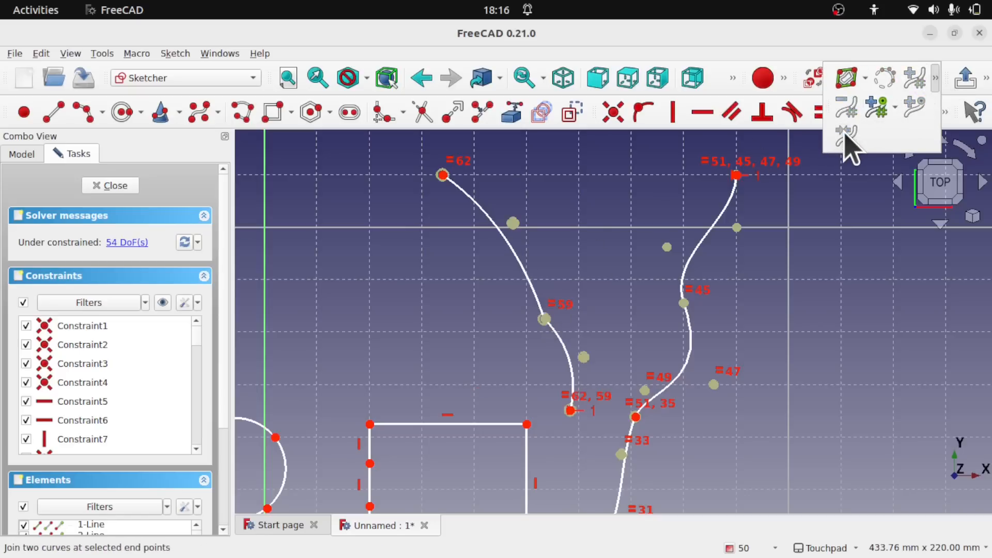
{"action": "mouse_move", "coordinate": [513, 370]}
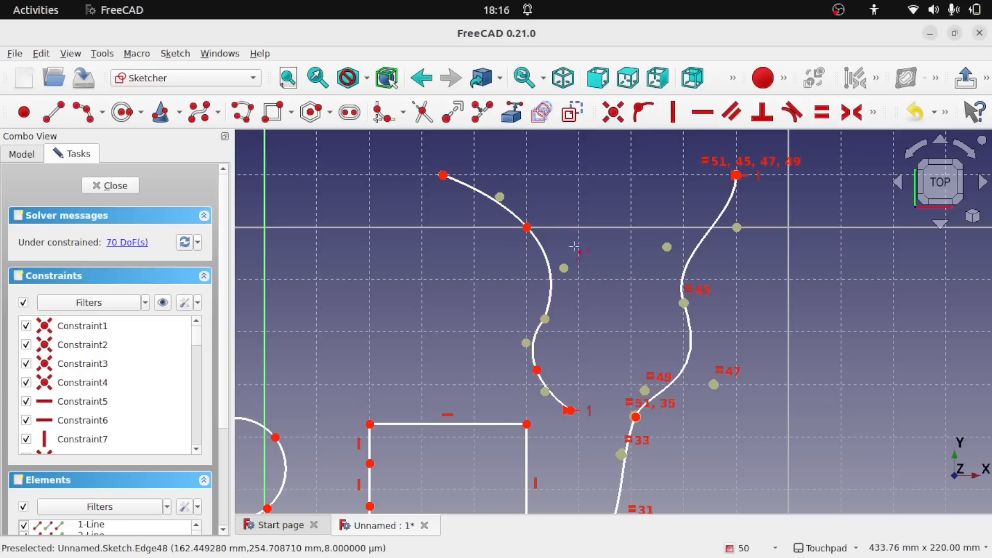
{"action": "mouse_move", "coordinate": [528, 228]}
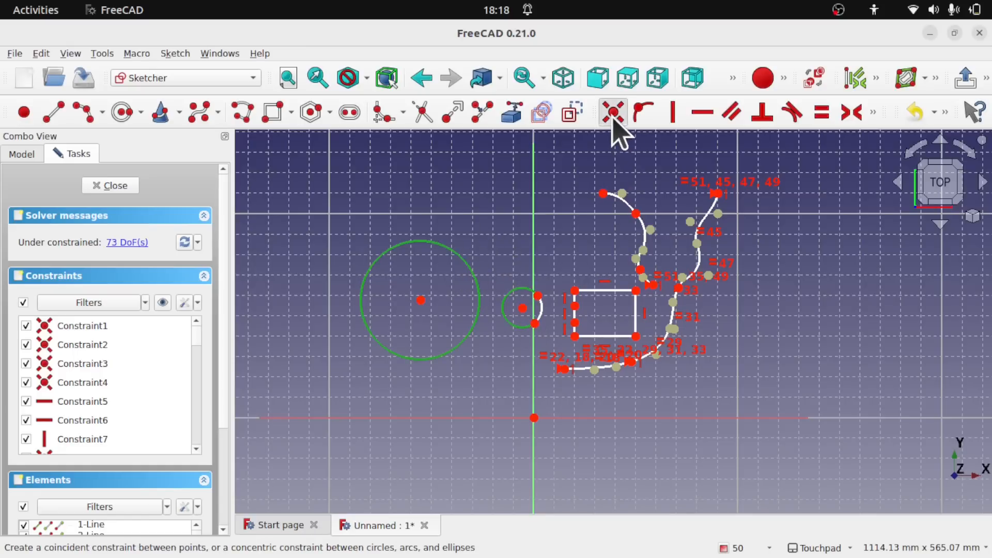
Step: Make the two circles concentric, then apply the same coincident constraint to the two arcs
{"action": "left_click", "coordinate": [611, 112]}
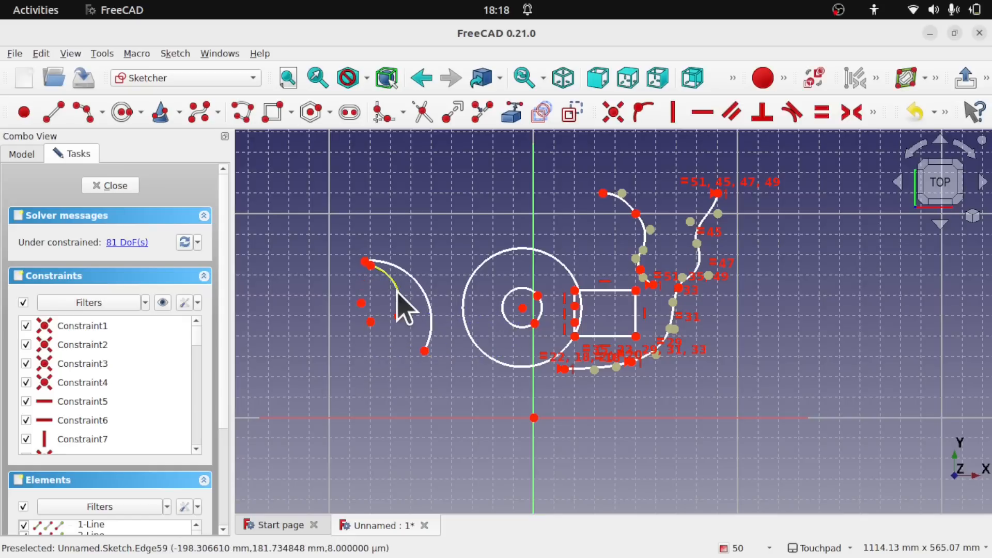
{"action": "mouse_move", "coordinate": [433, 319]}
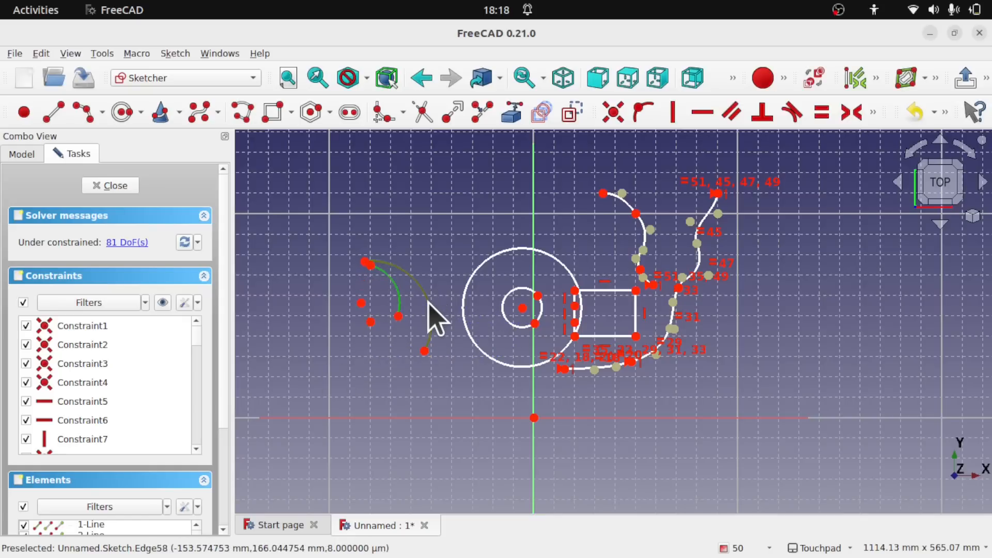
{"action": "left_click", "coordinate": [612, 112]}
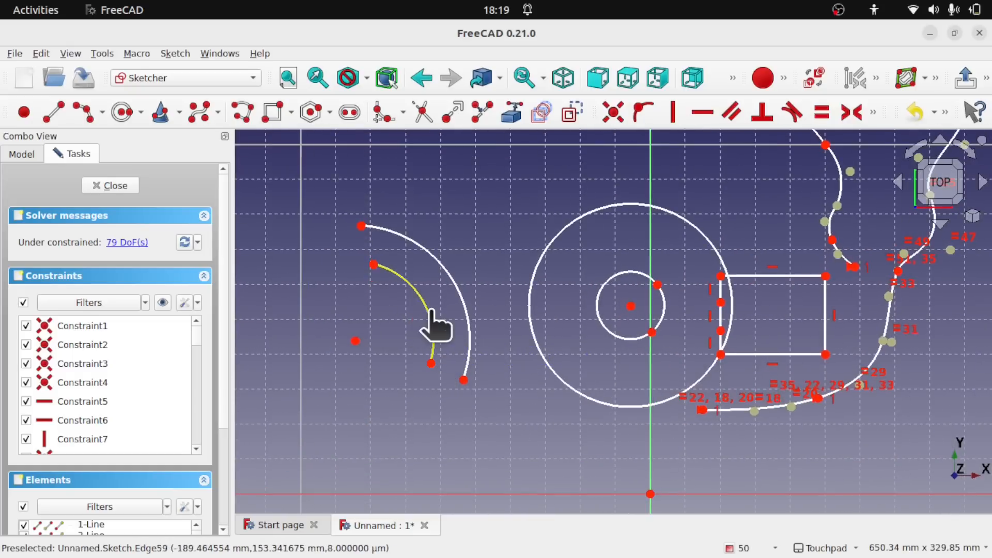
{"action": "mouse_move", "coordinate": [373, 367]}
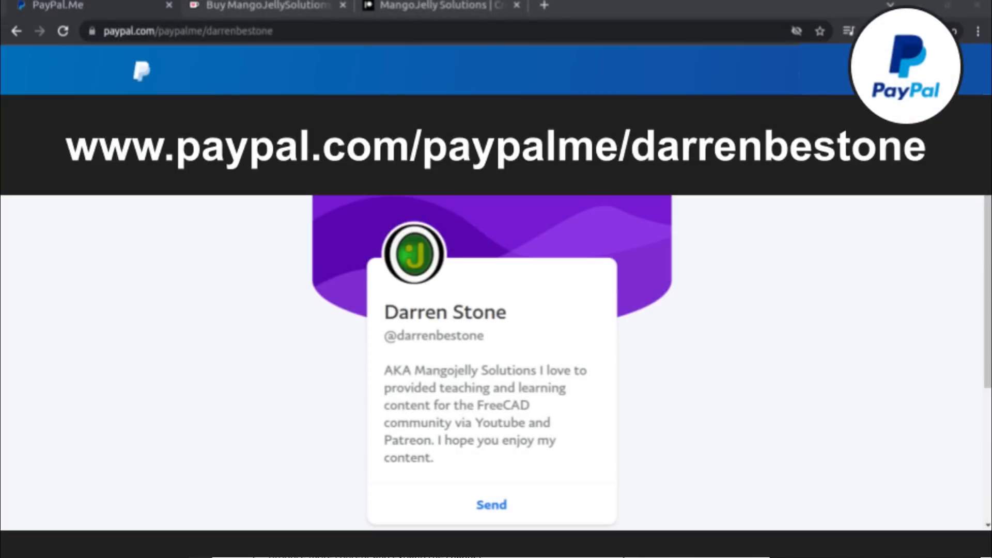
Step: Switch to the PayPal.Me browser tab showing the author's donation page
{"action": "left_click", "coordinate": [437, 14]}
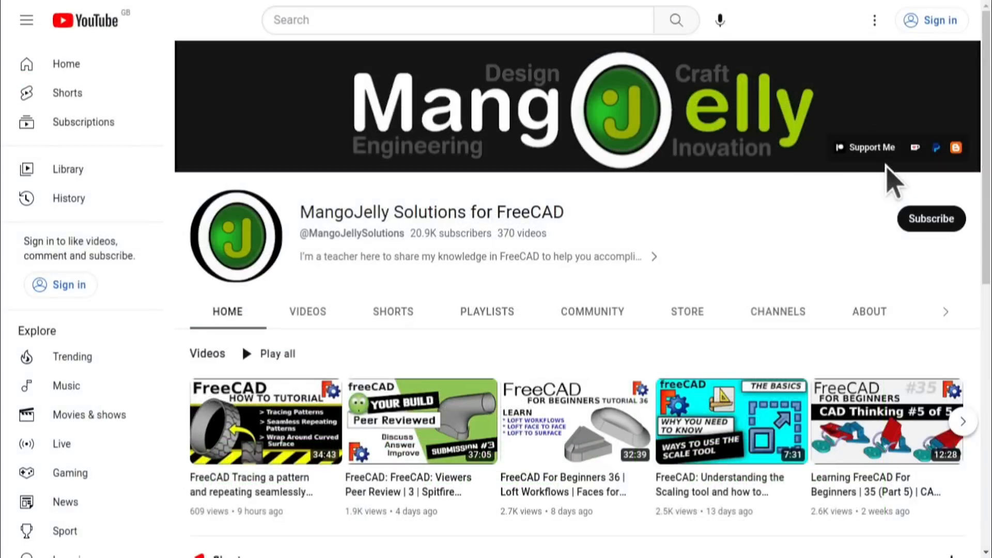
{"action": "mouse_move", "coordinate": [838, 192]}
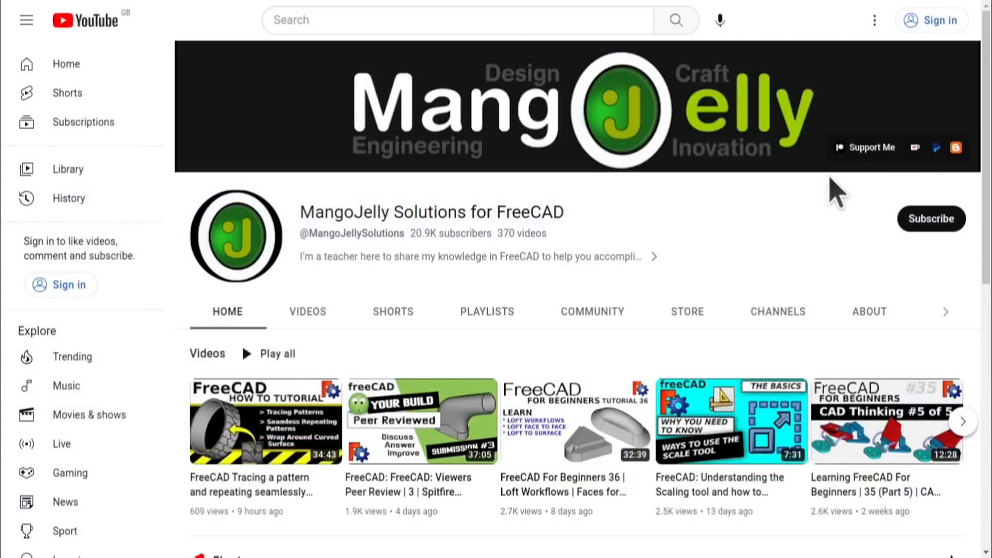
Step: Show the MangoJelly Solutions About section with its donation links via Support Me
{"action": "left_click", "coordinate": [869, 310]}
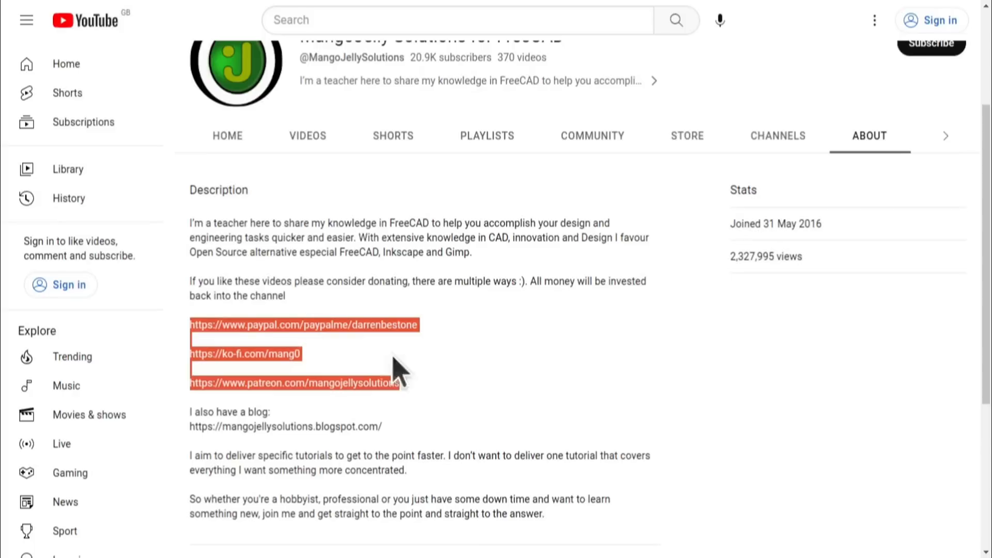
{"action": "mouse_move", "coordinate": [452, 389]}
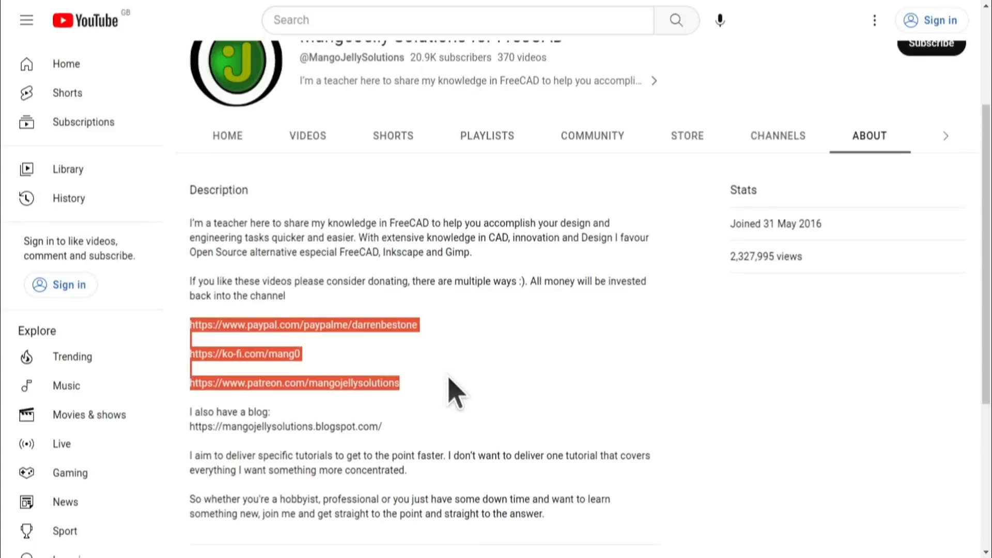